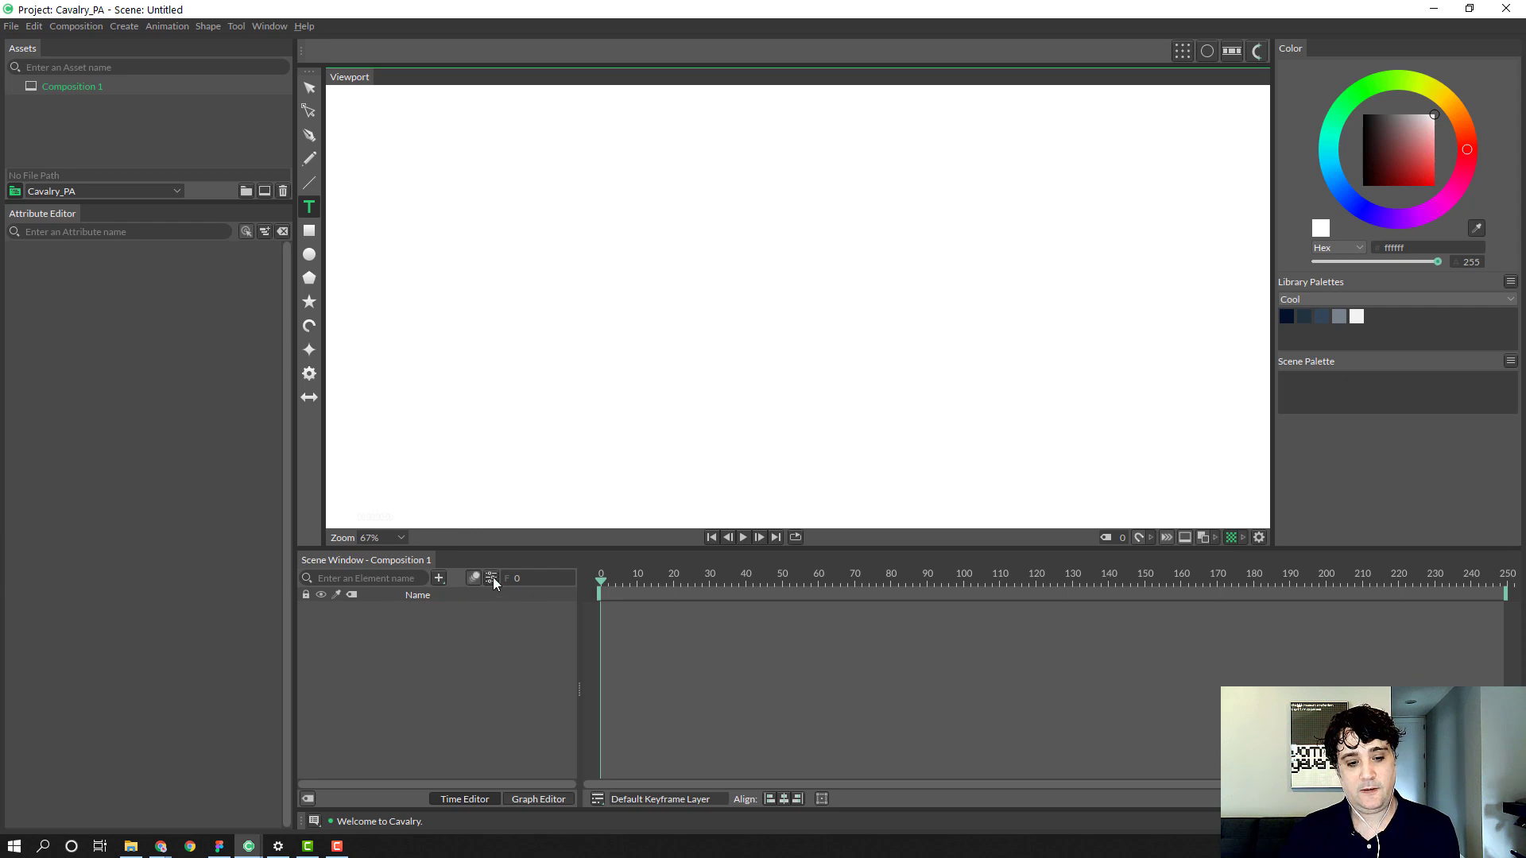
Step: Set the composition resolution to 1080 x 1080 with background 2a2a2a
click(491, 578)
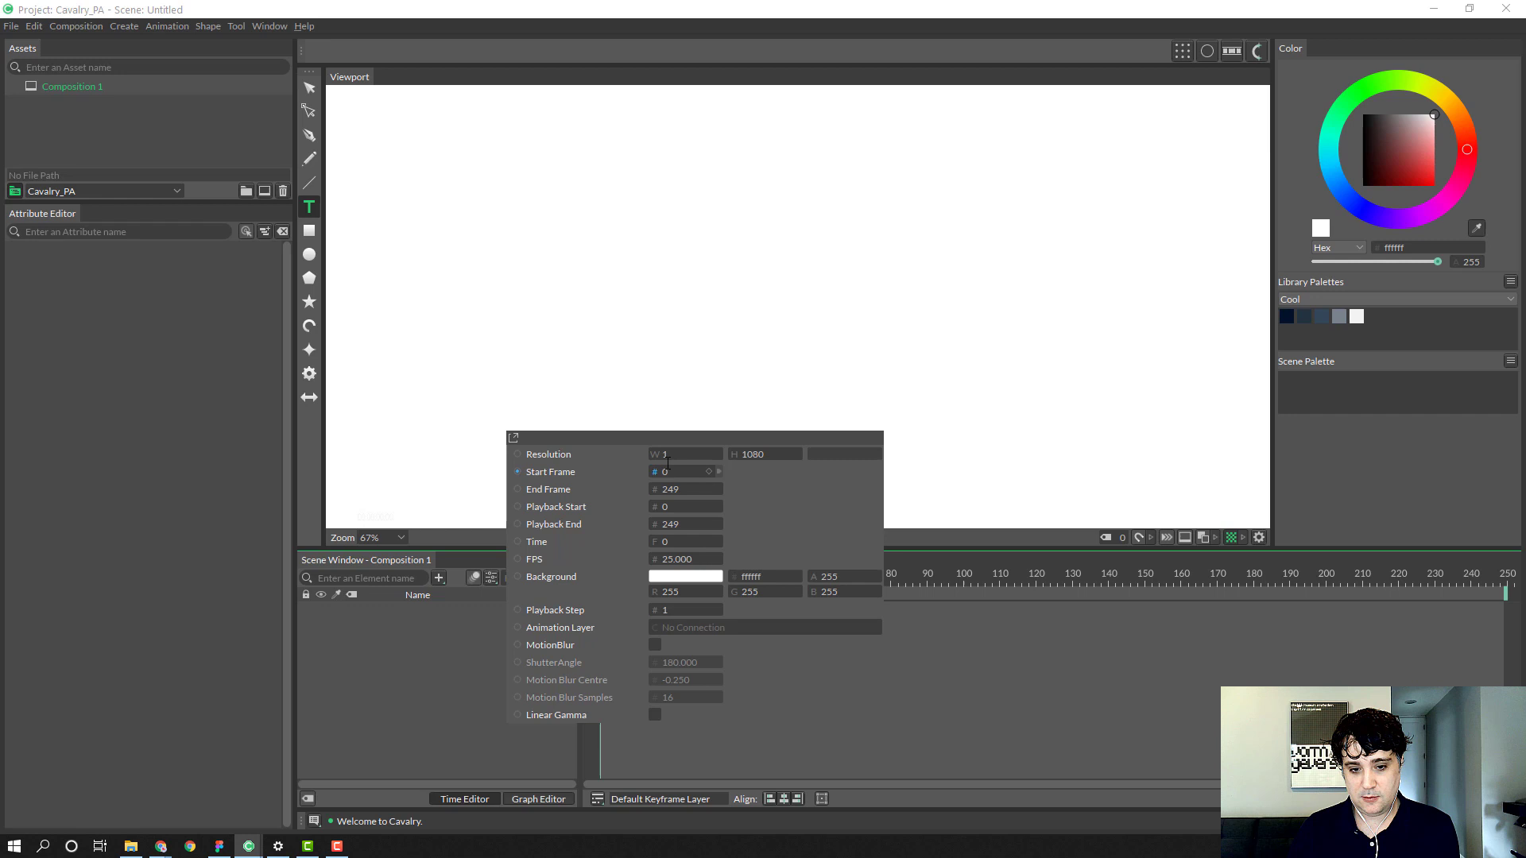
text(1080)
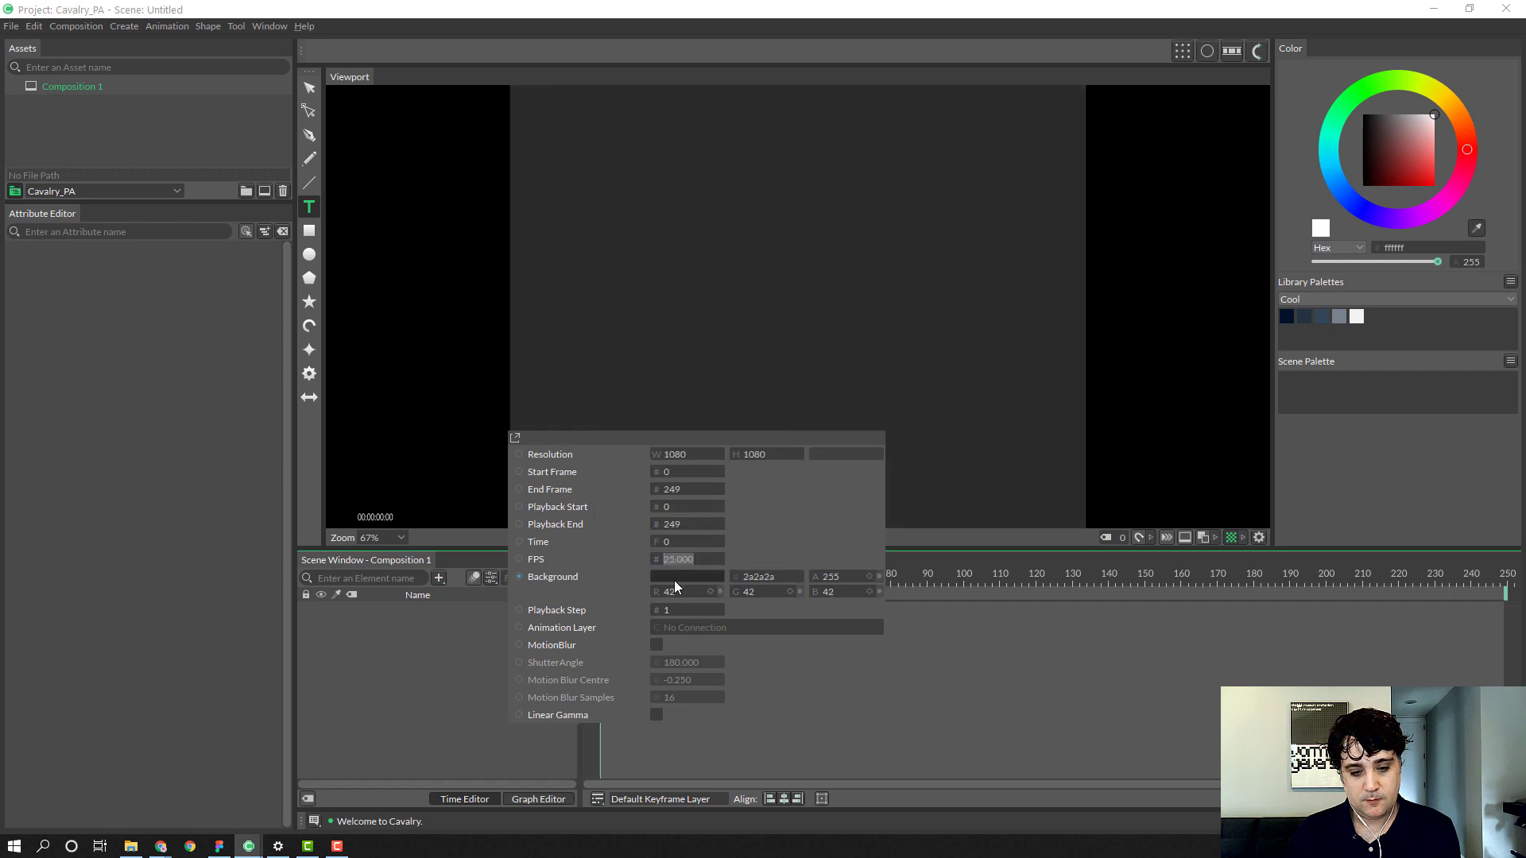
click(553, 593)
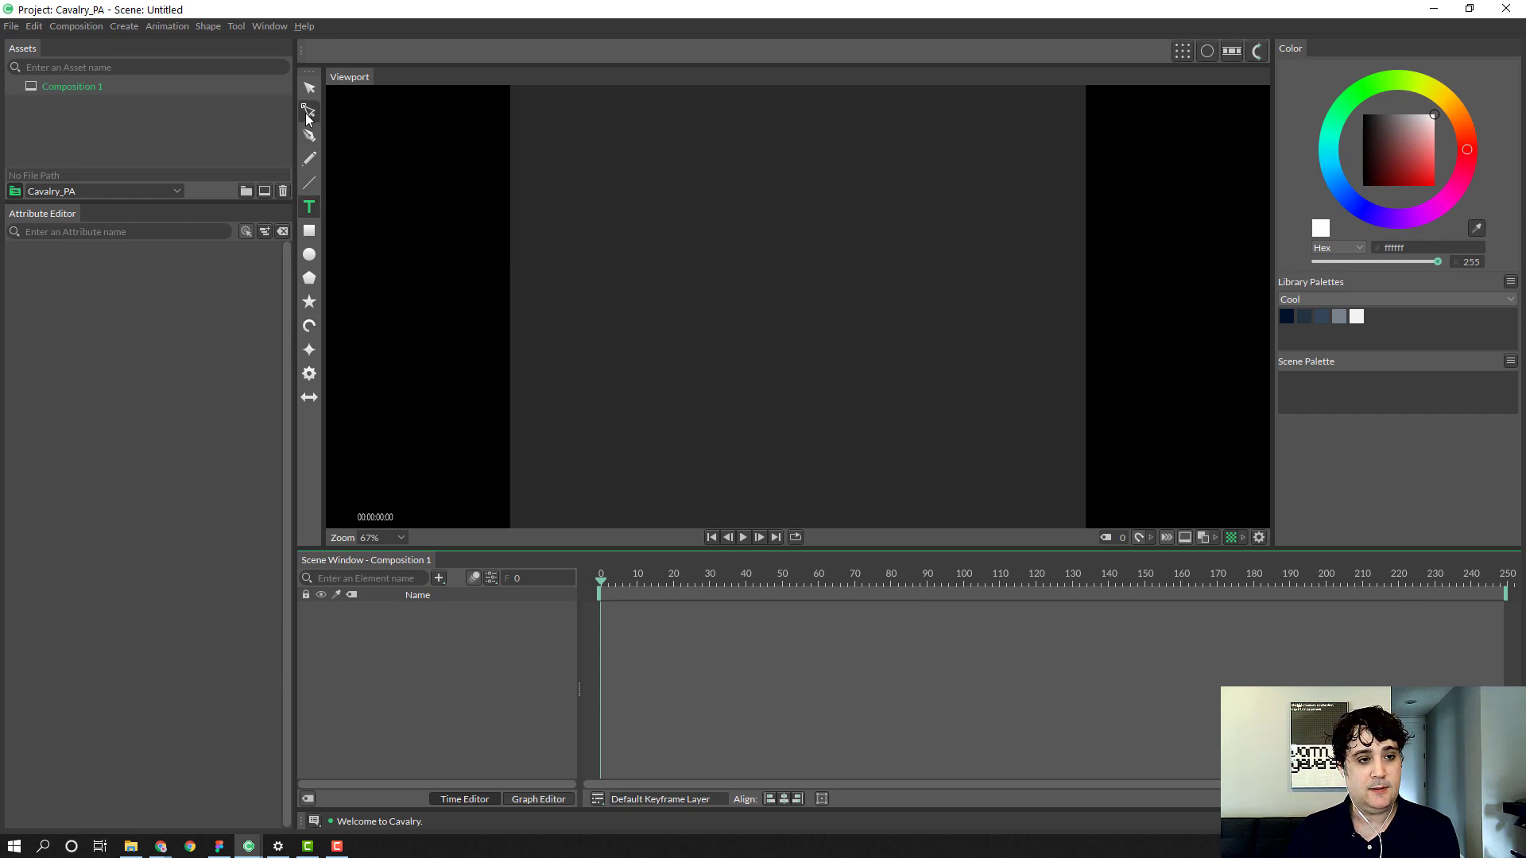
Step: Draw a two-point bezier curve sweeping down-right, then add a star at the centre
click(310, 133)
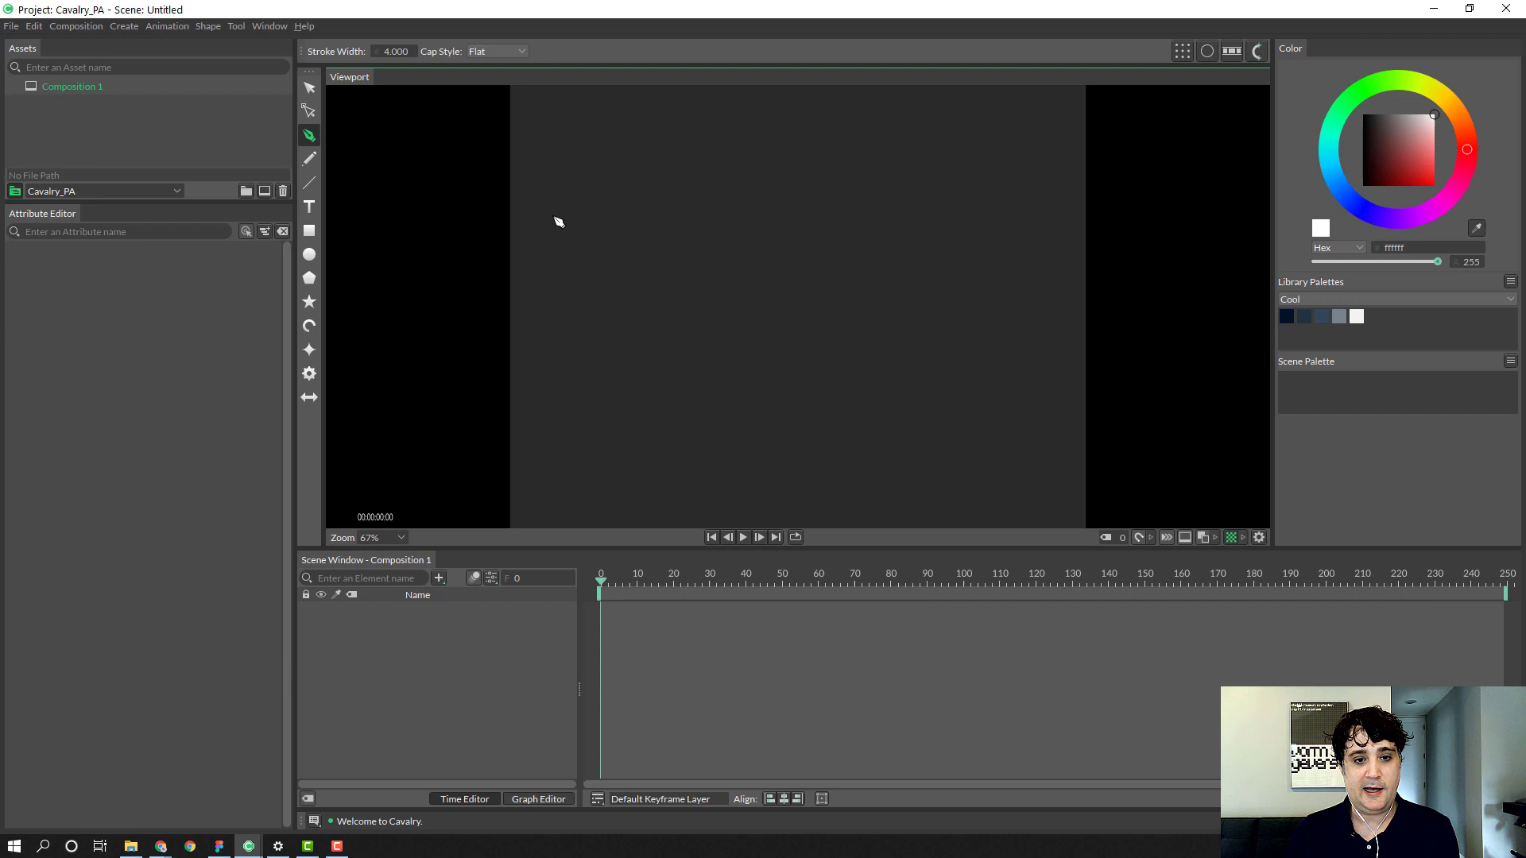
drag(405, 271, 715, 170)
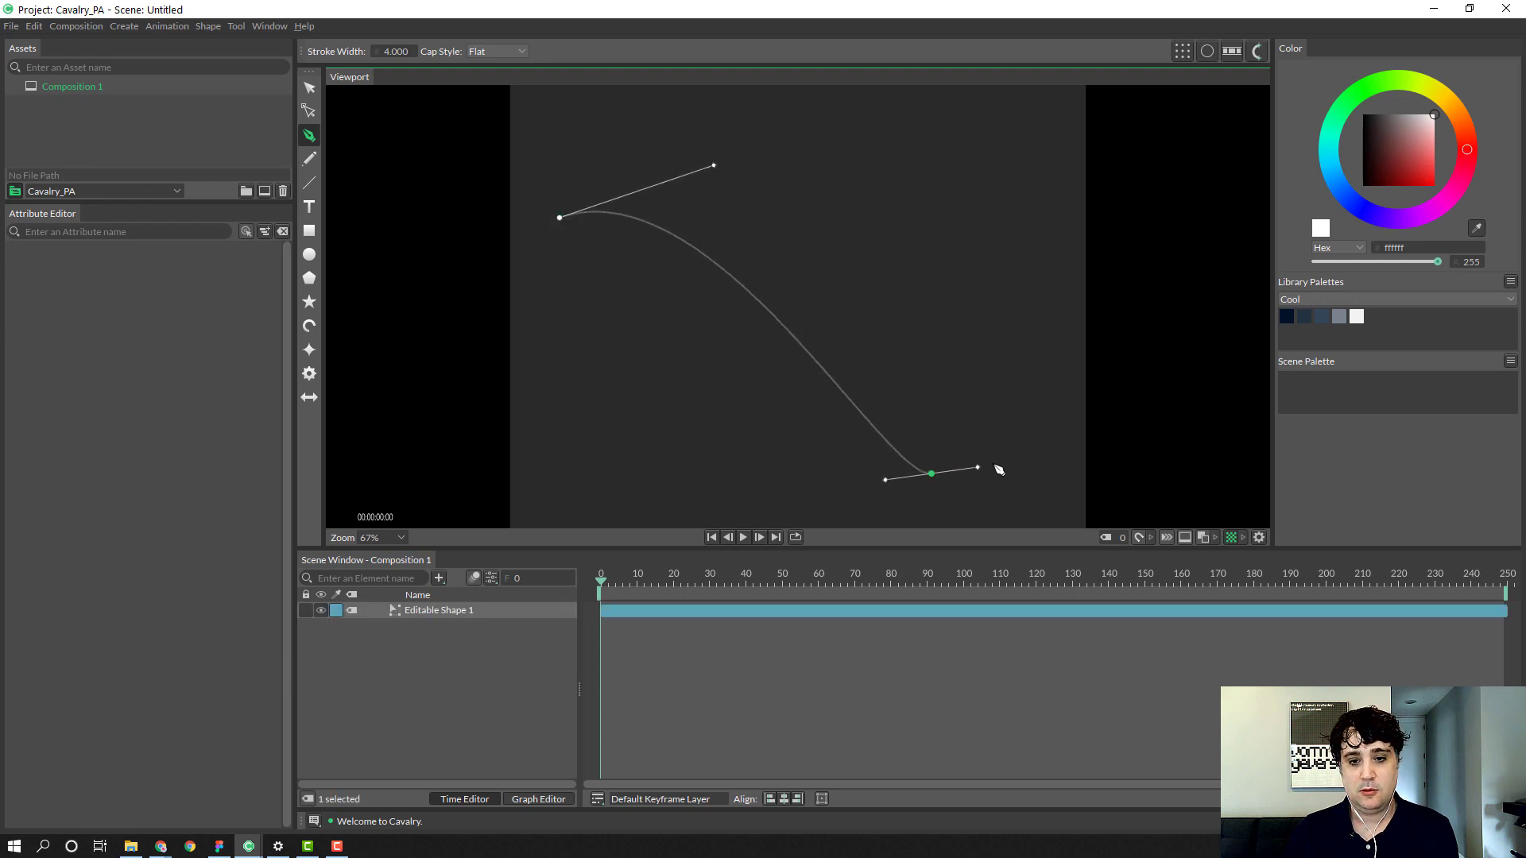
drag(978, 471, 1159, 402)
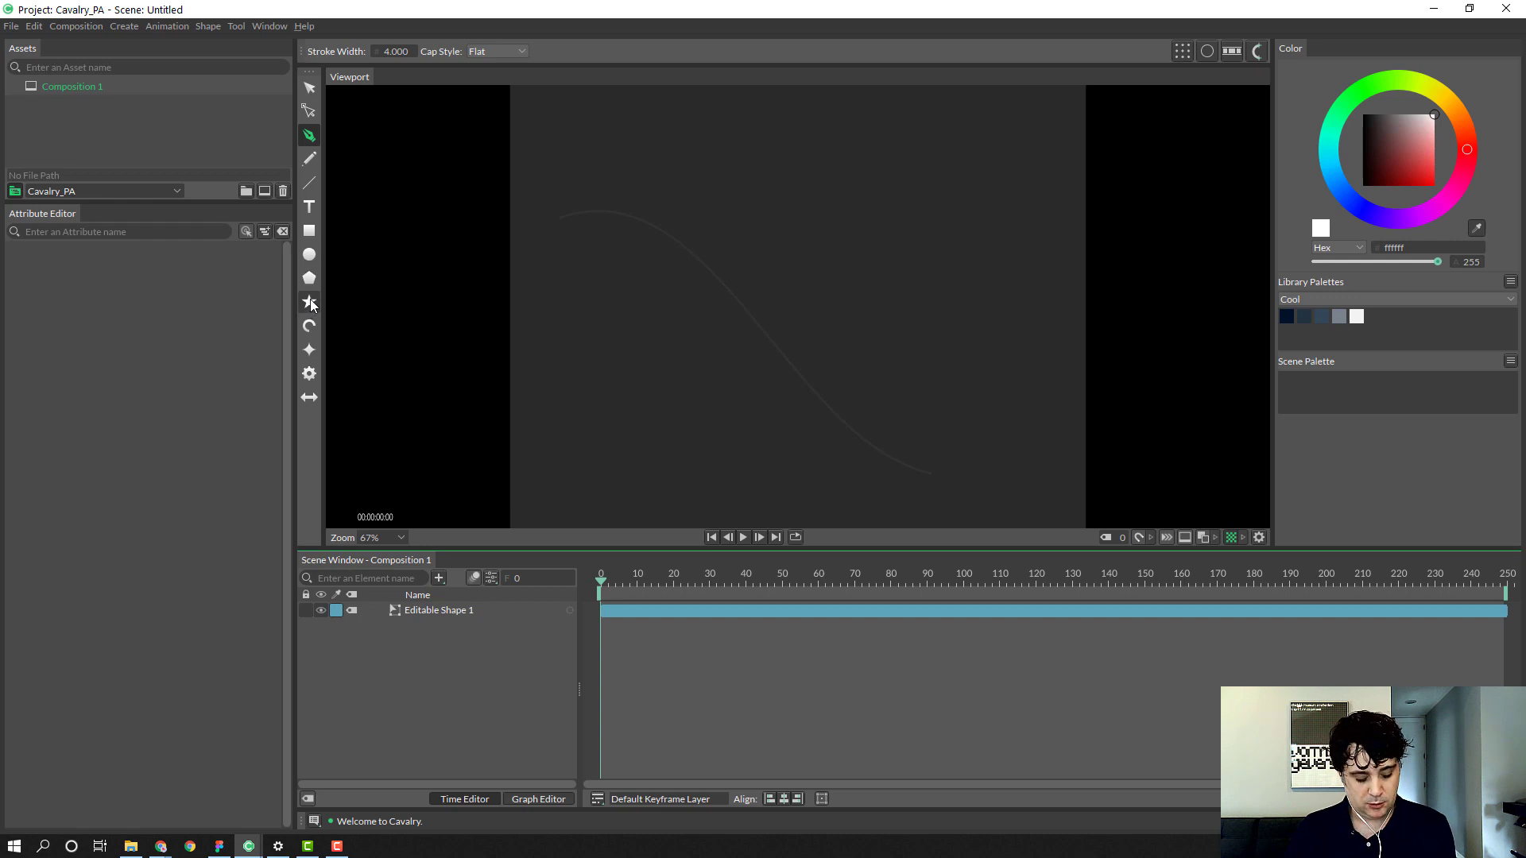
click(310, 302)
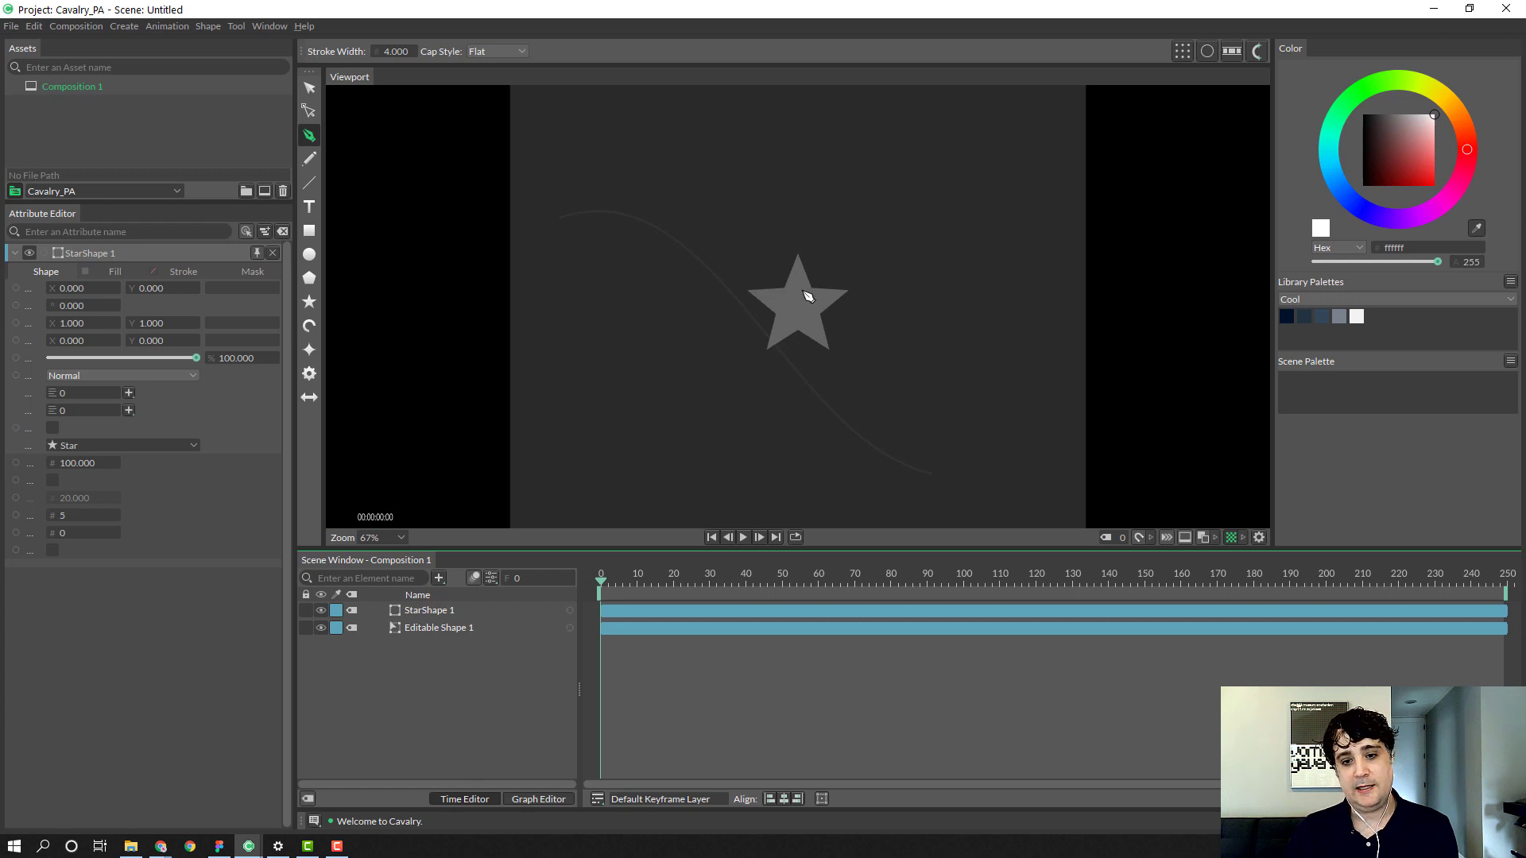
mouse_move(553, 225)
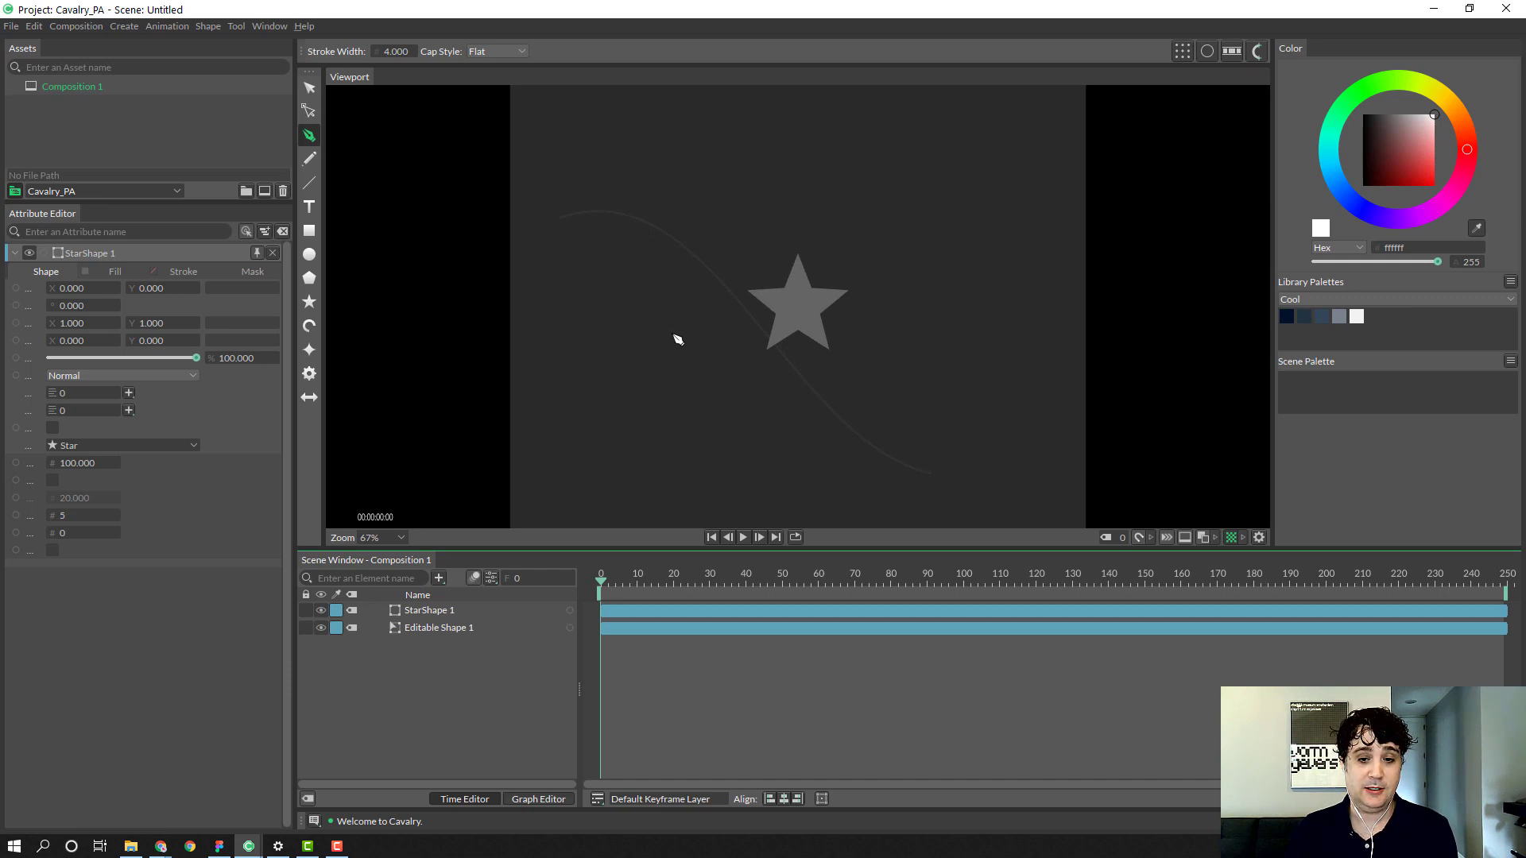
mouse_move(435, 648)
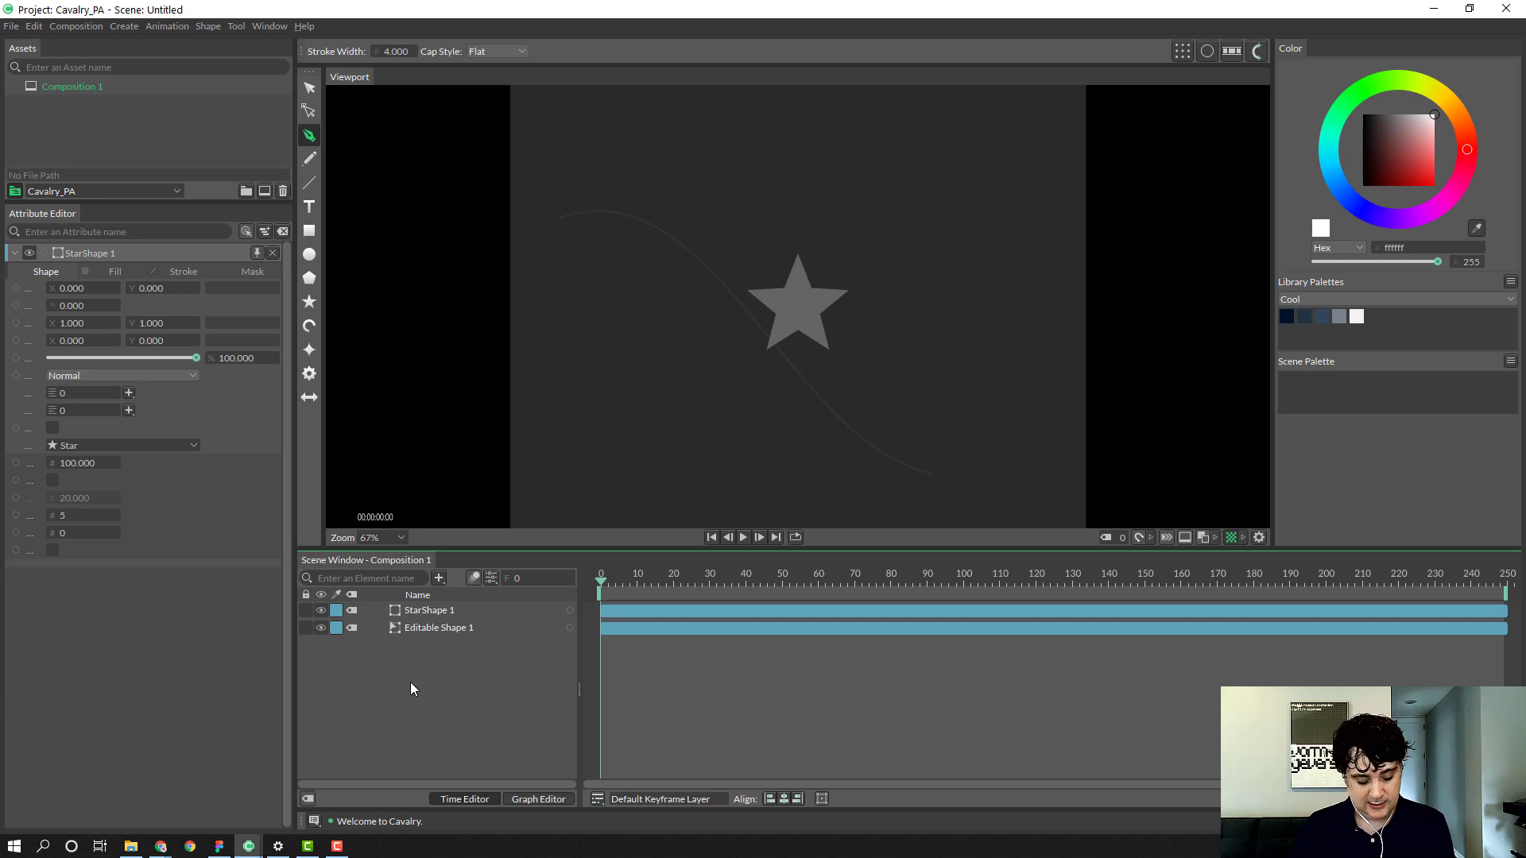
Step: Add a Pathfinder and link Editable Shape 1 as its Input Shape
click(439, 579)
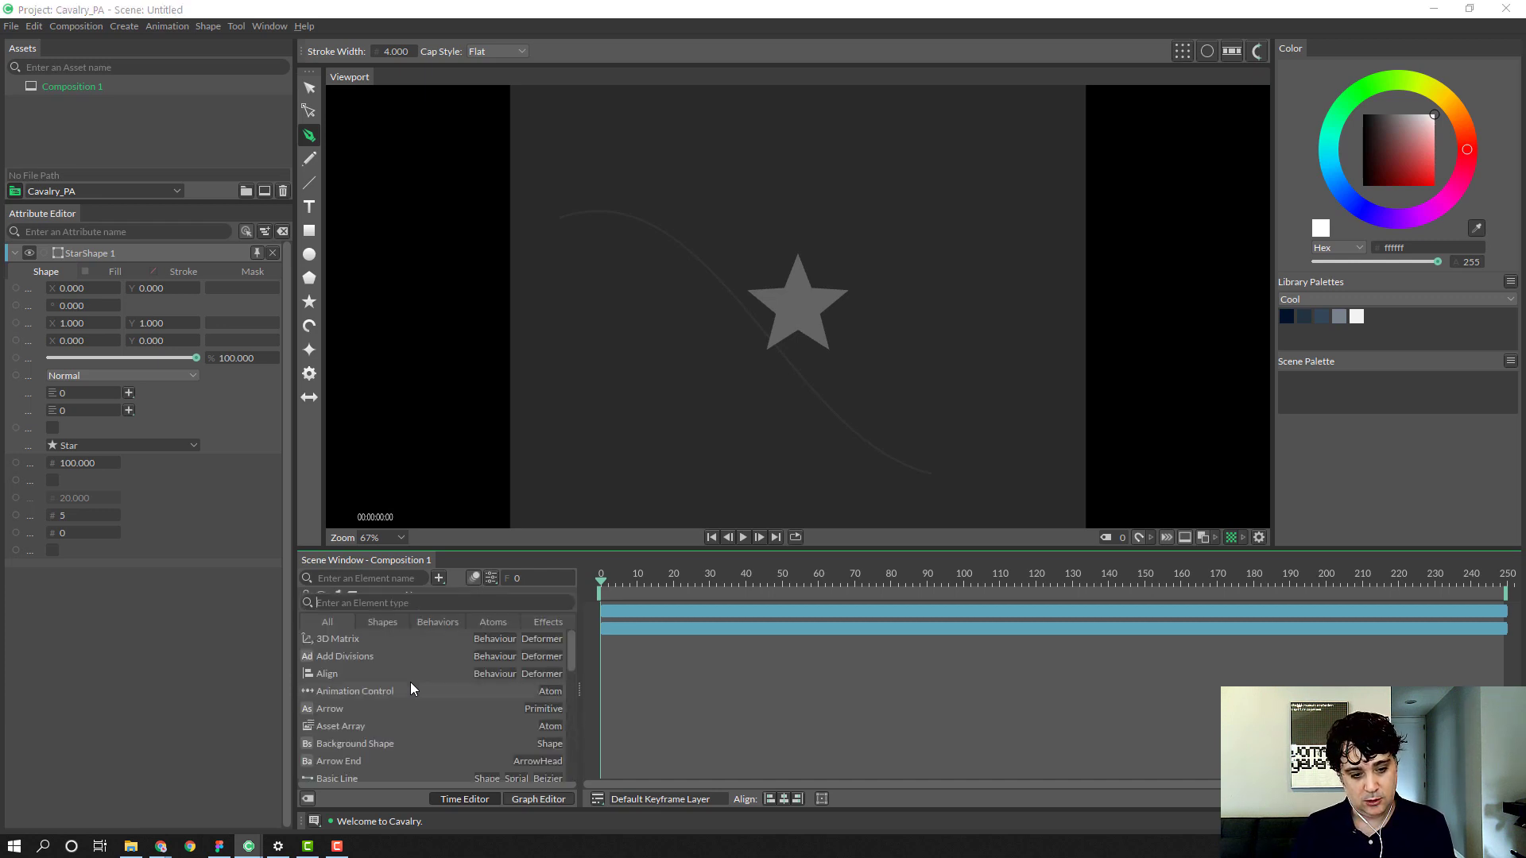
text(path)
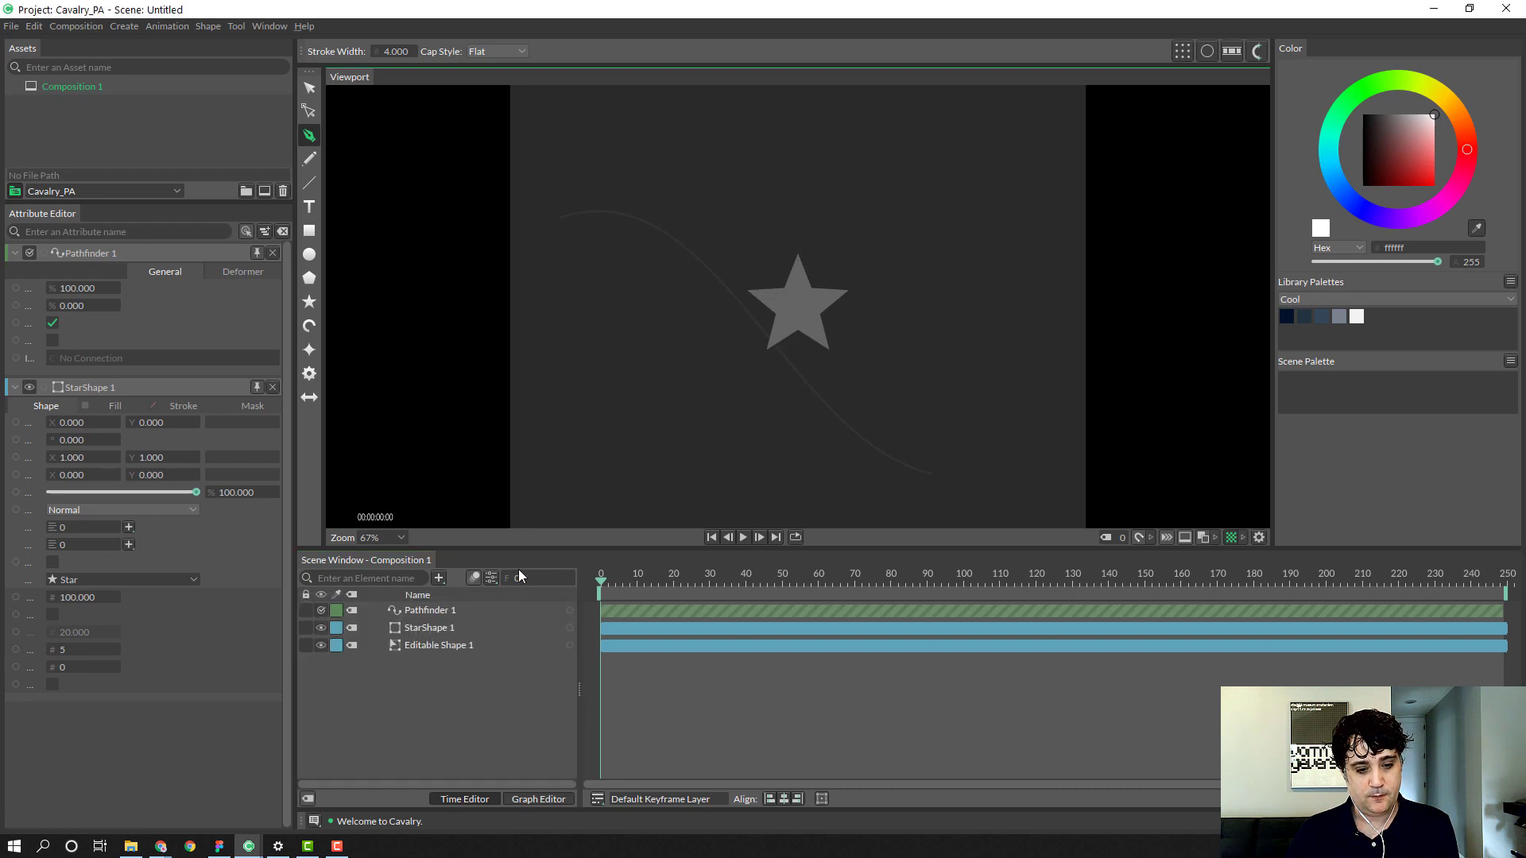
click(426, 611)
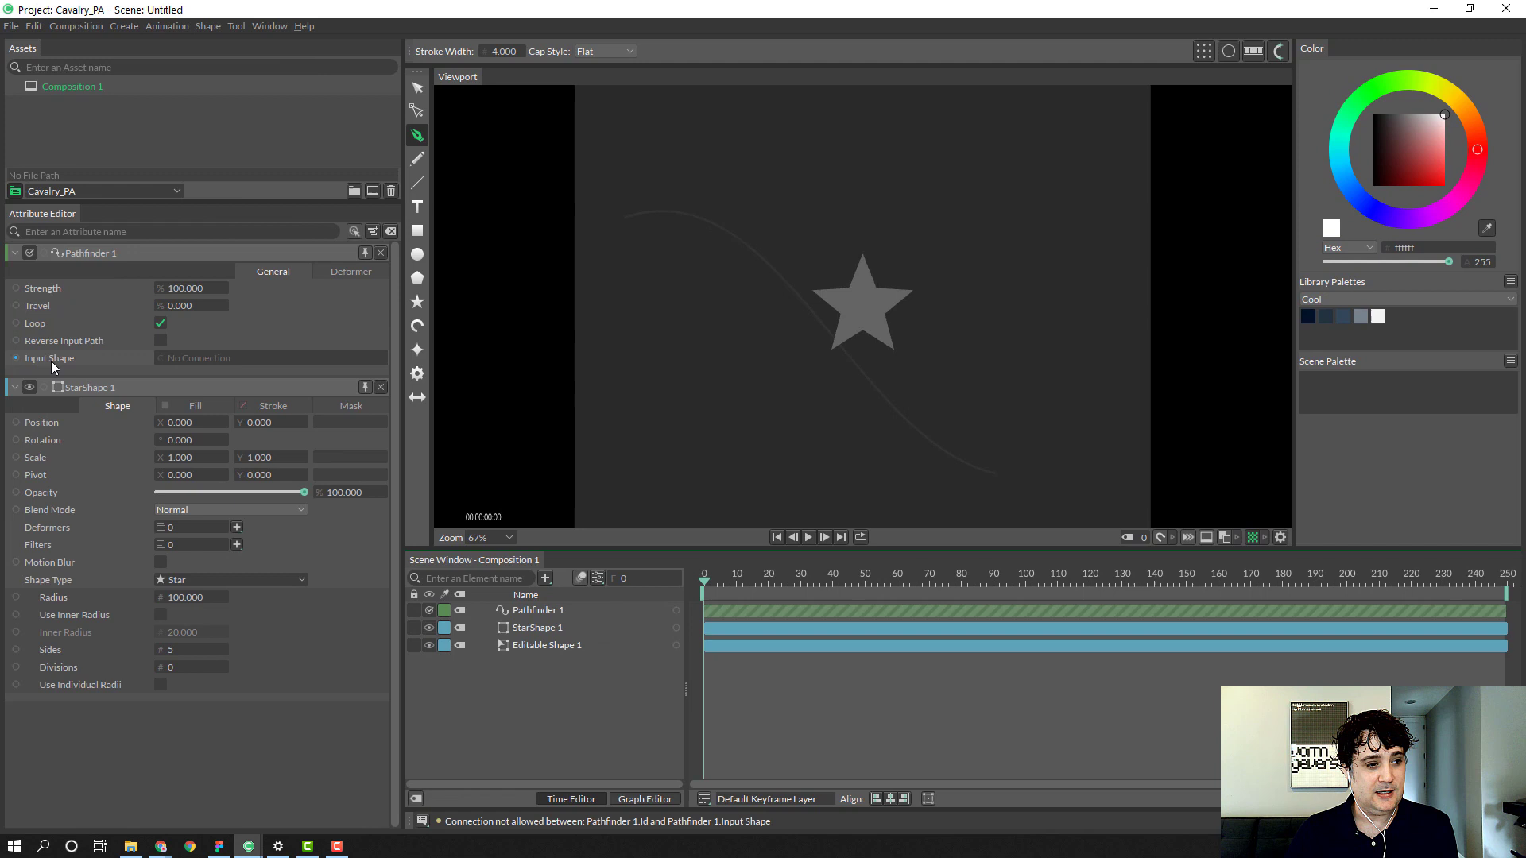
click(545, 645)
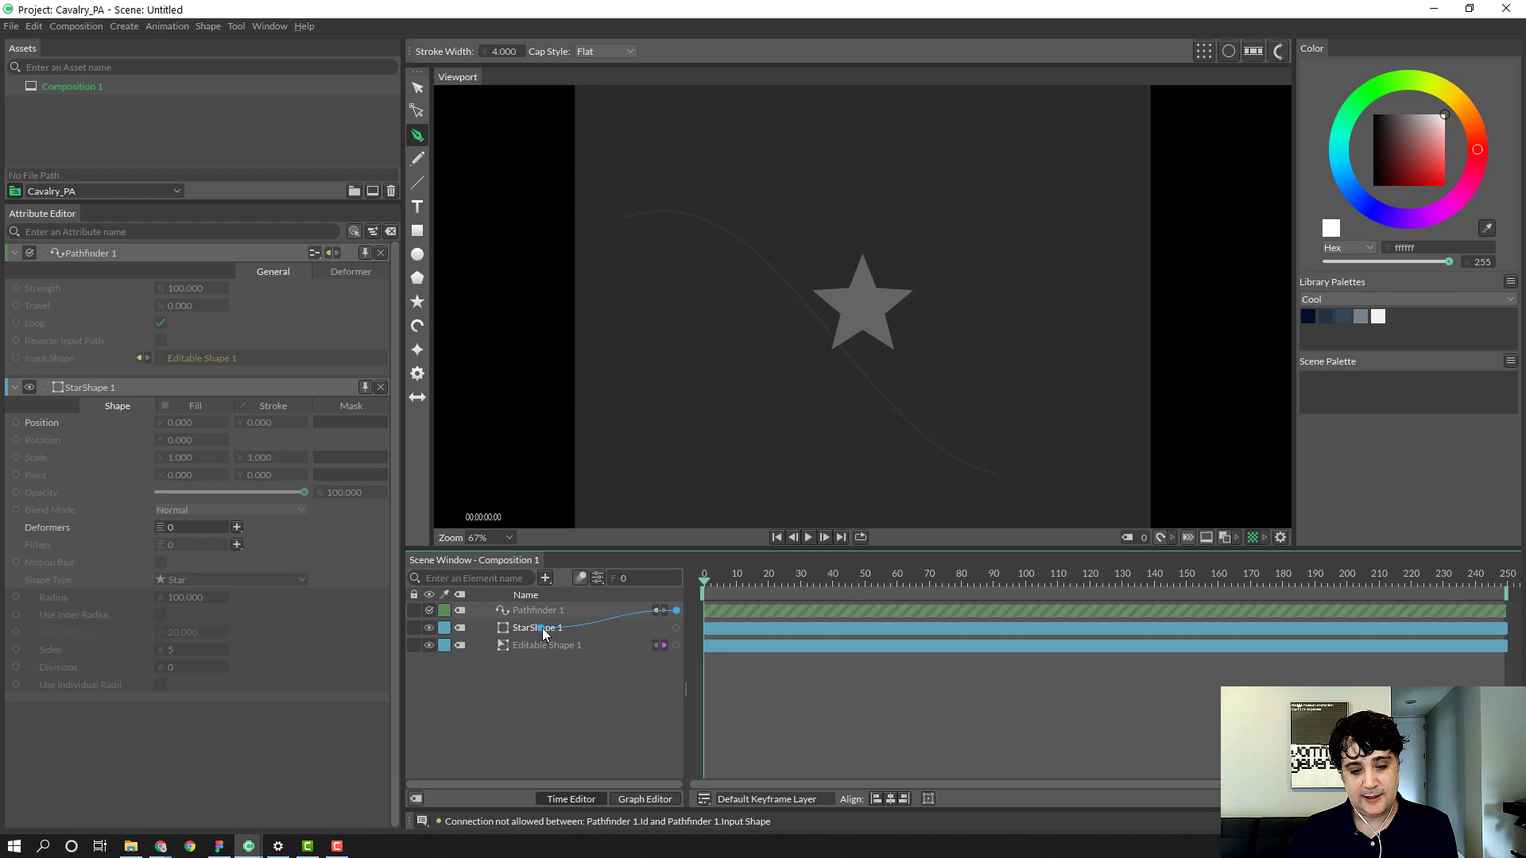
Step: Attach the Pathfinder to StarShape 1's Deformers and turn Loop off
right_click(534, 626)
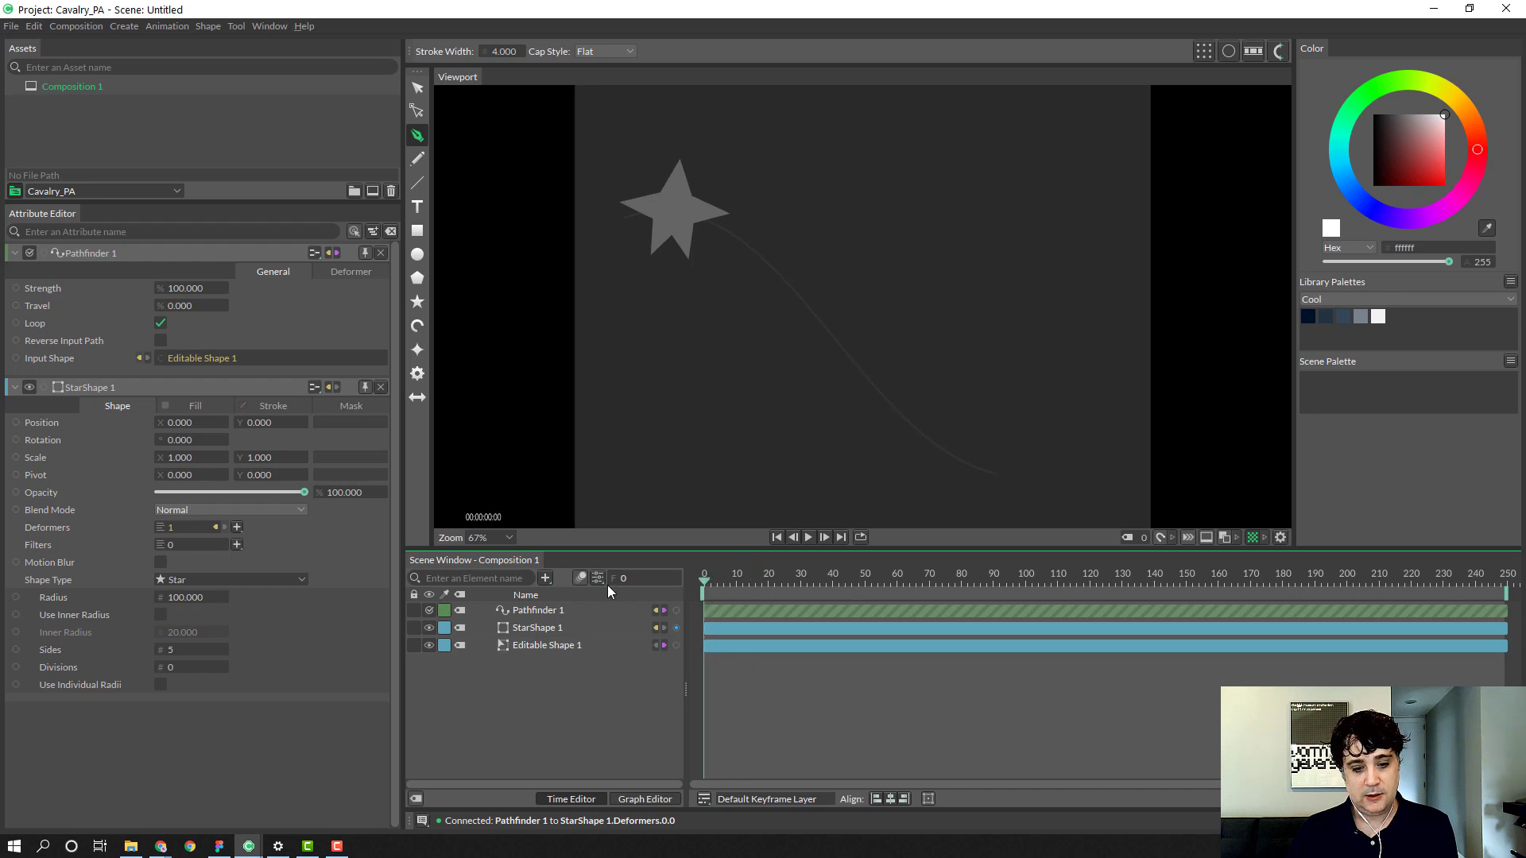
click(536, 611)
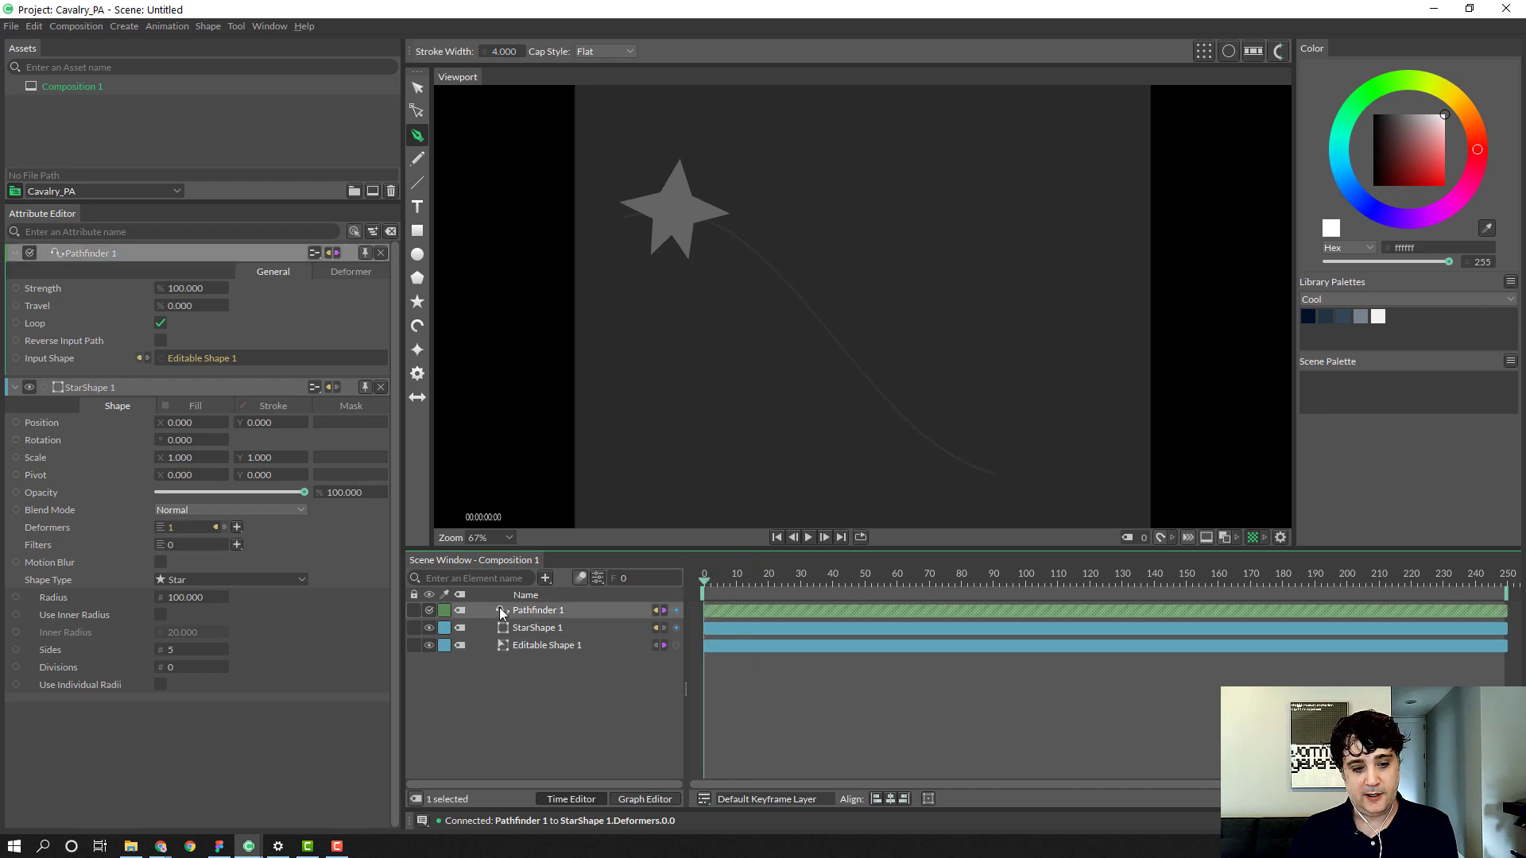
click(161, 323)
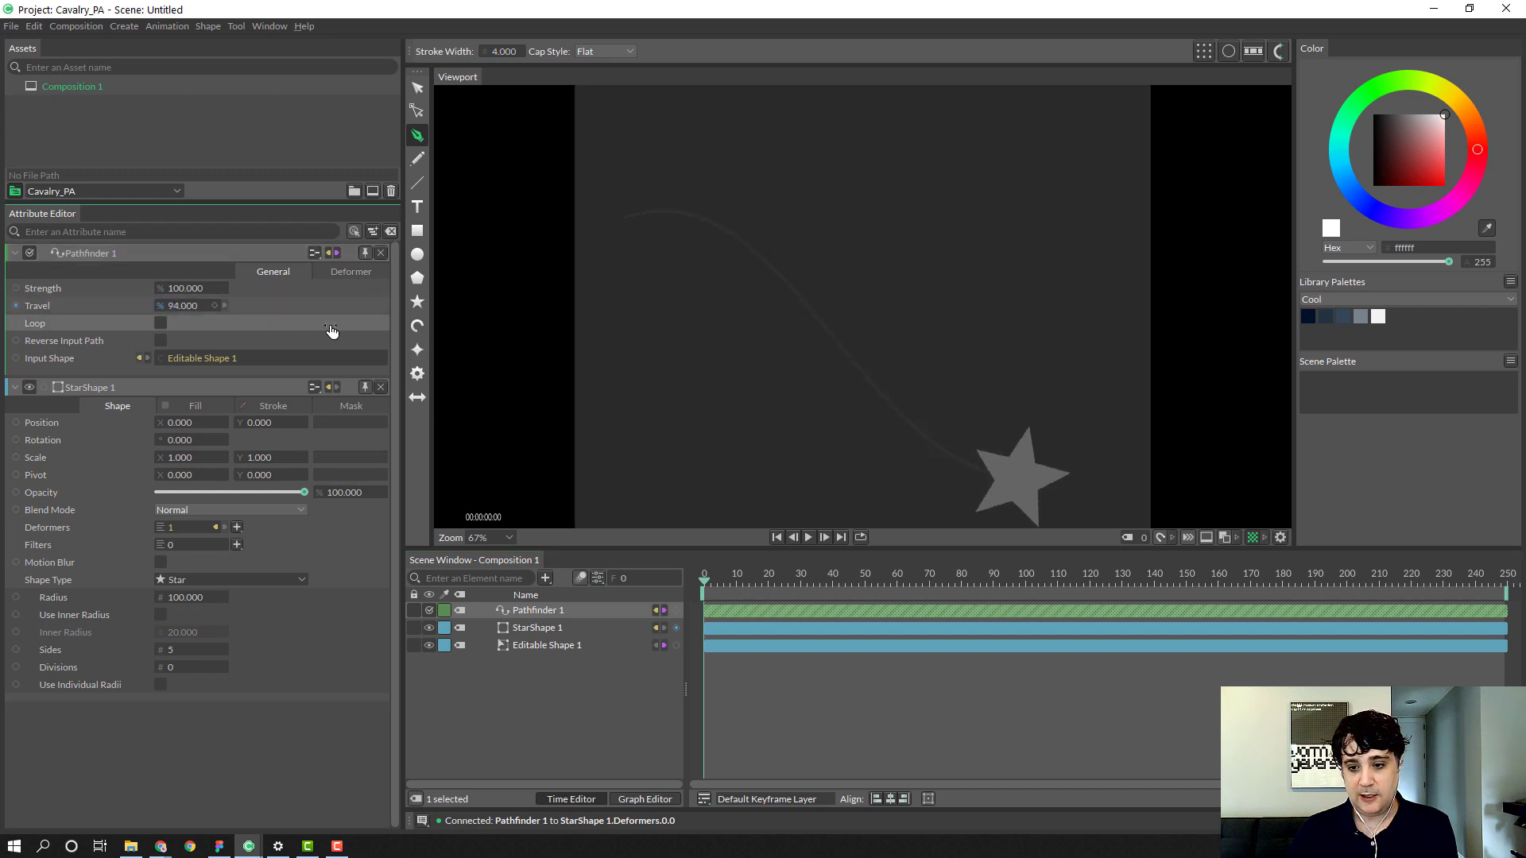
Step: Scrub the Travel value to move the star partway along the curve
drag(194, 305, 189, 305)
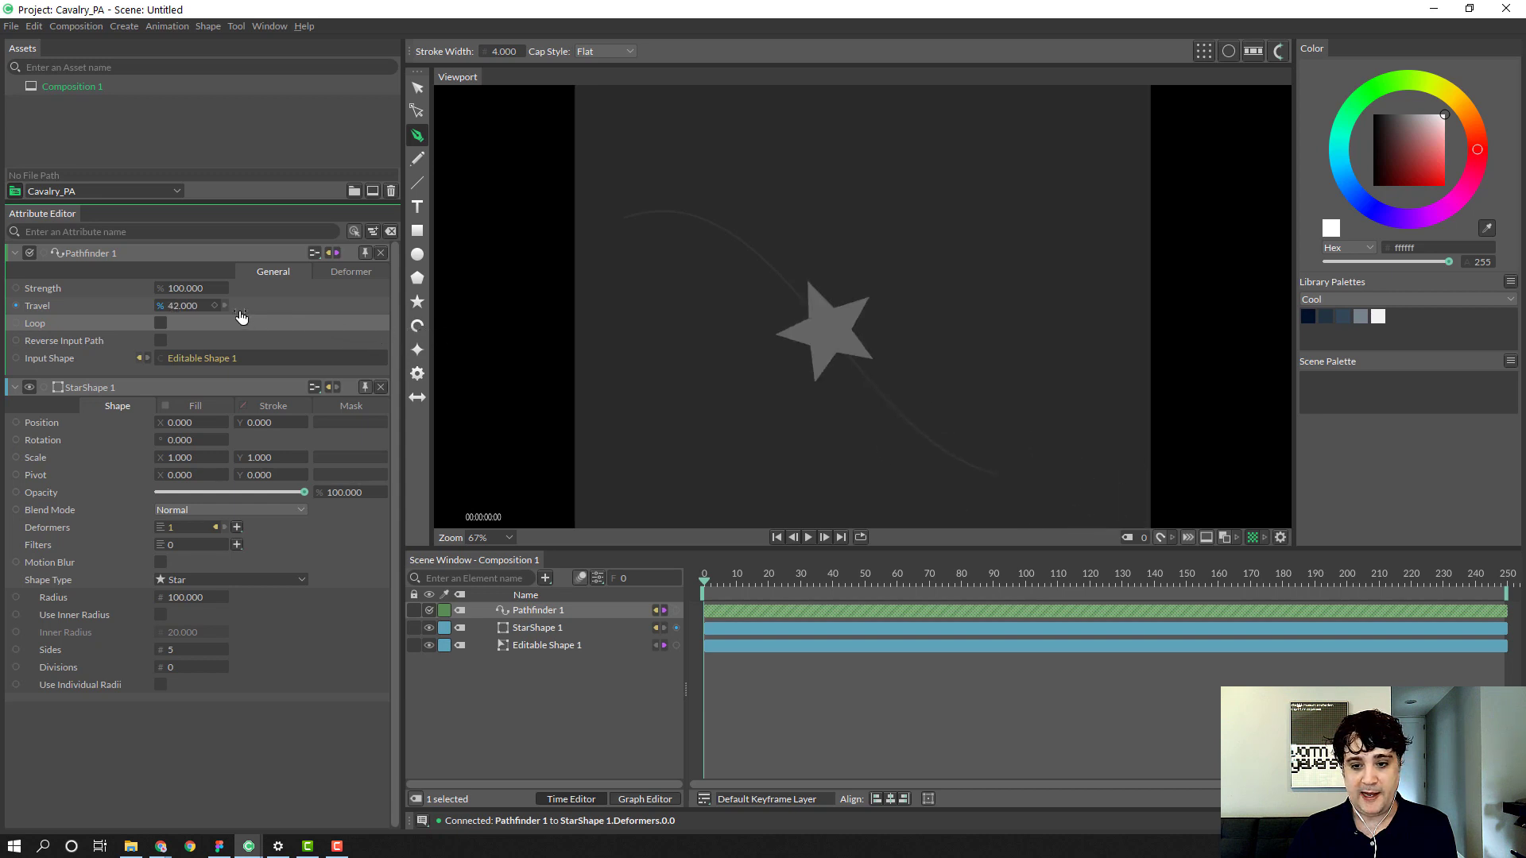
drag(184, 305, 161, 305)
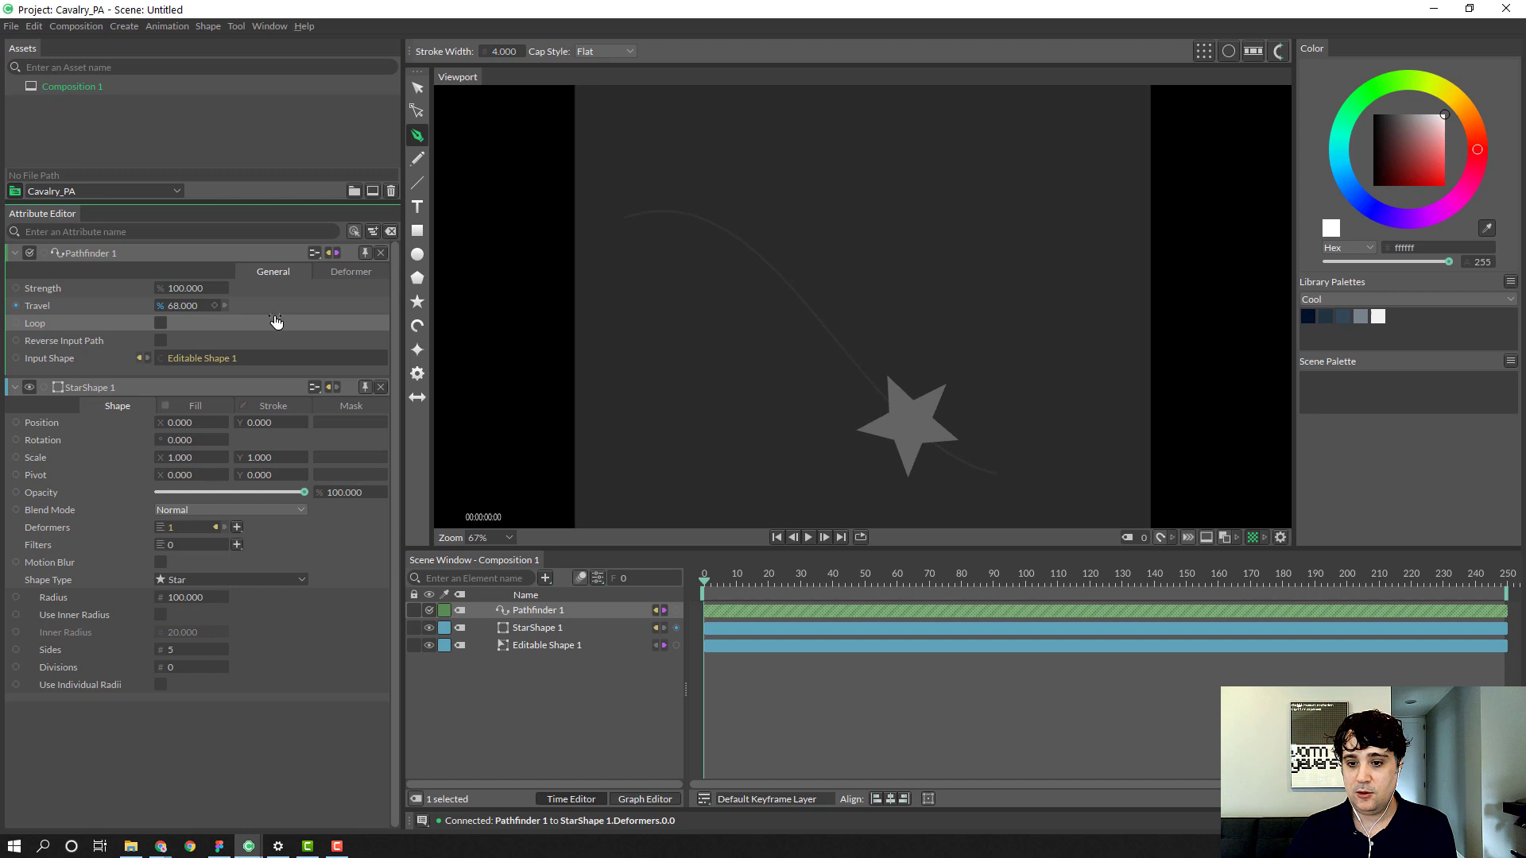
drag(277, 305, 321, 305)
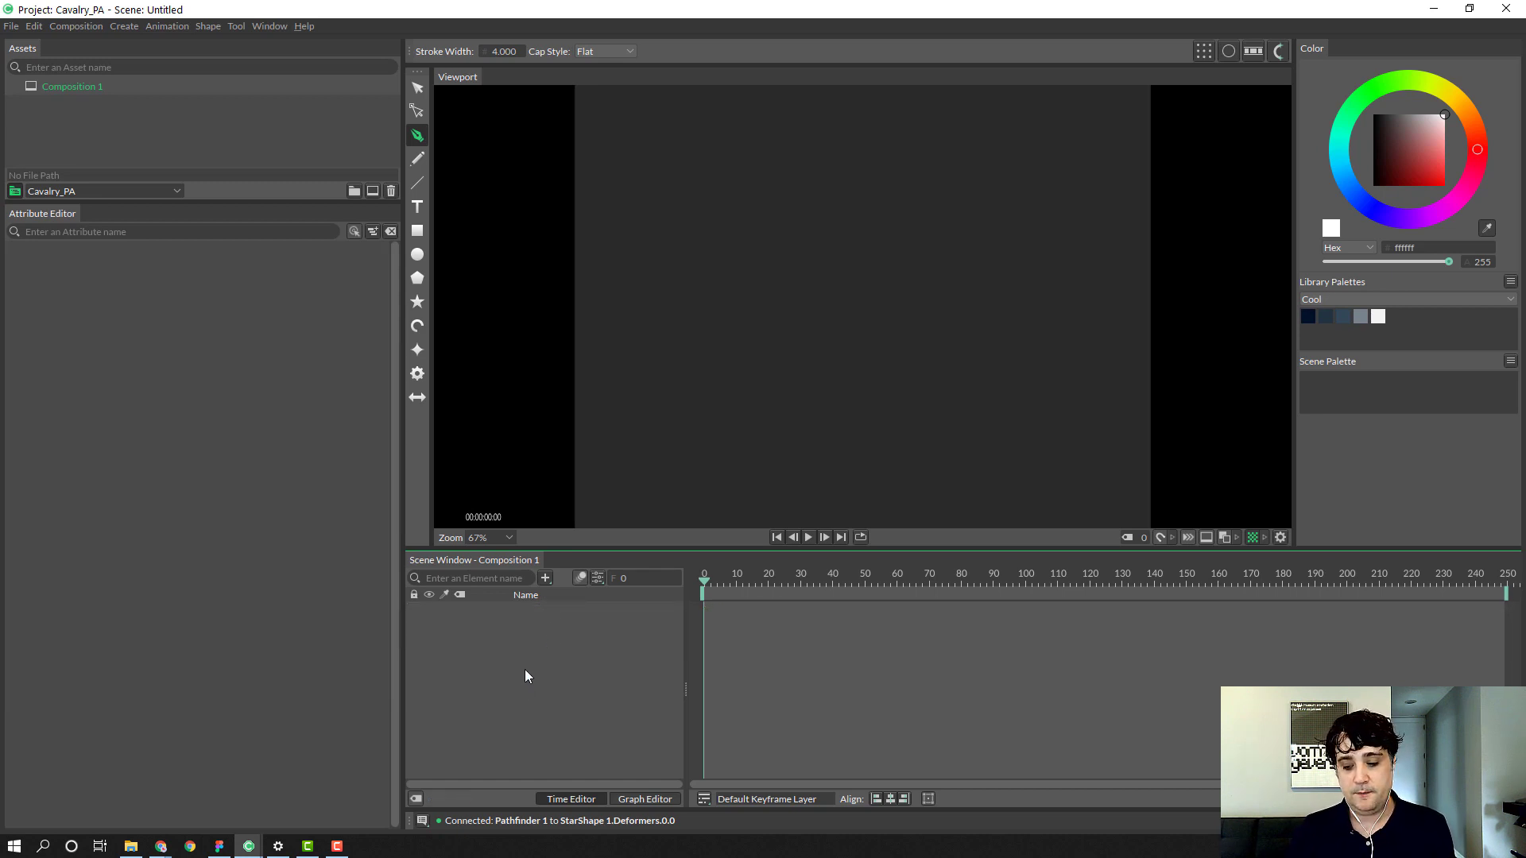
mouse_move(516, 662)
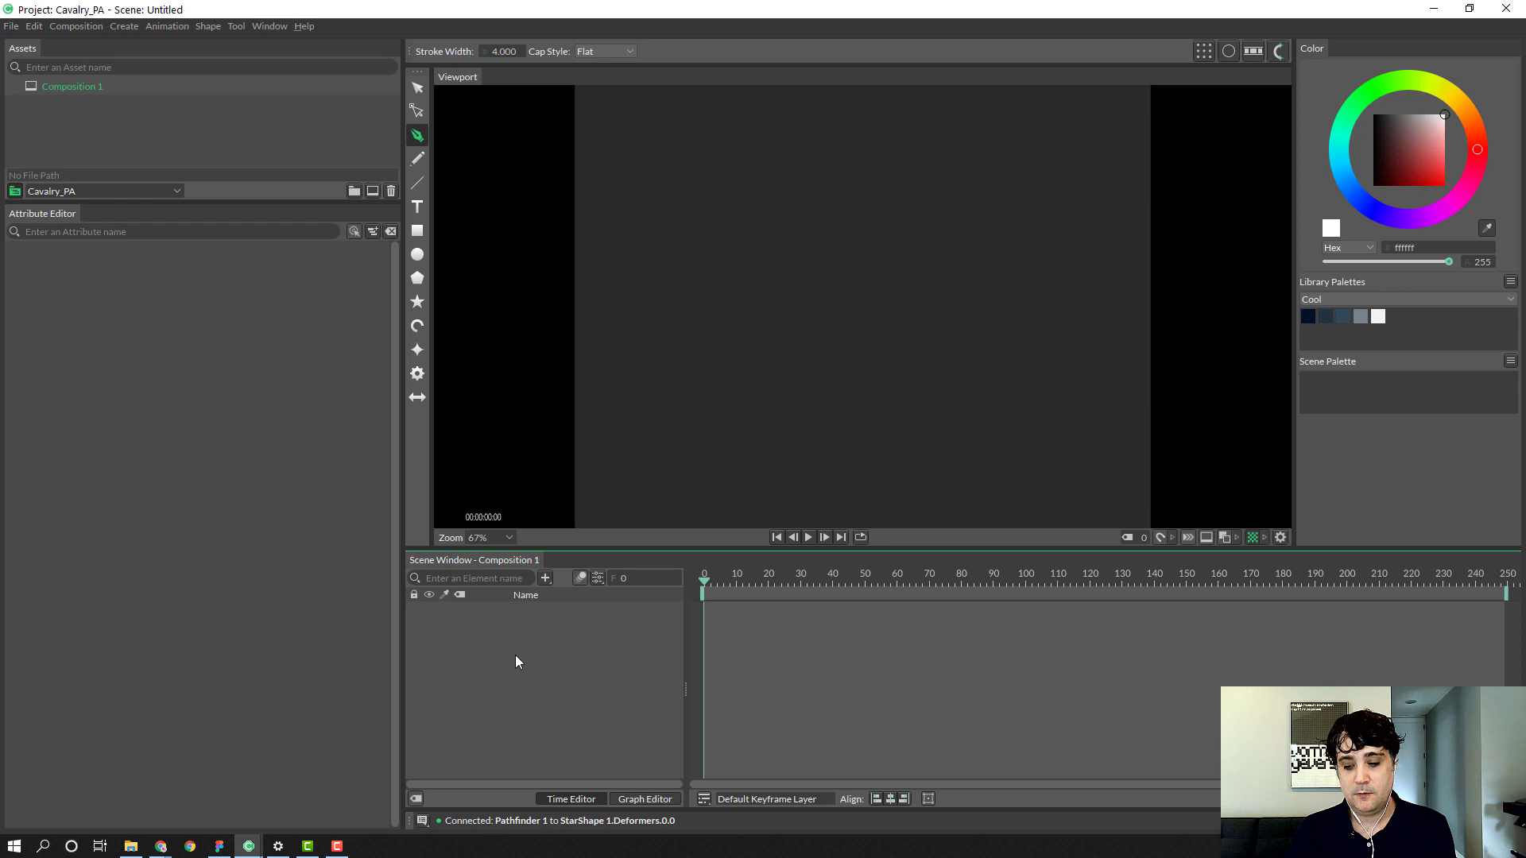
mouse_move(504, 704)
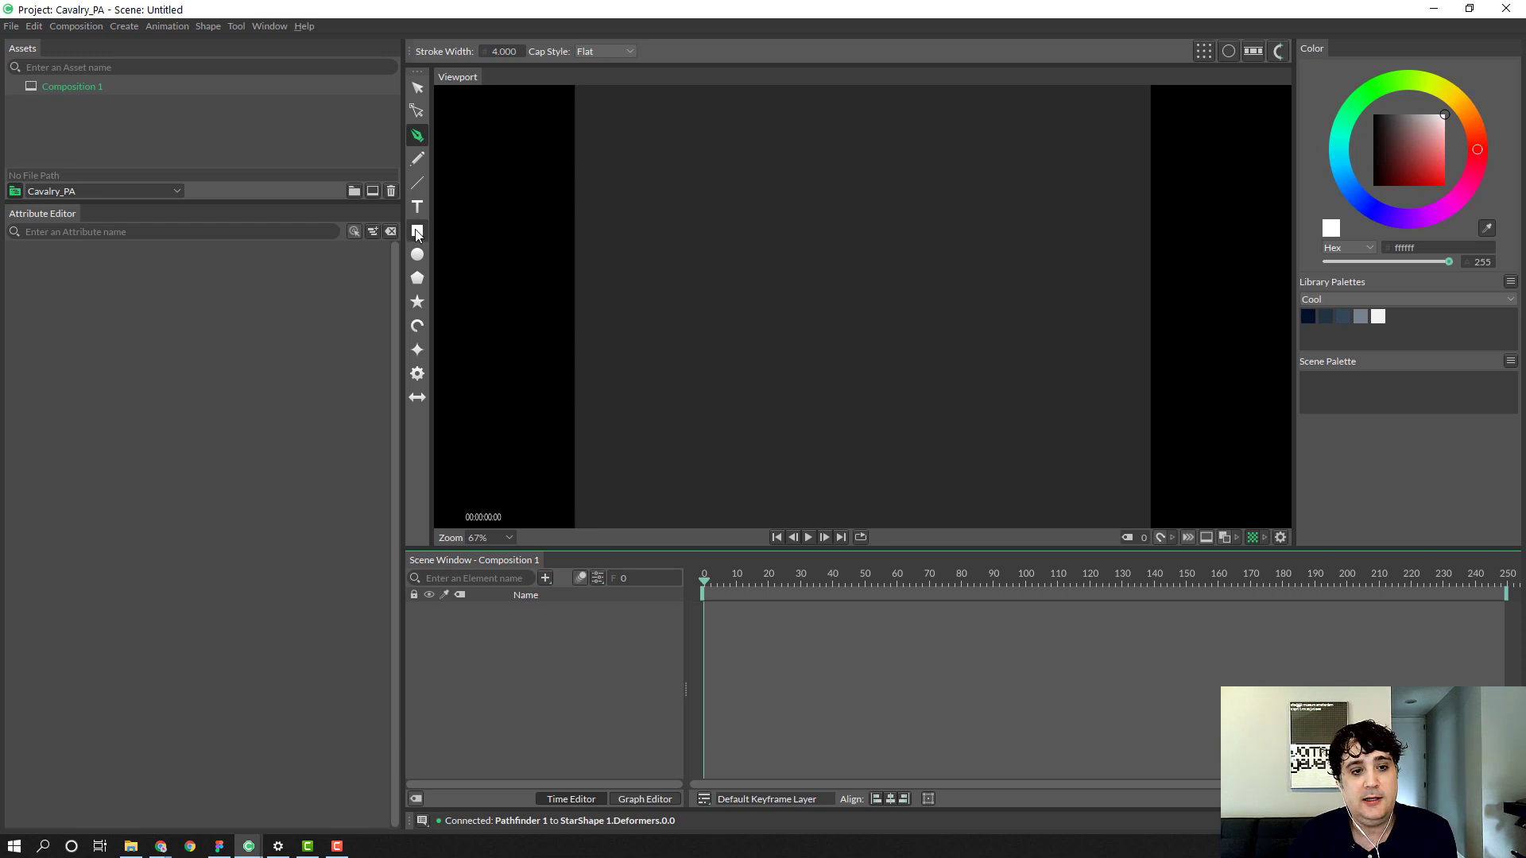
Step: Add a rectangle, duplicate it in a Linear row, and set Shape Scale X to 0.2
click(416, 230)
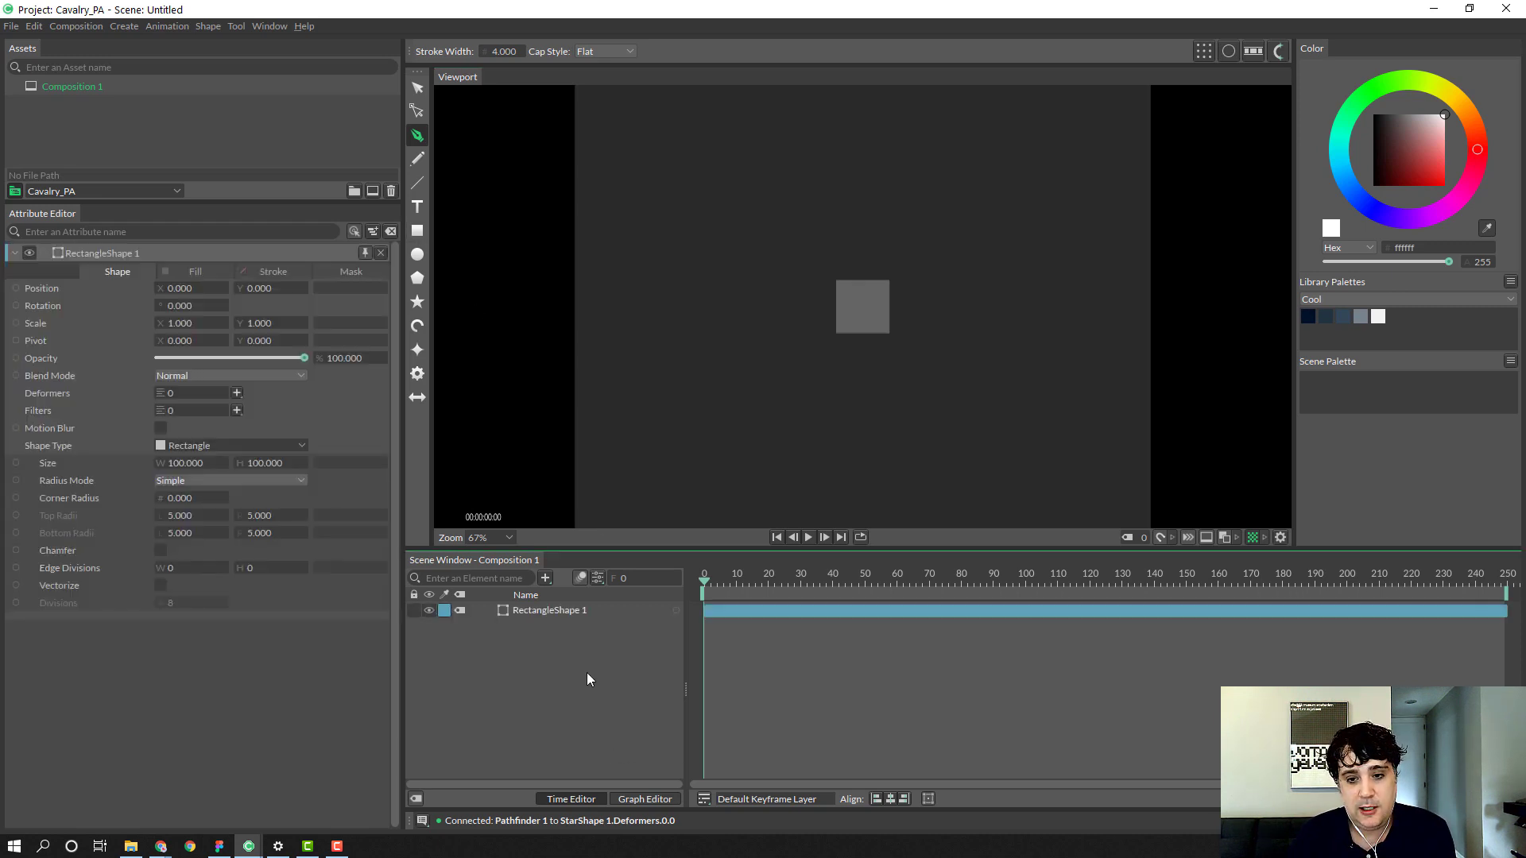
mouse_move(839, 314)
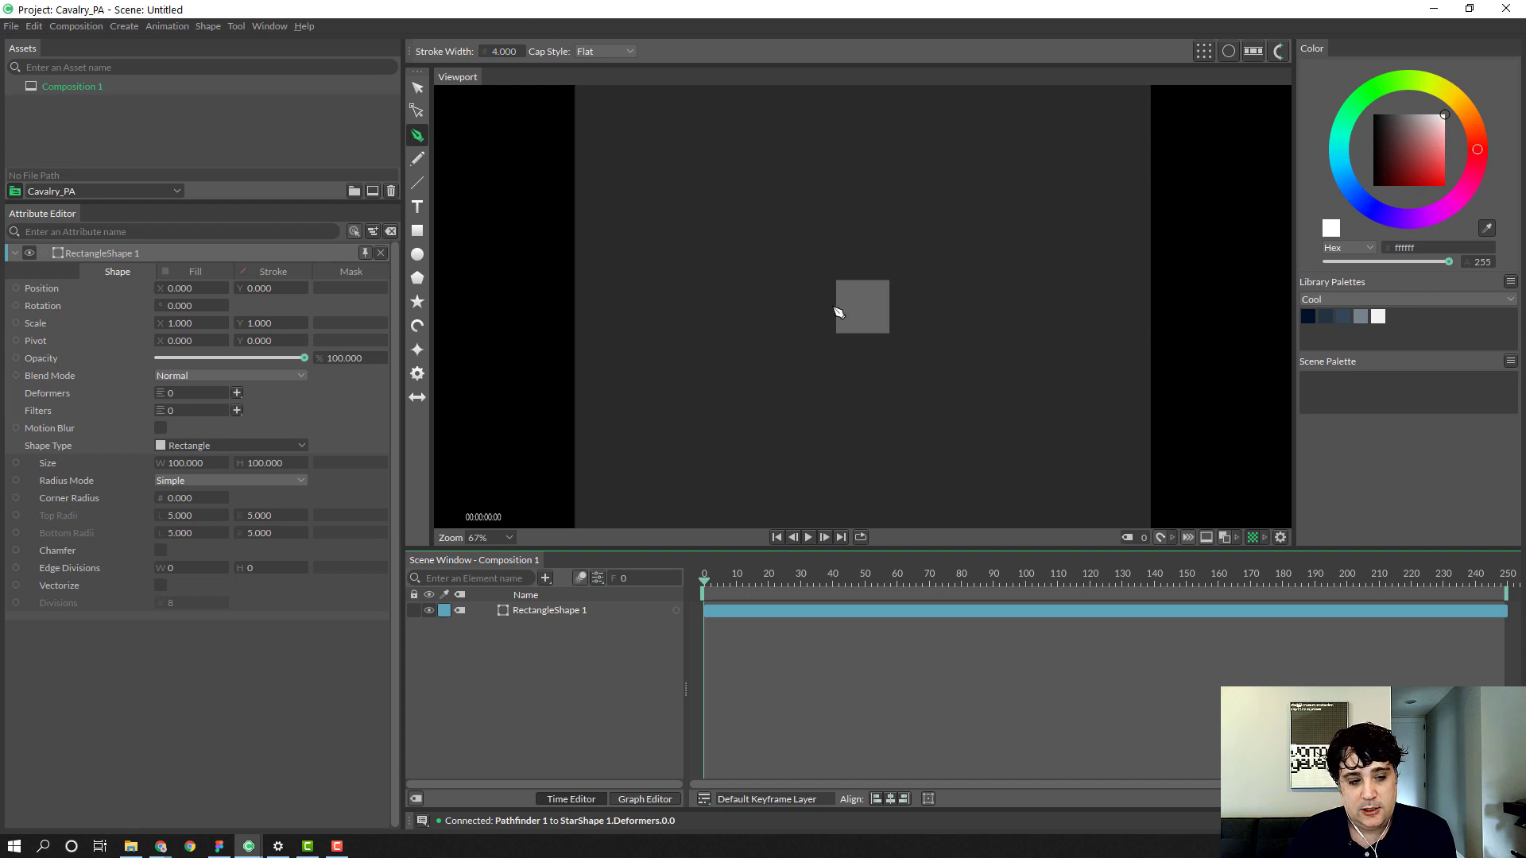
click(859, 307)
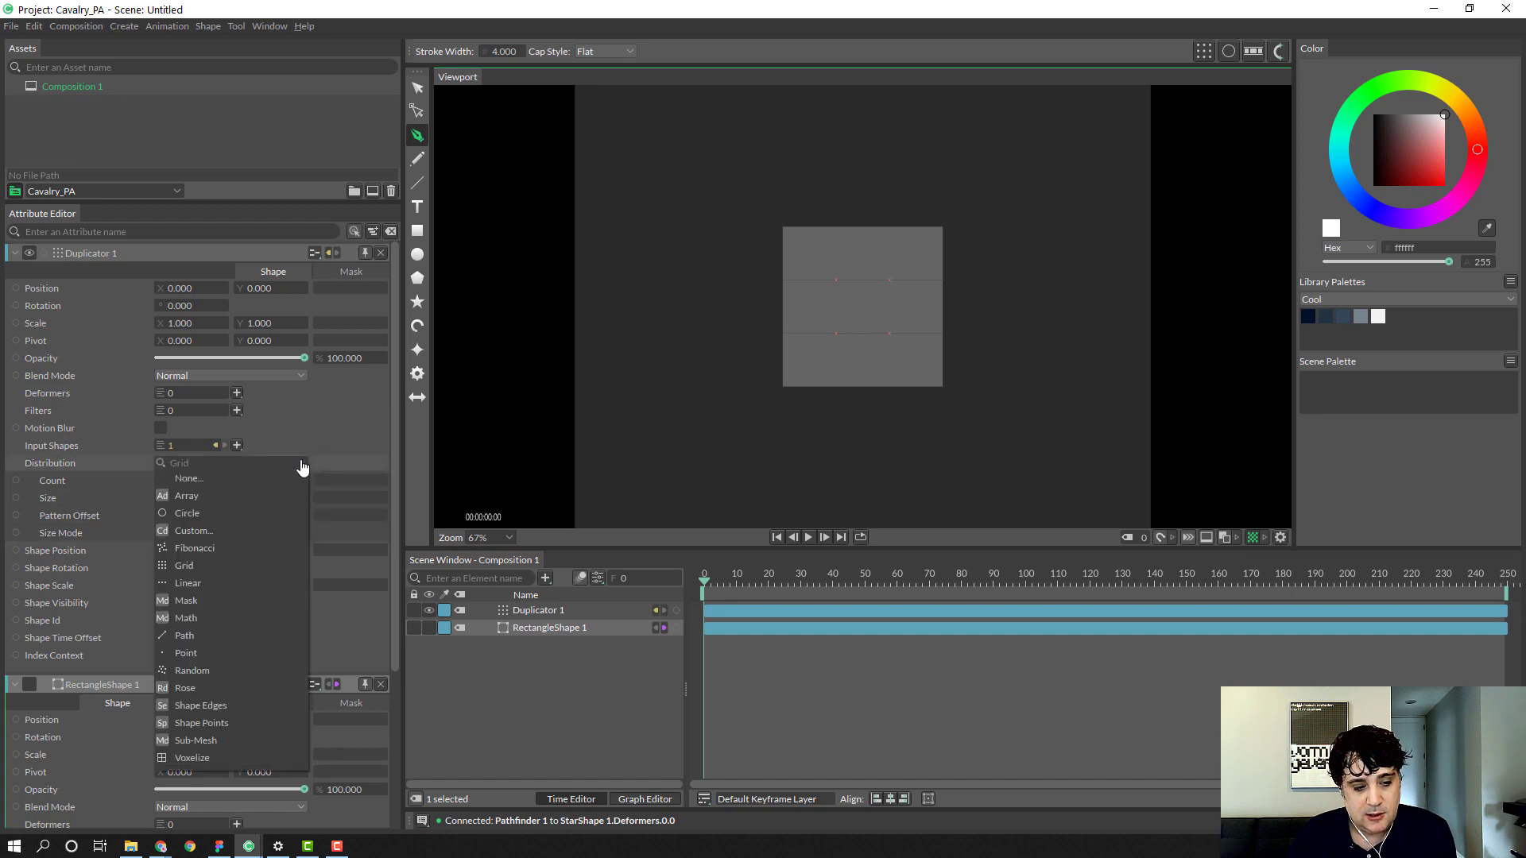
click(189, 582)
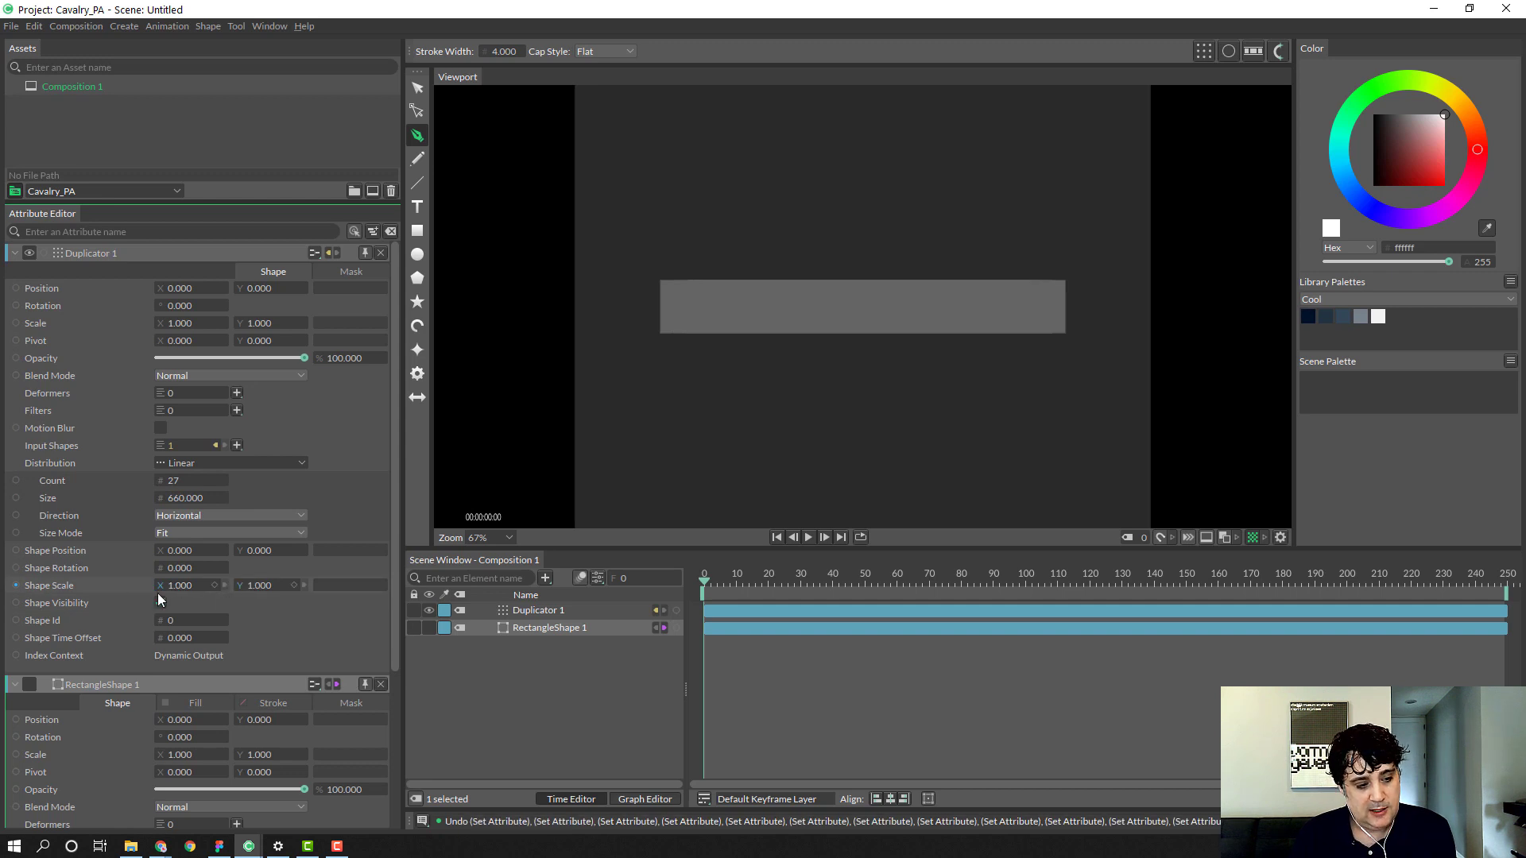
text(0.200)
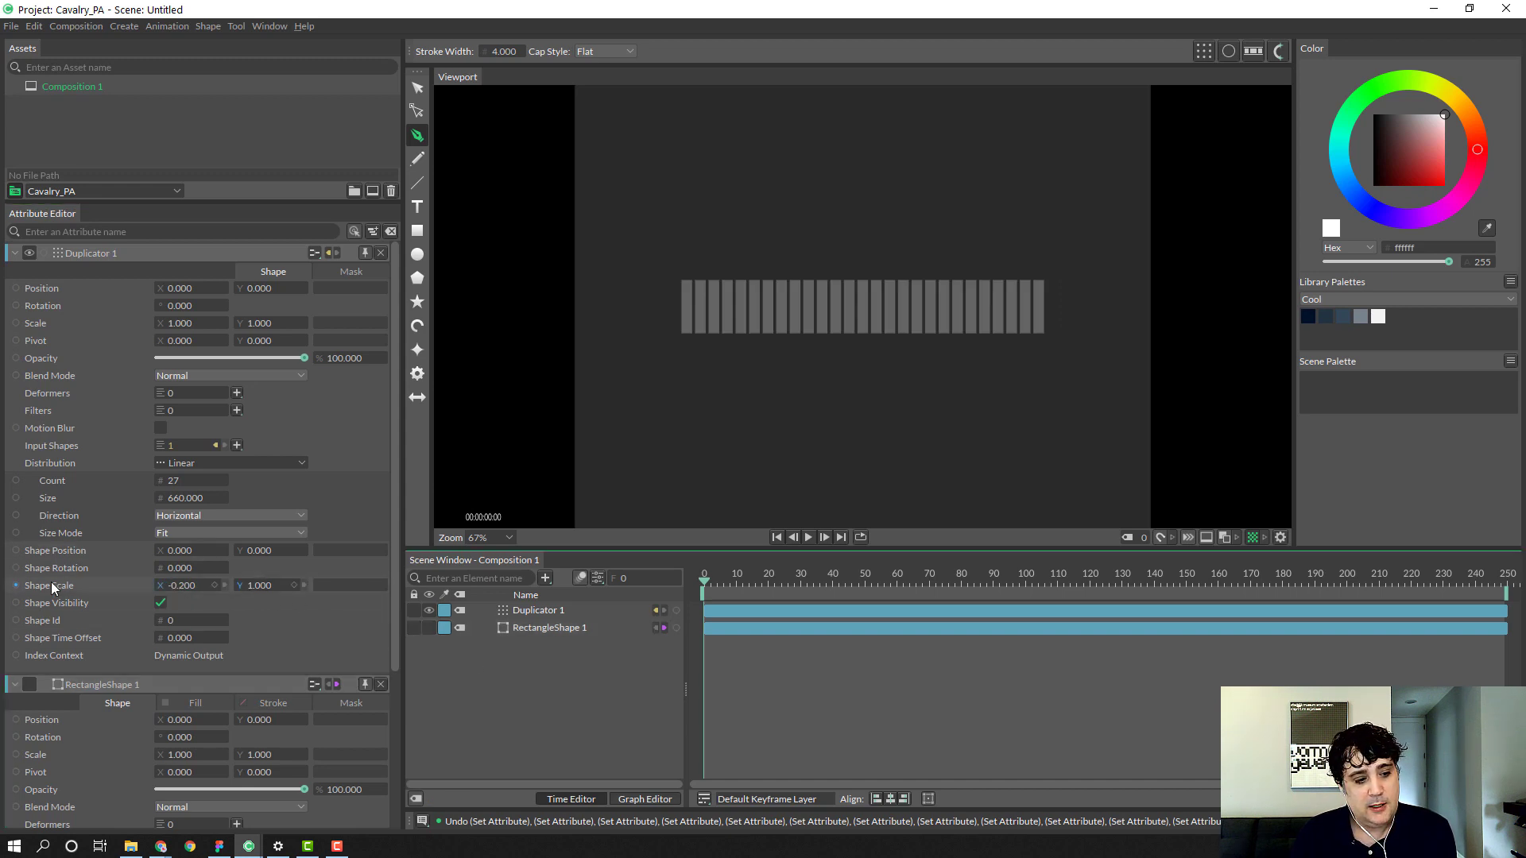
Step: Add an Oscillator on Shape Scale Y with Minimum 0 and Maximum 3
right_click(46, 585)
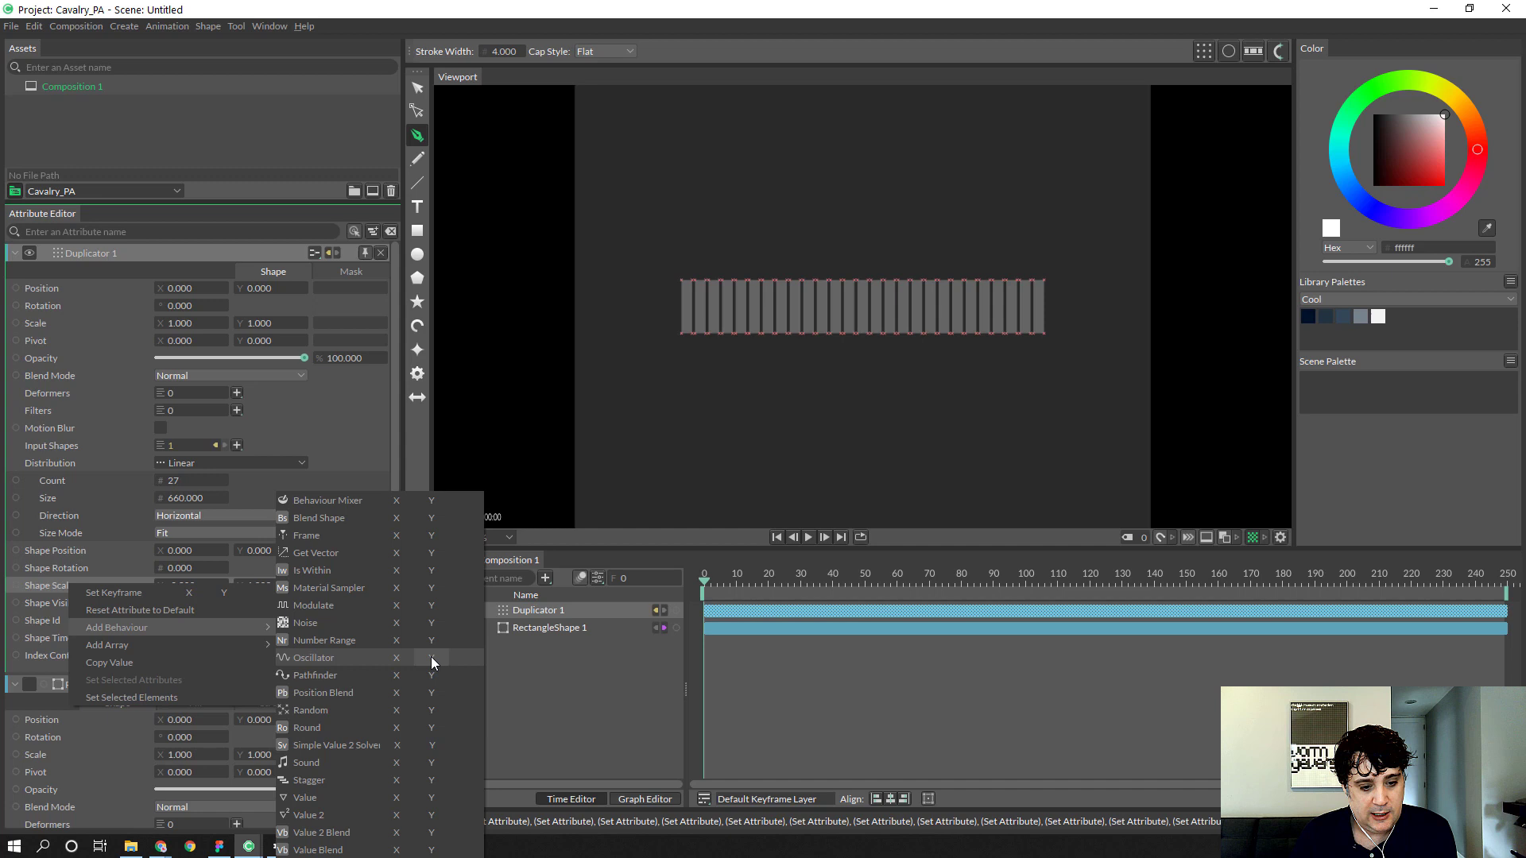
click(310, 656)
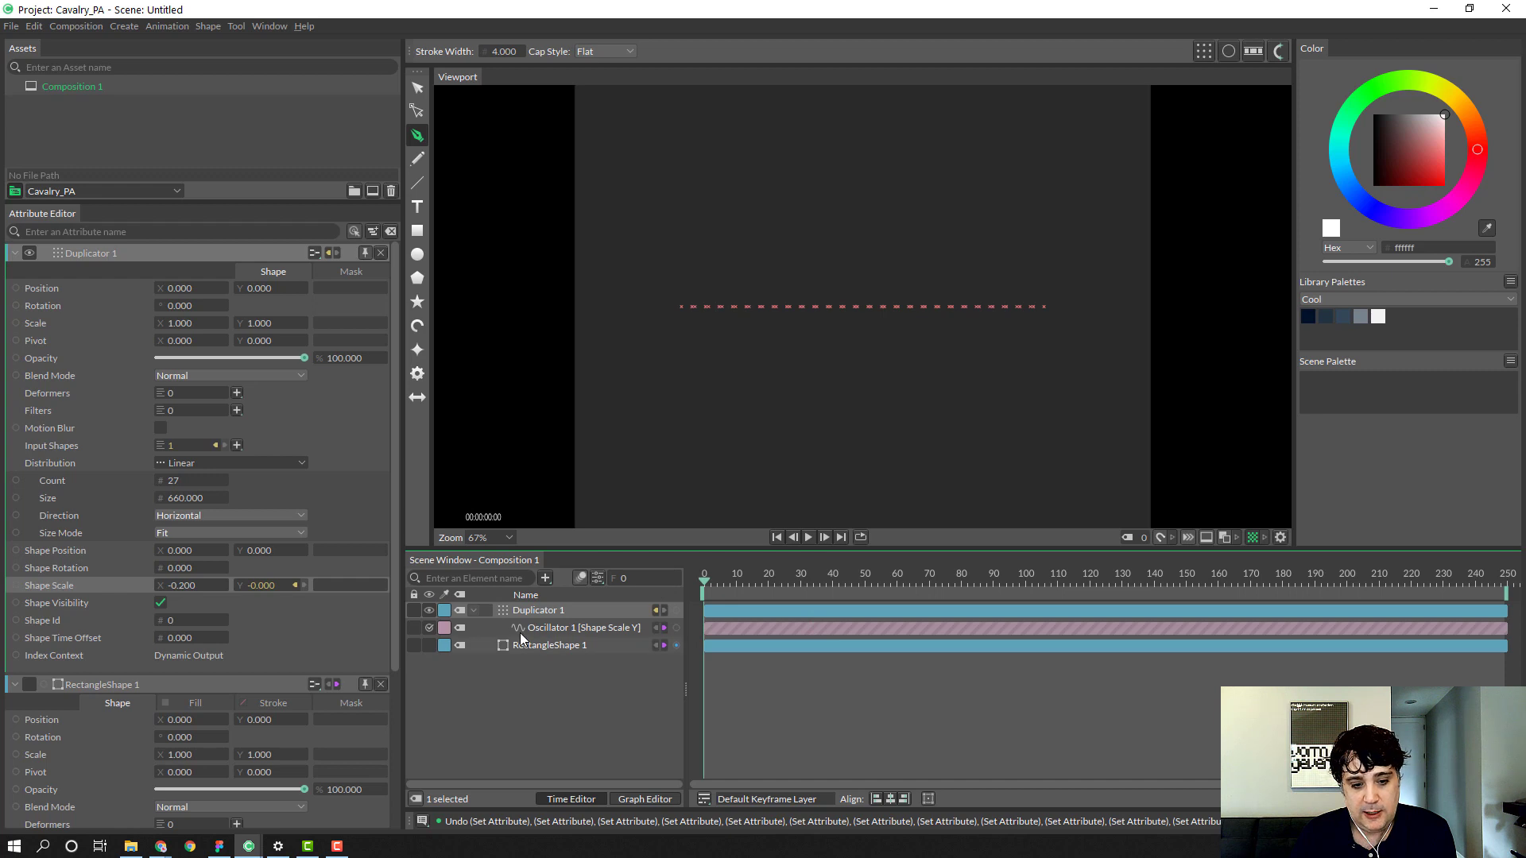
click(574, 626)
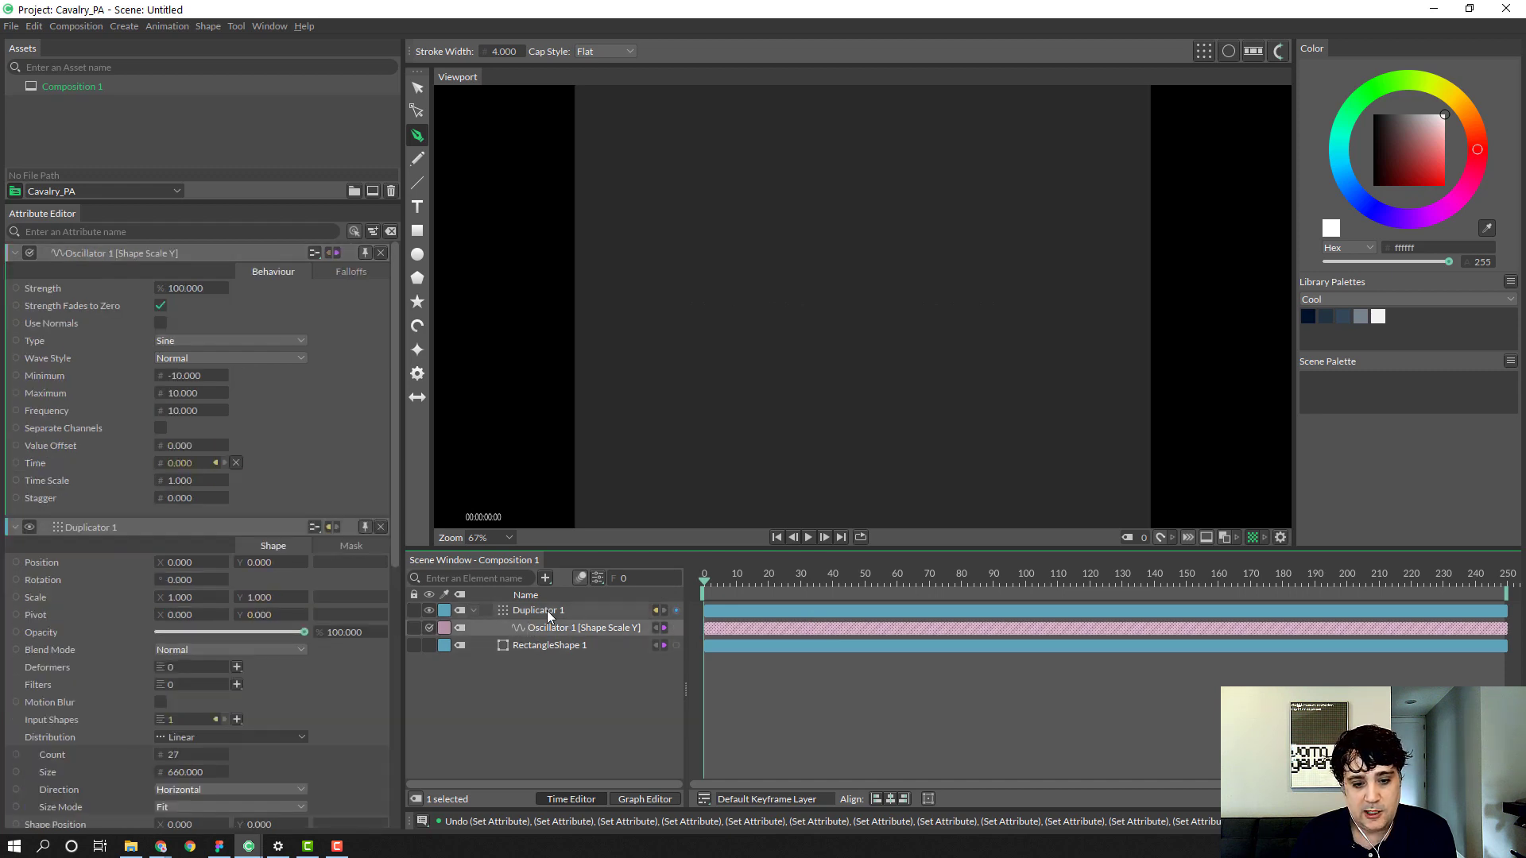
click(185, 375)
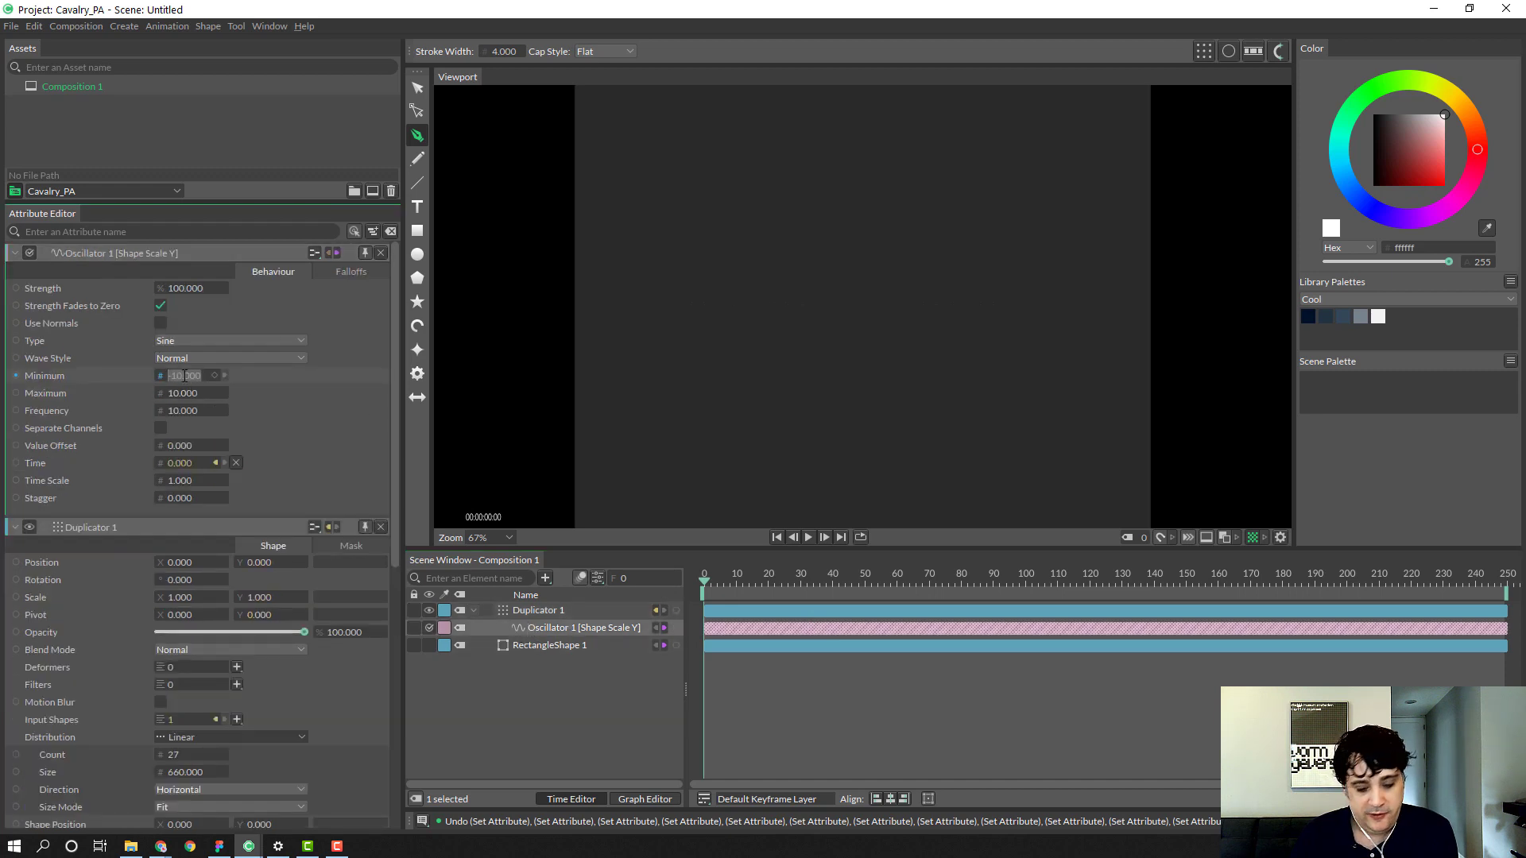
text(0.000)
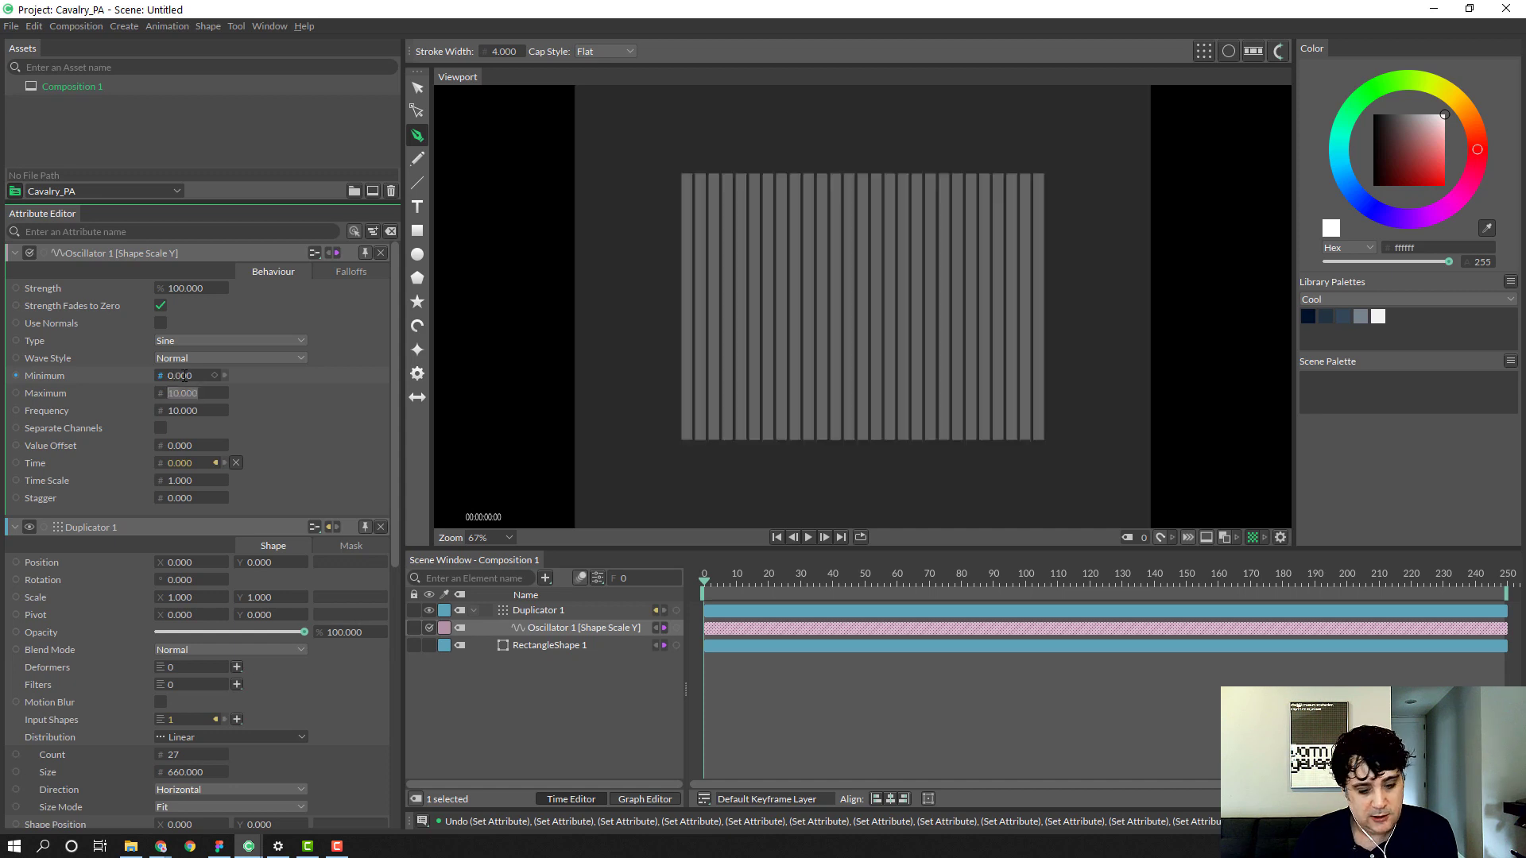
text(3.000)
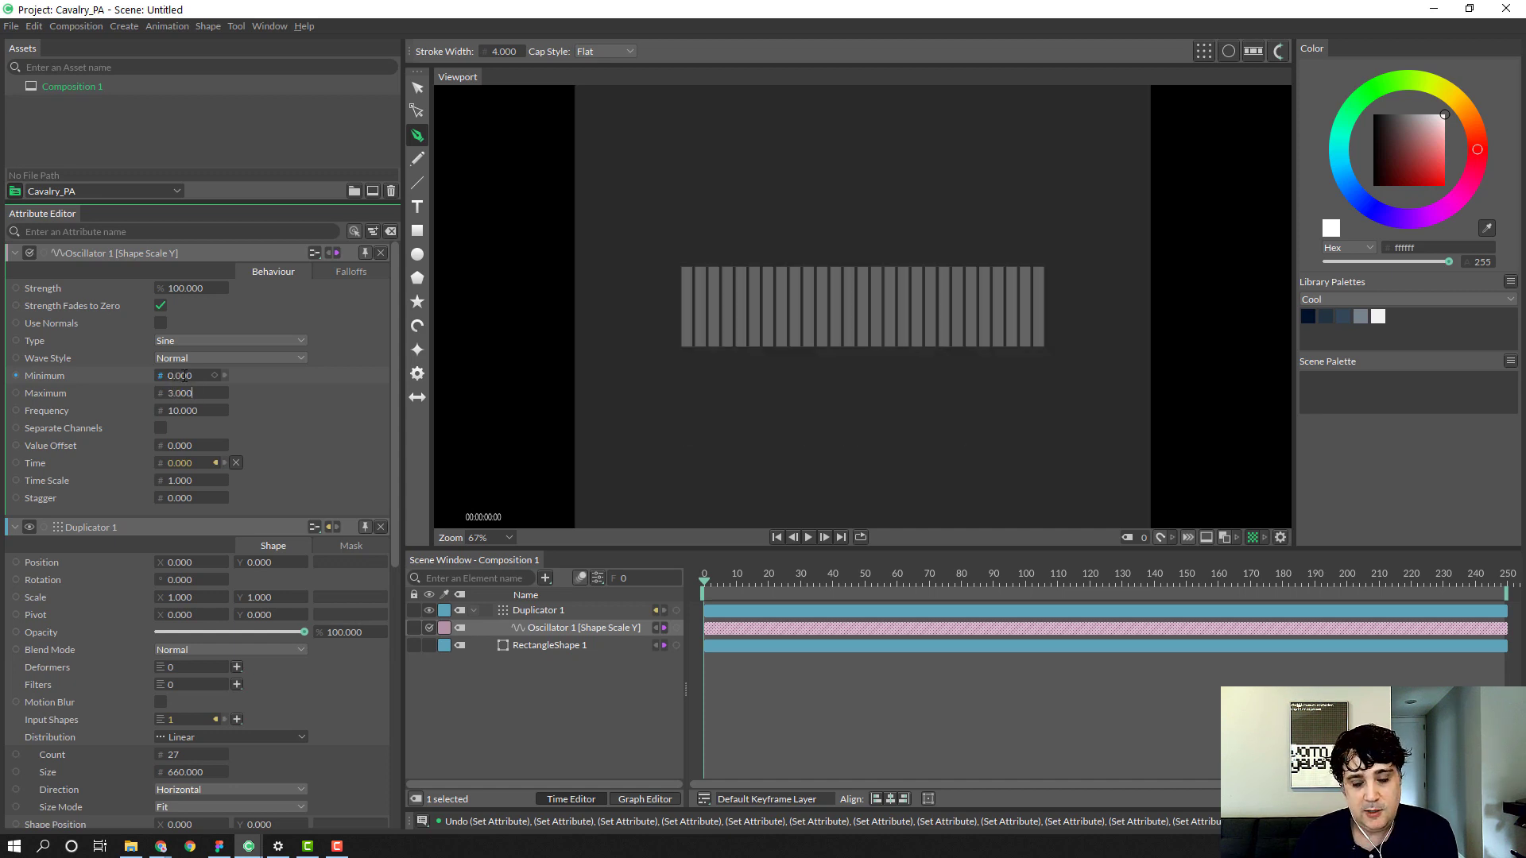
click(915, 580)
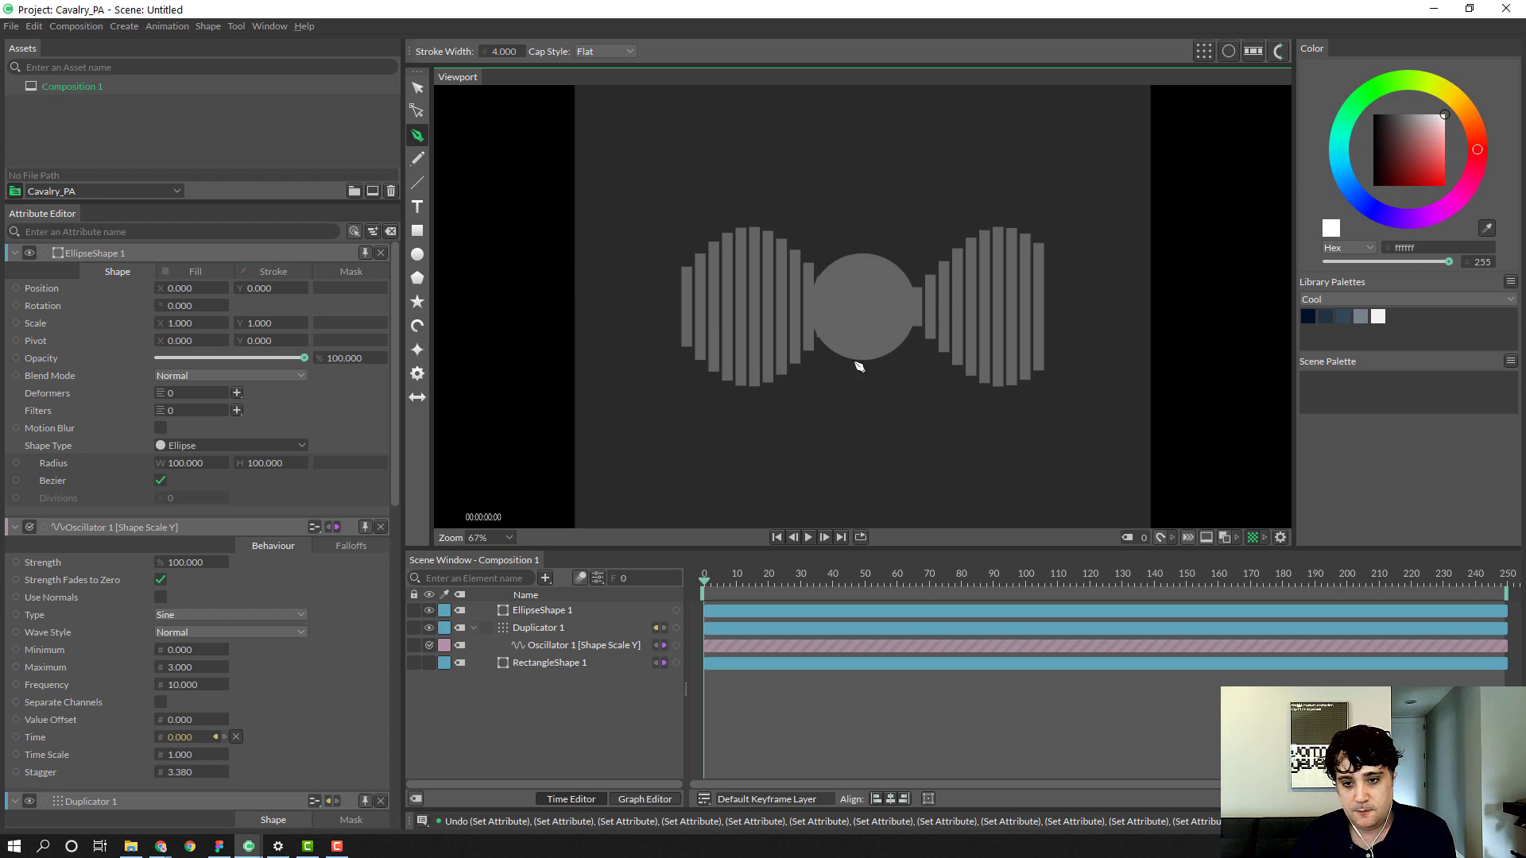
mouse_move(624, 513)
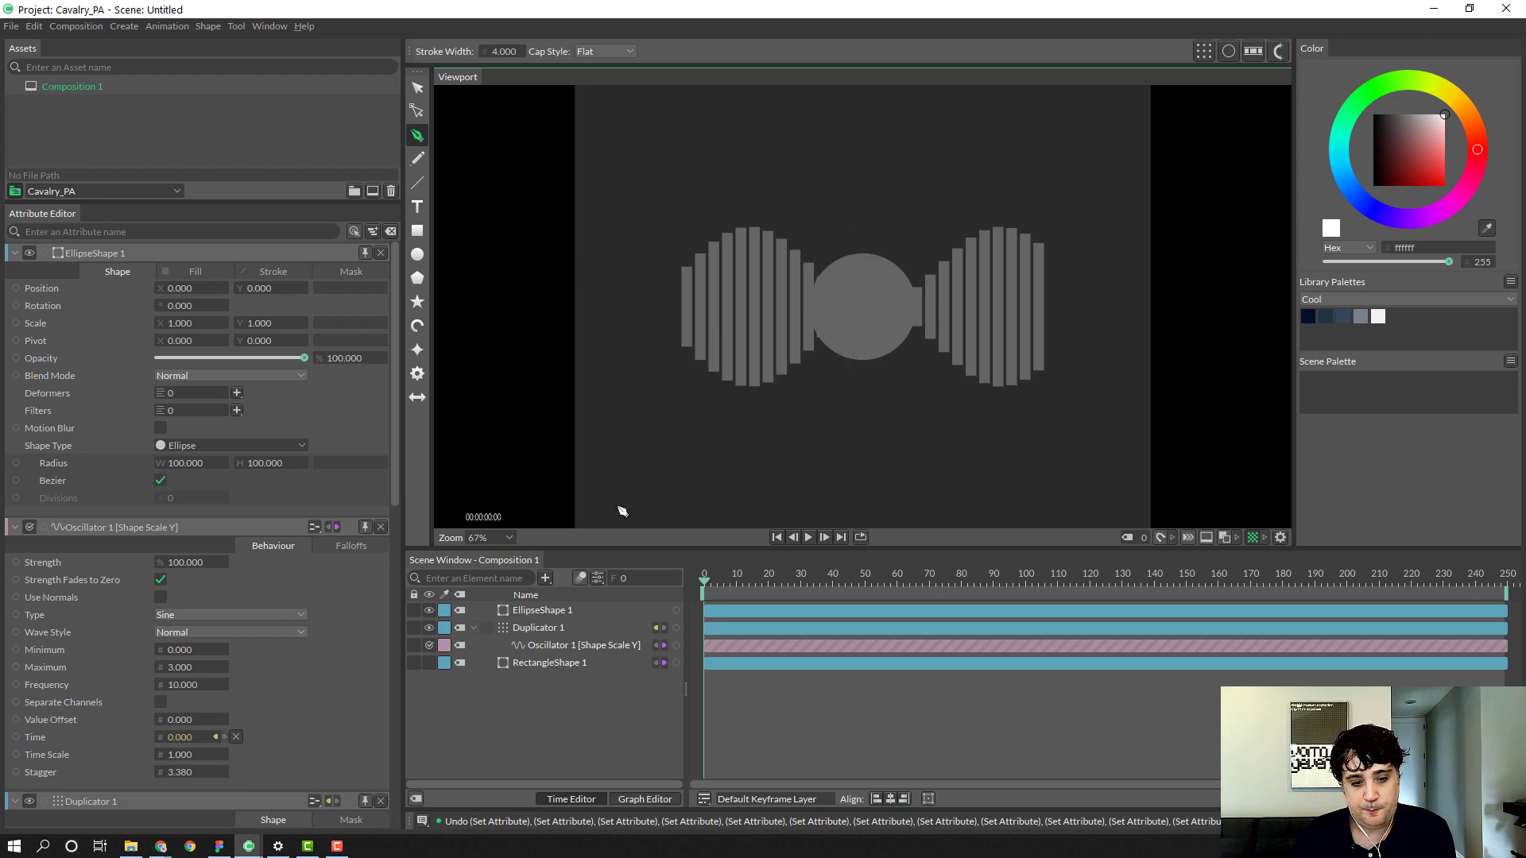
mouse_move(531, 705)
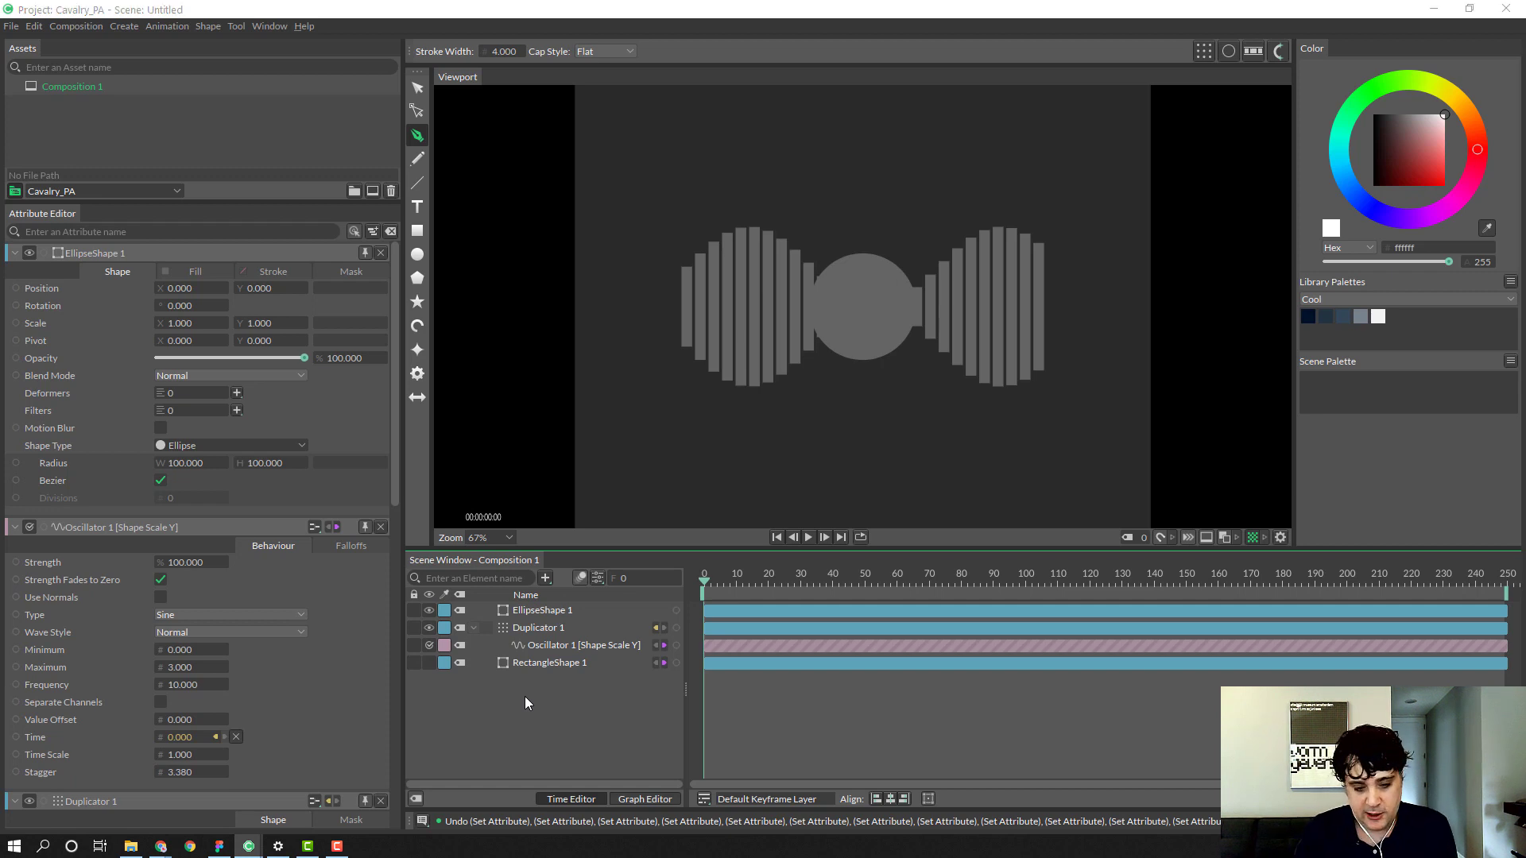
Step: Add a Pathfinder with EllipseShape 1 as Input Shape, connected as a new Duplicator deformer
text(path)
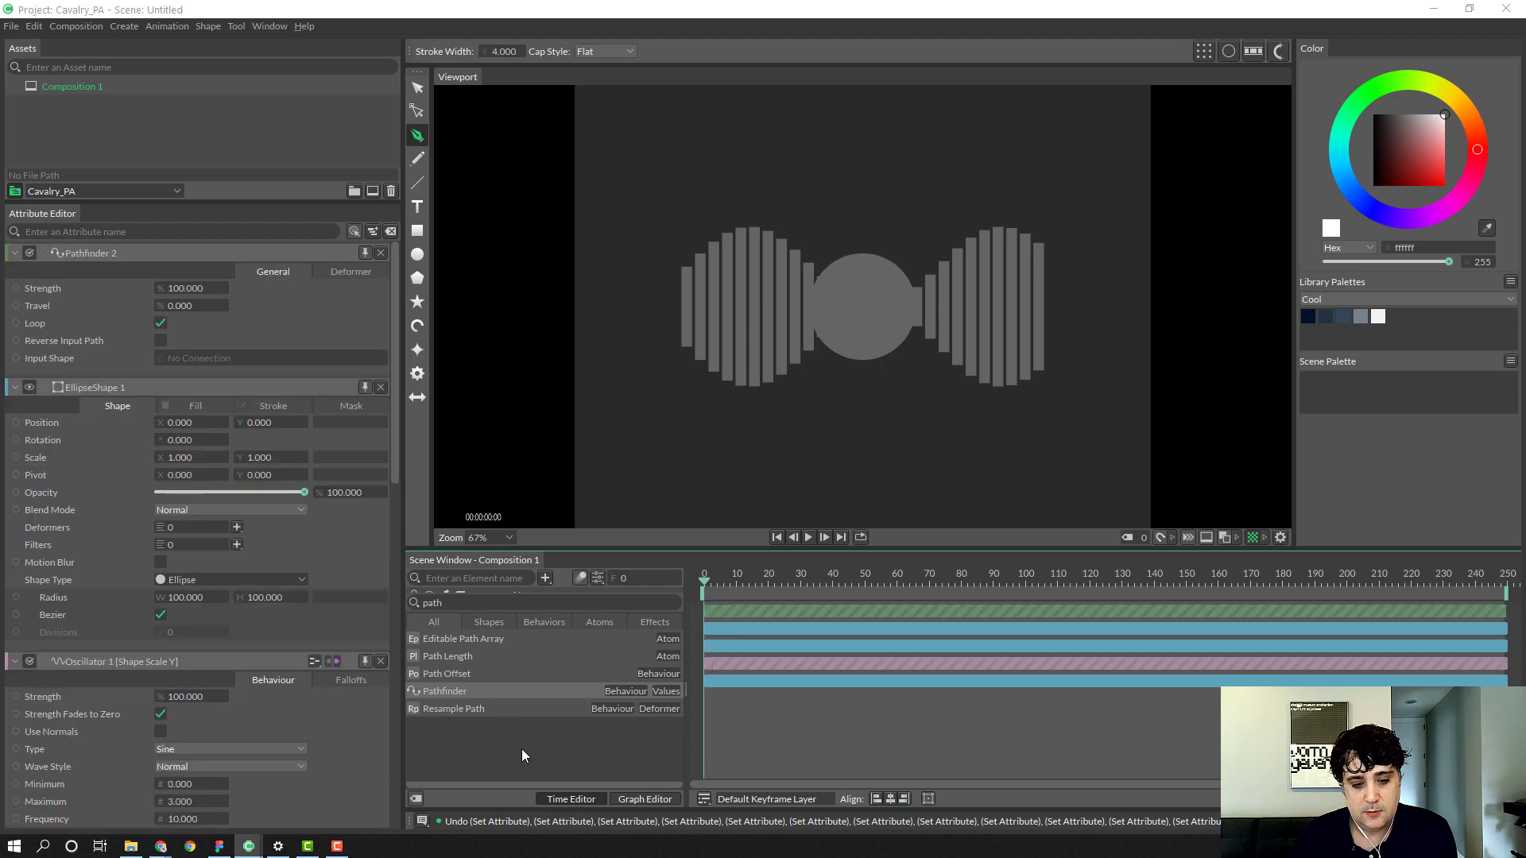
mouse_move(634, 564)
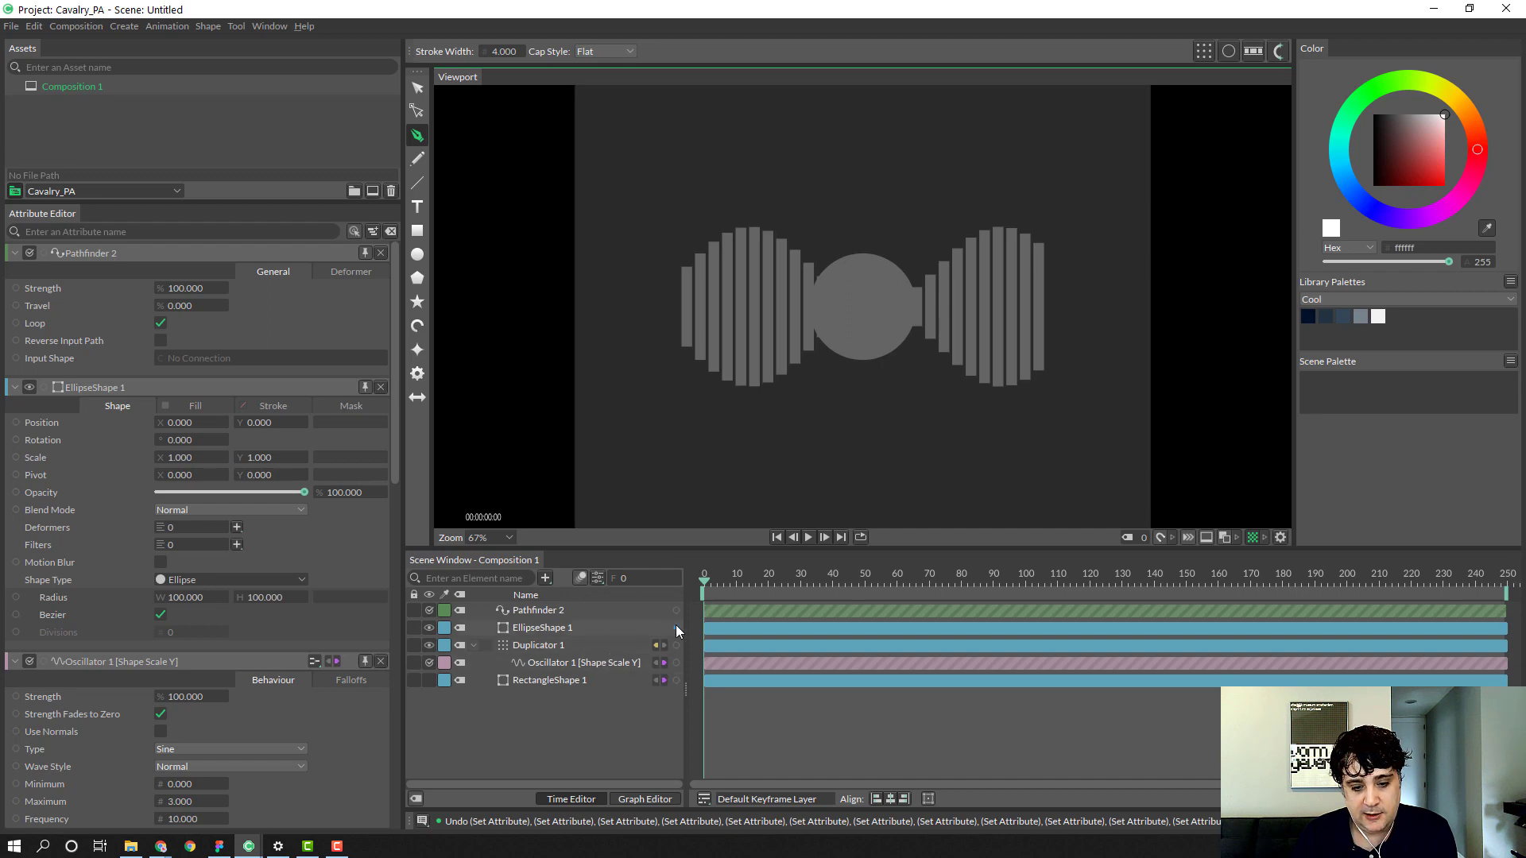
click(535, 610)
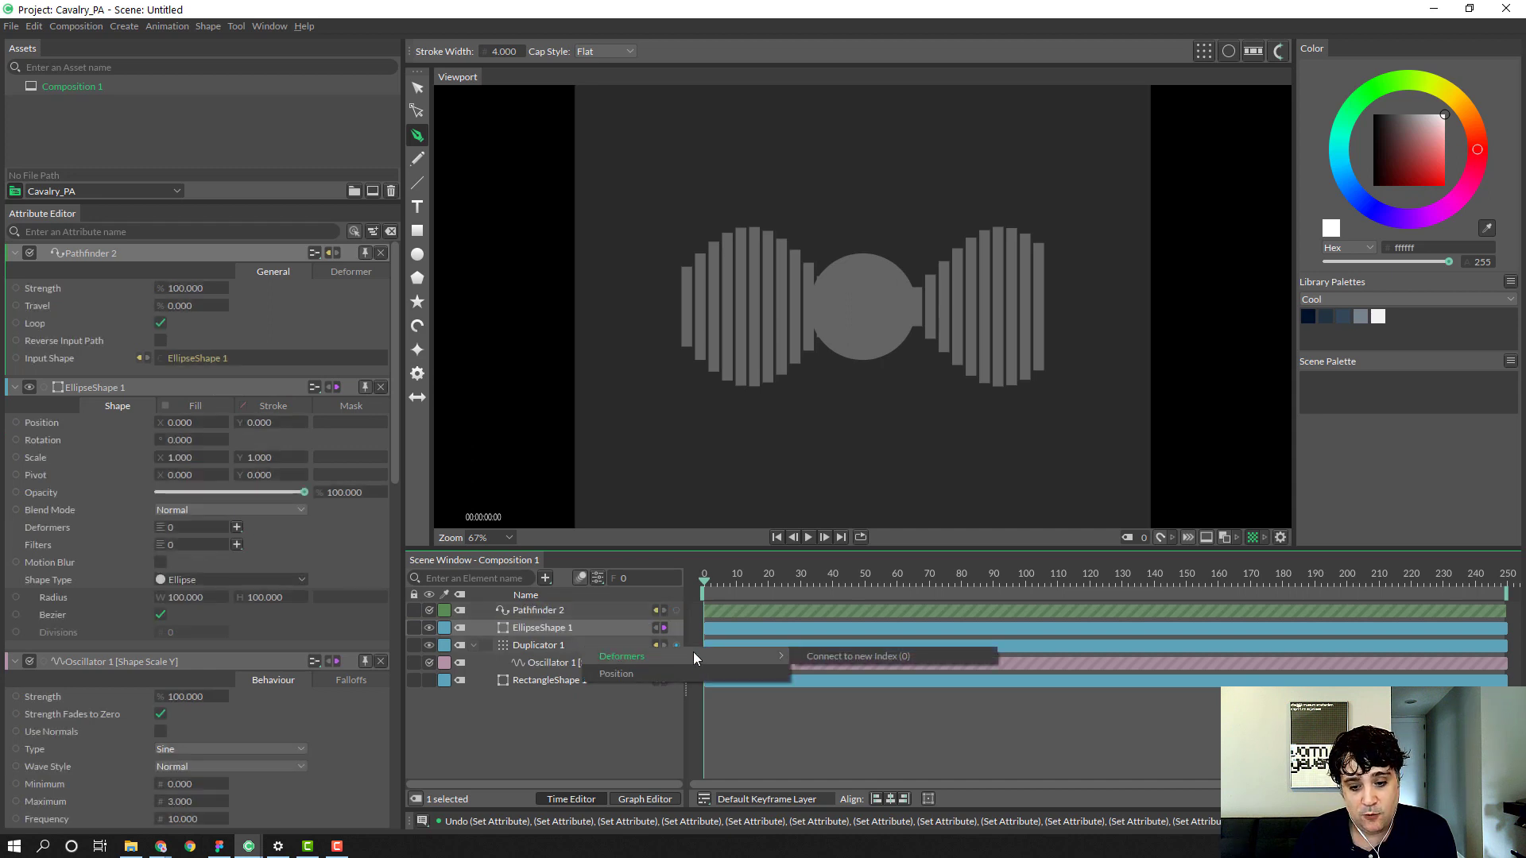
mouse_move(856, 657)
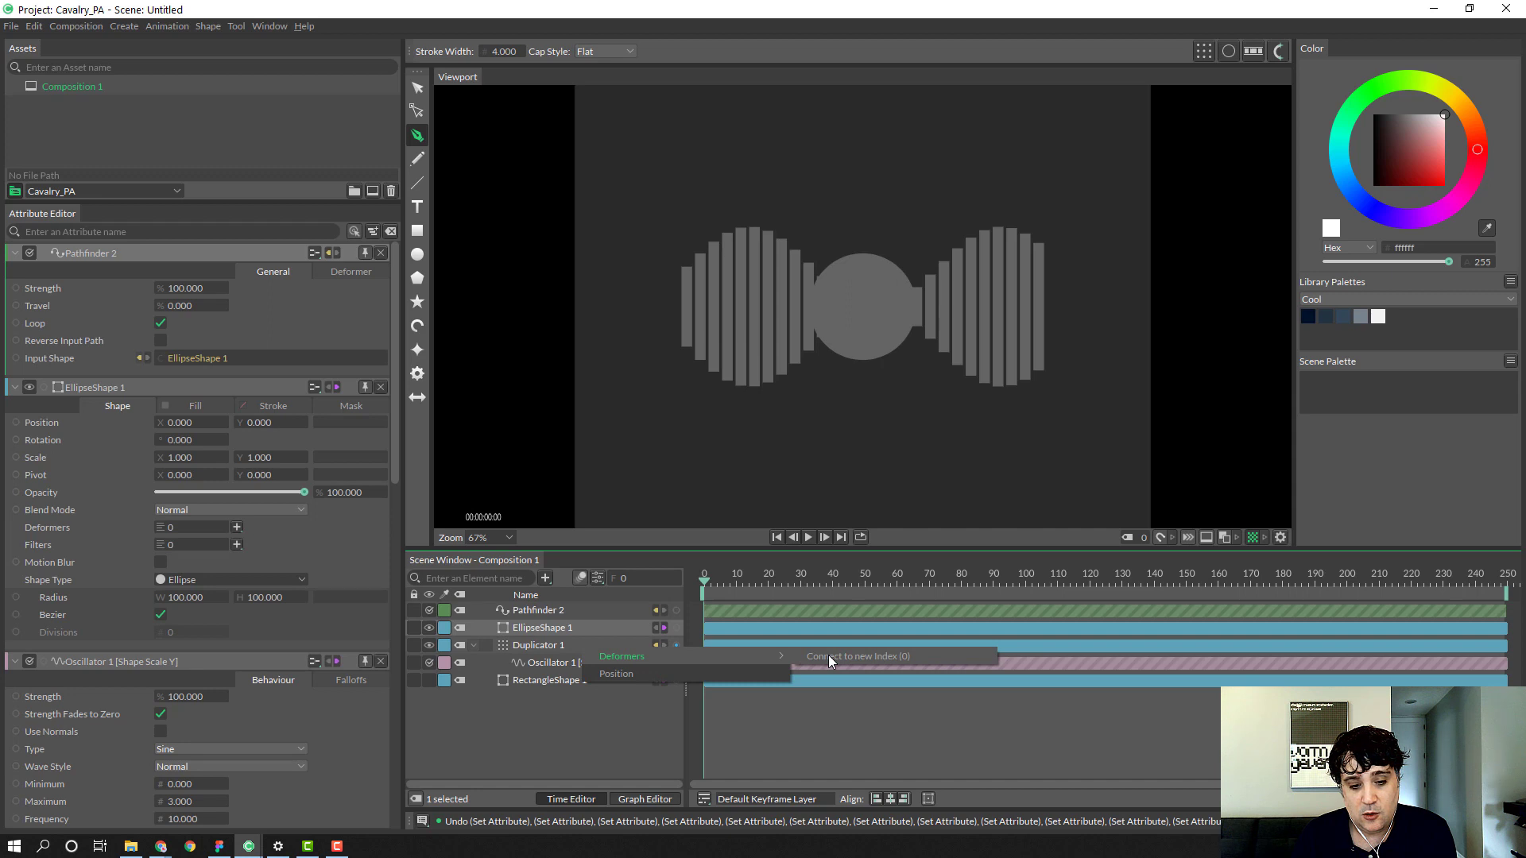
click(858, 655)
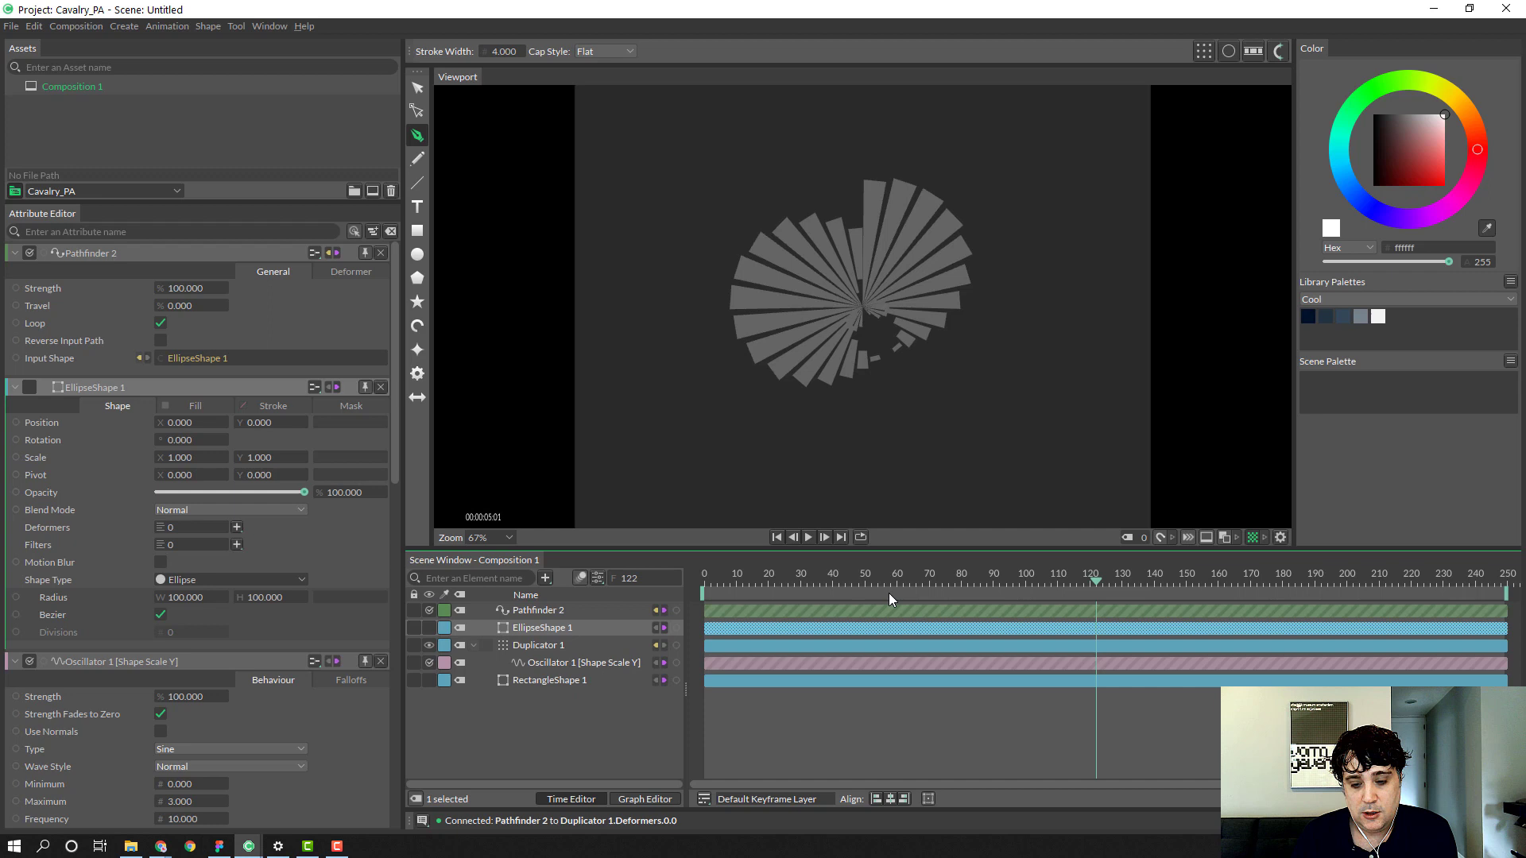
Step: Scrub the timeline to preview the bars wrapping around the circle
click(815, 574)
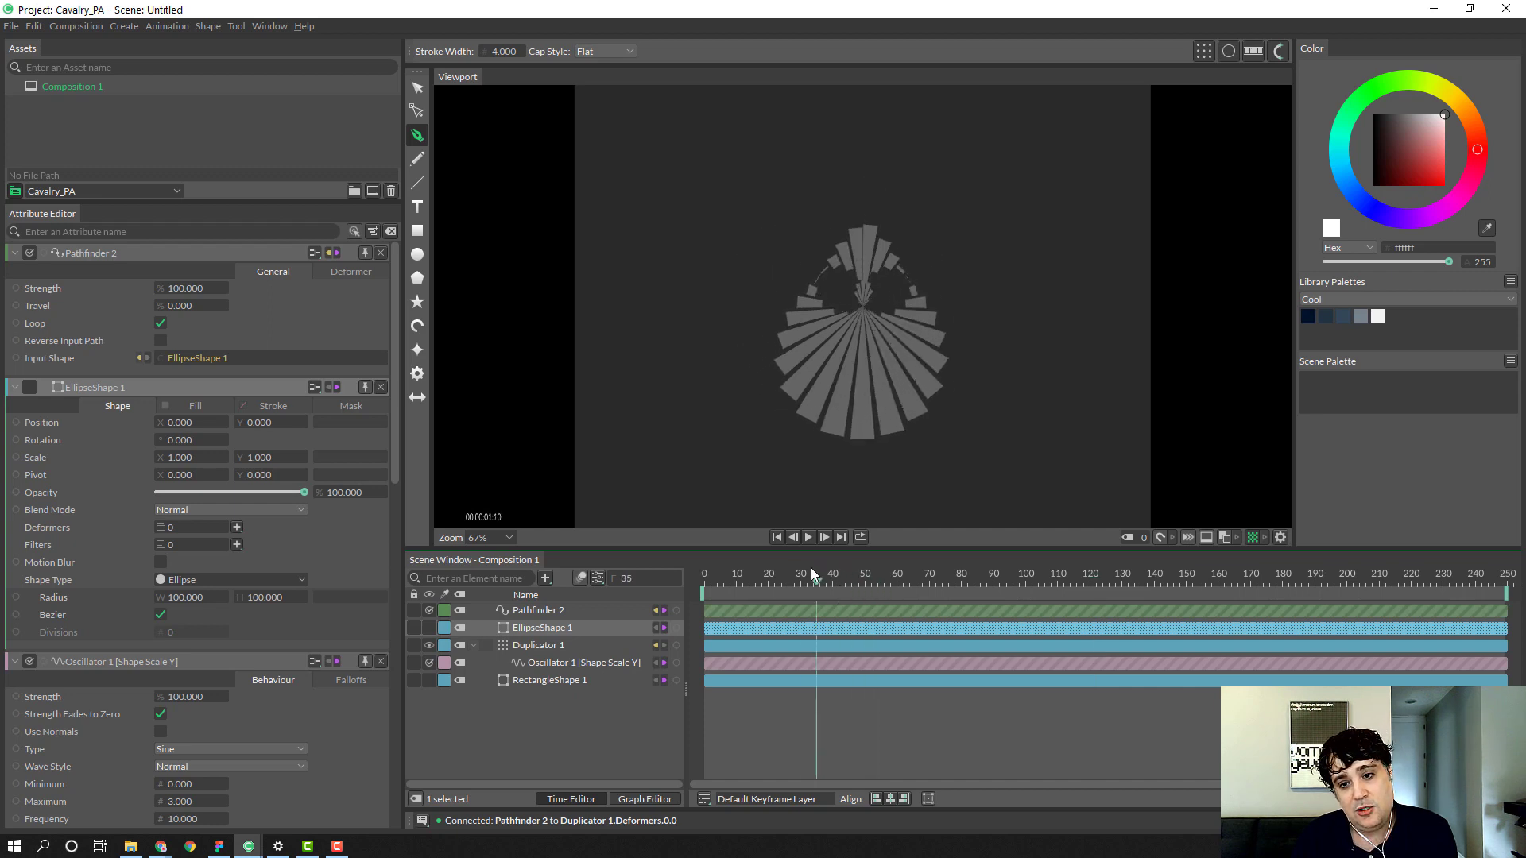
drag(815, 583, 842, 583)
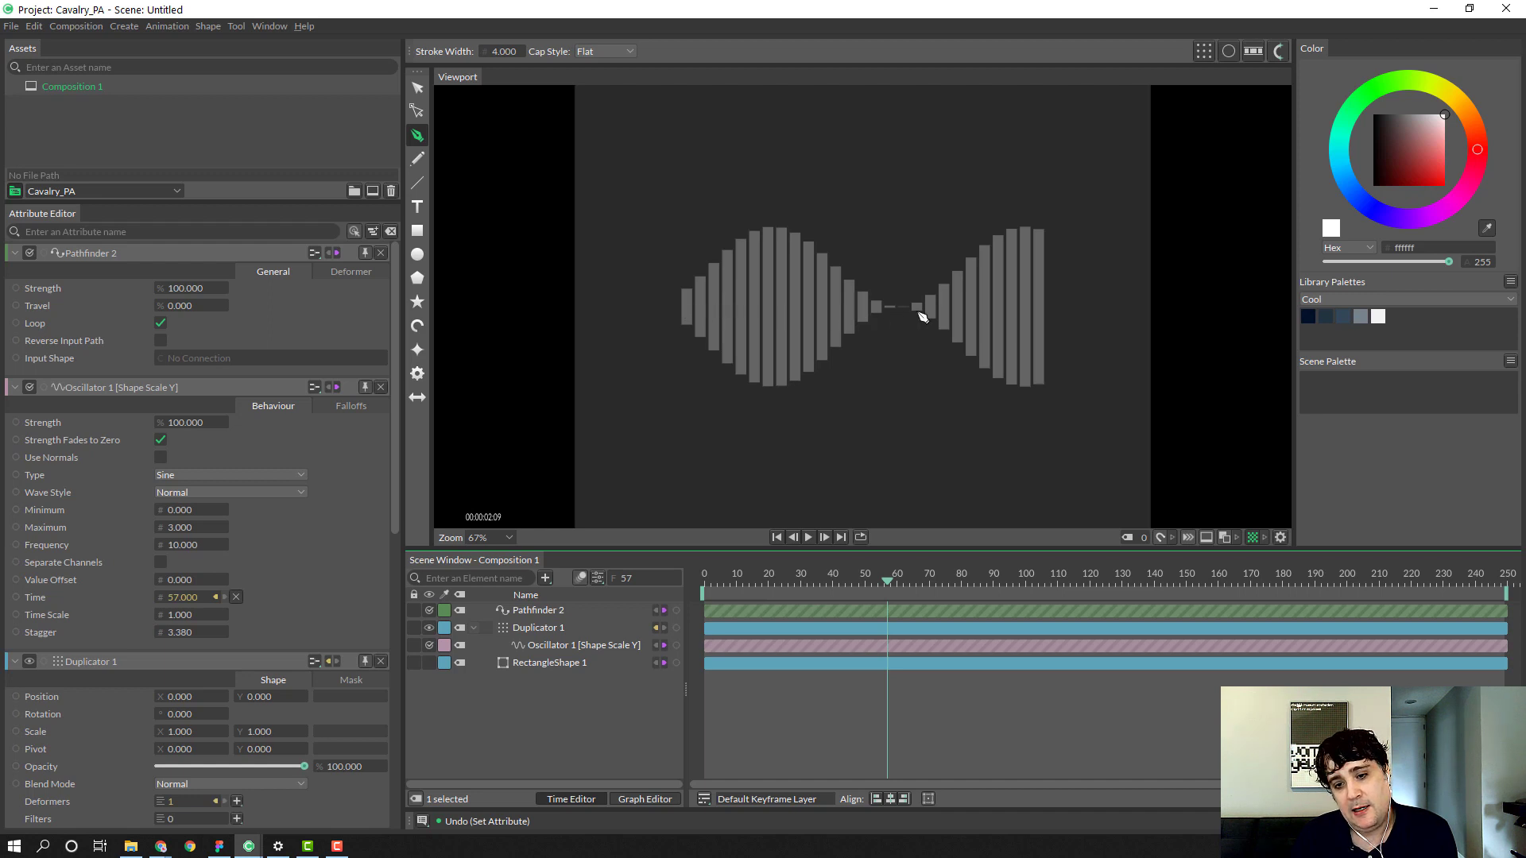
mouse_move(1060, 310)
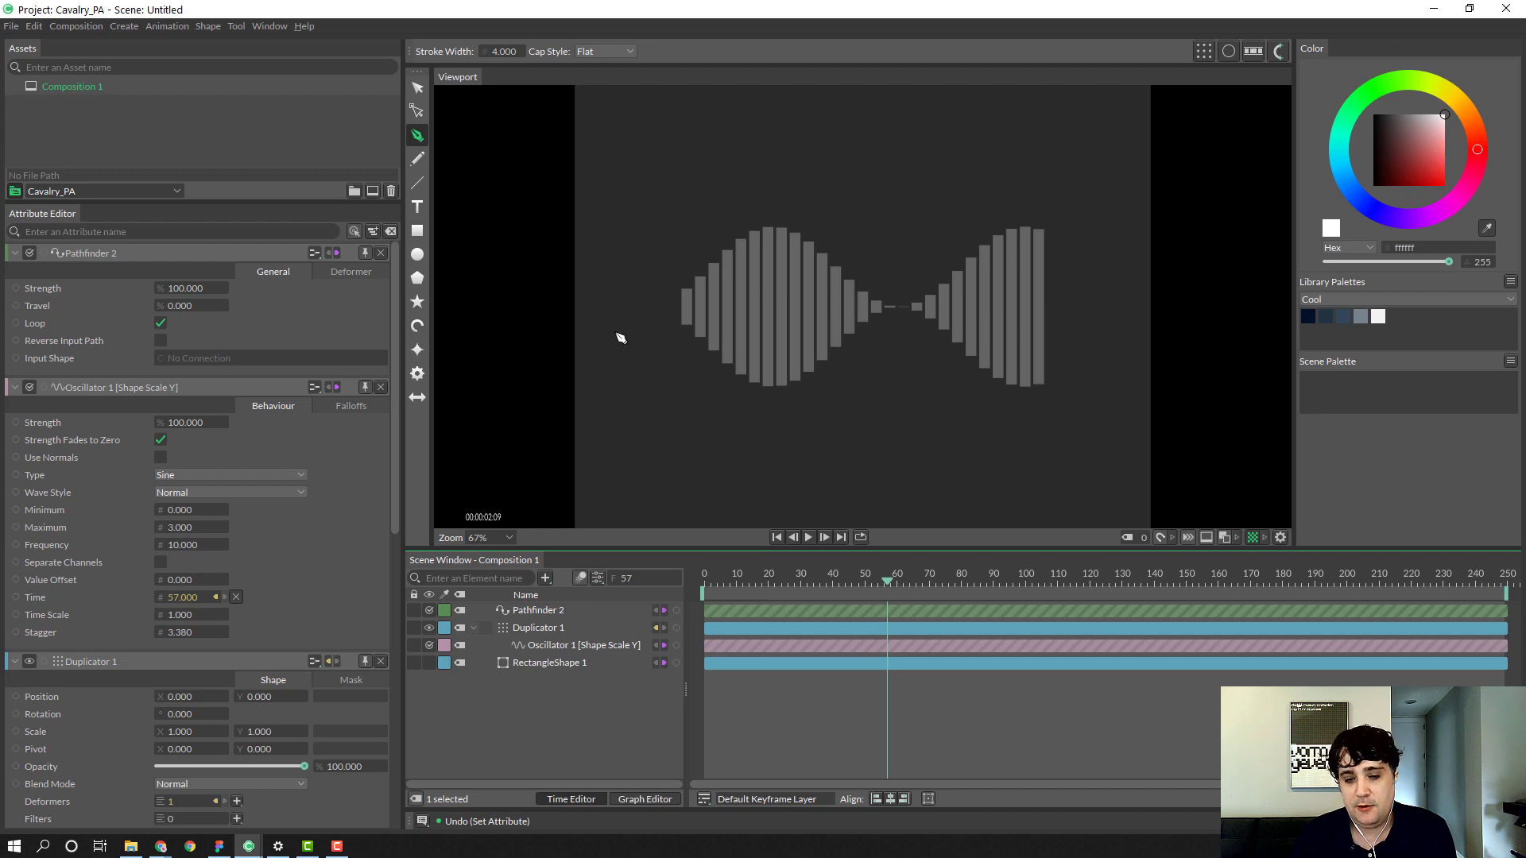
mouse_move(1100, 407)
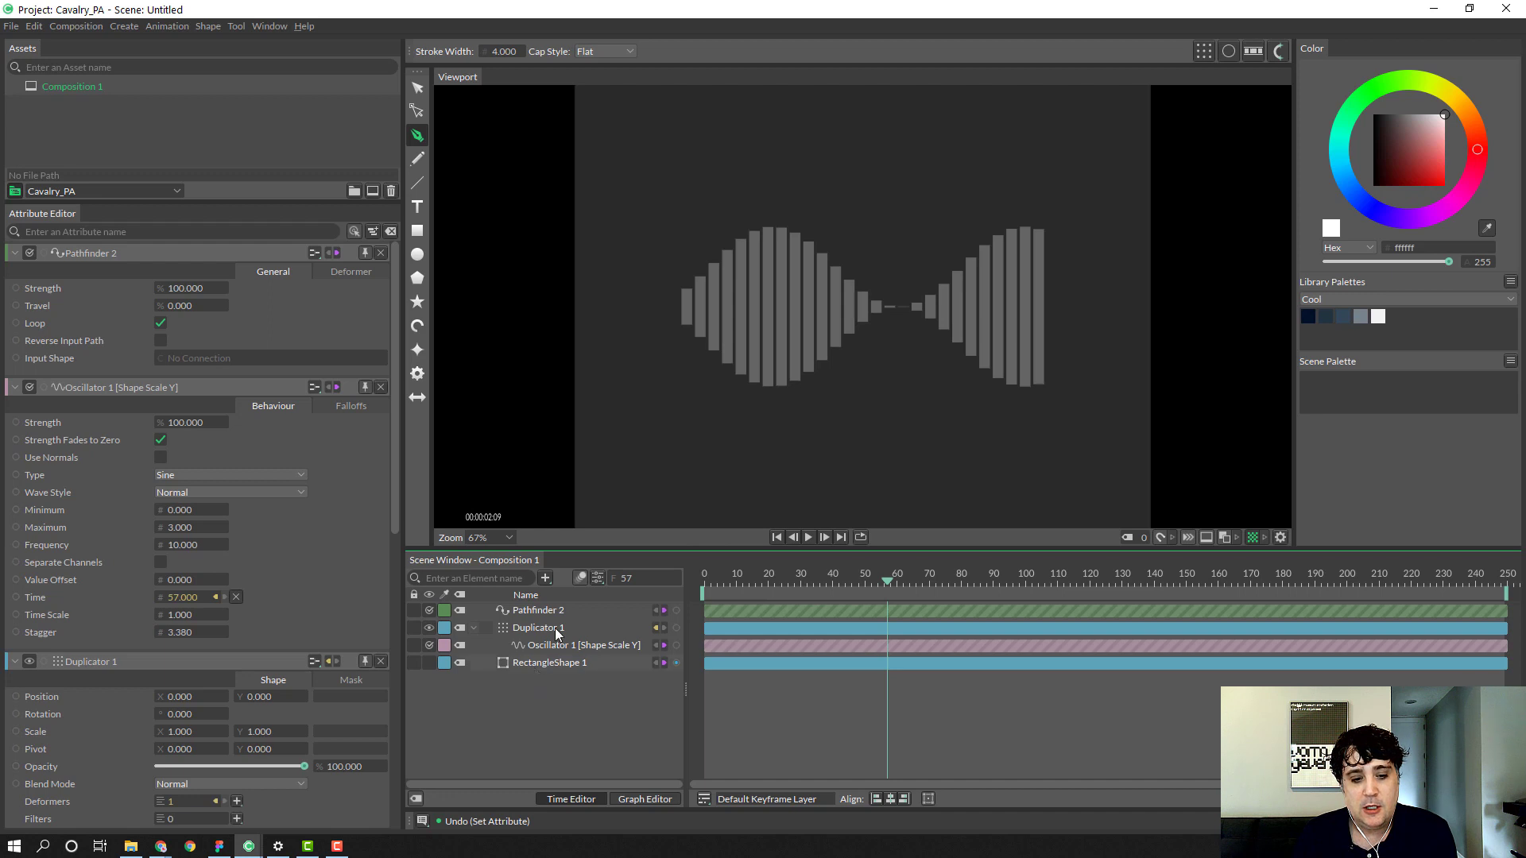
Step: Select the bar duplicator, rectangle shape and oscillator in turn
click(550, 663)
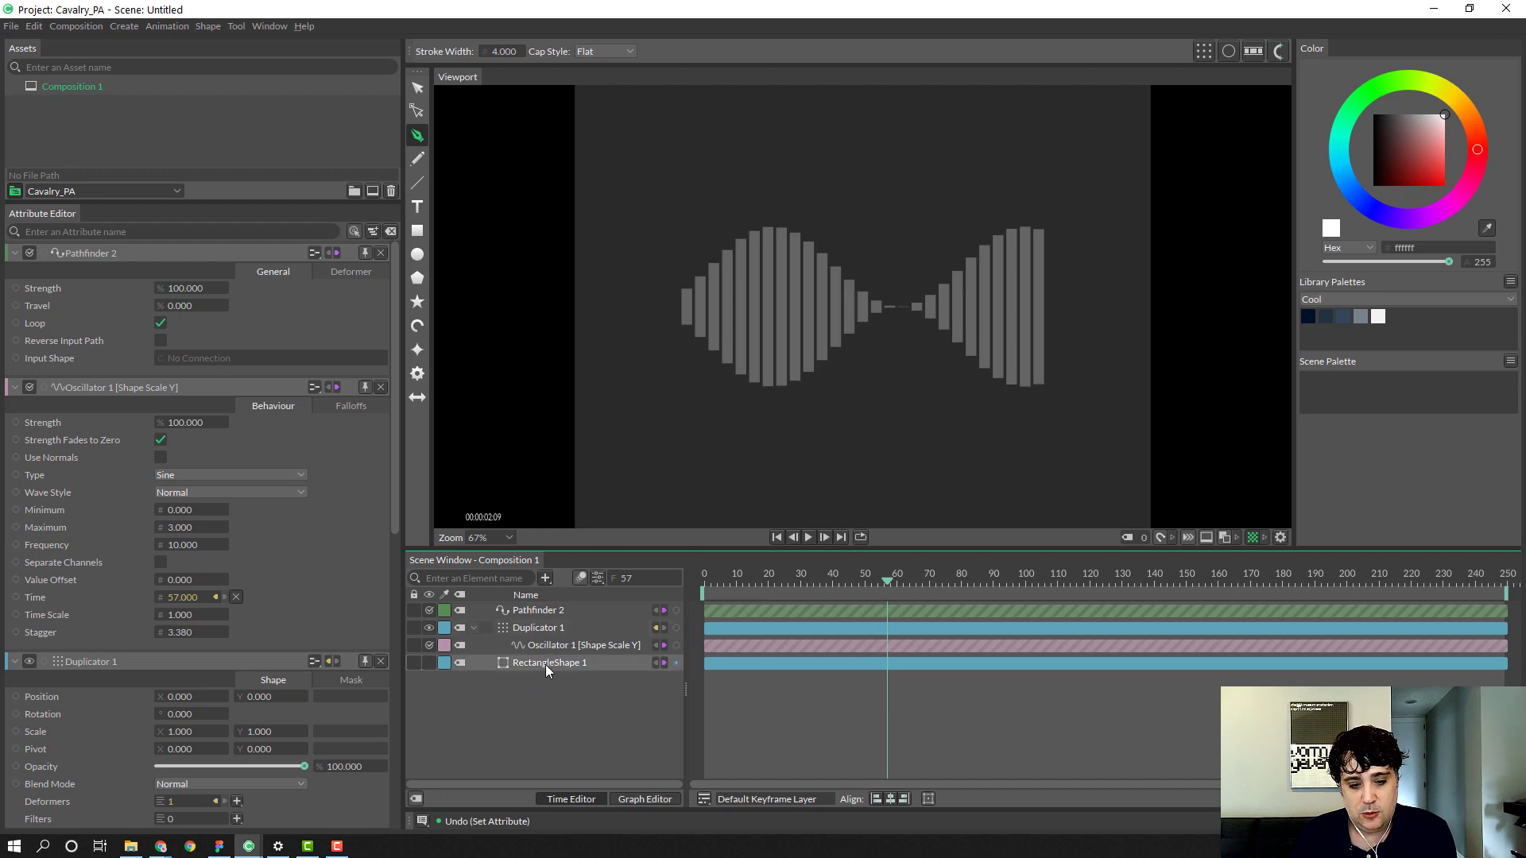
click(549, 663)
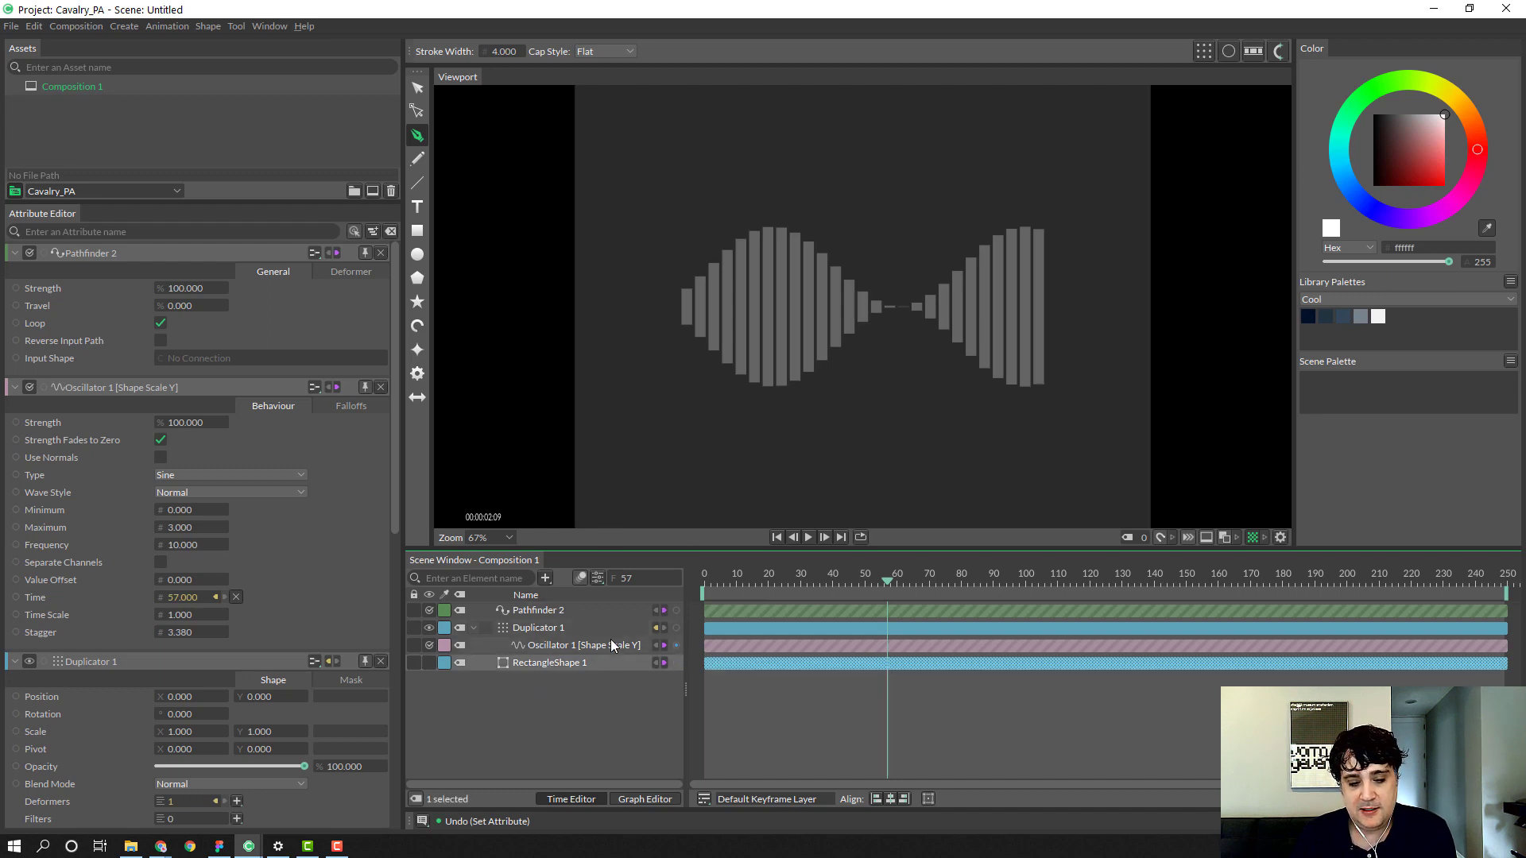
click(542, 712)
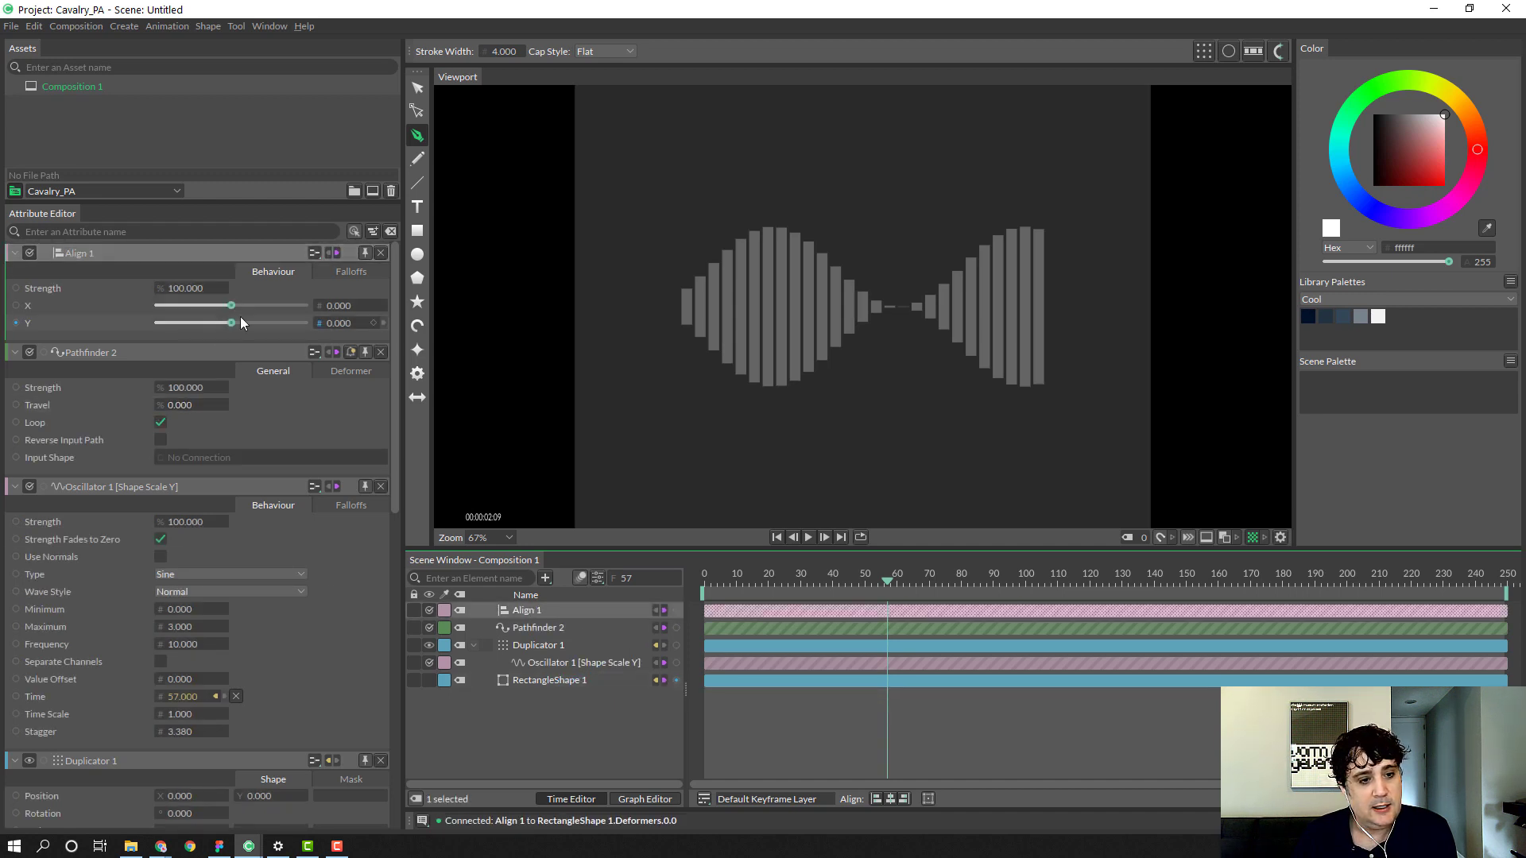
Step: Raise the Align Y value from about 0.15 toward 0.83 for bottom alignment
drag(230, 323, 242, 323)
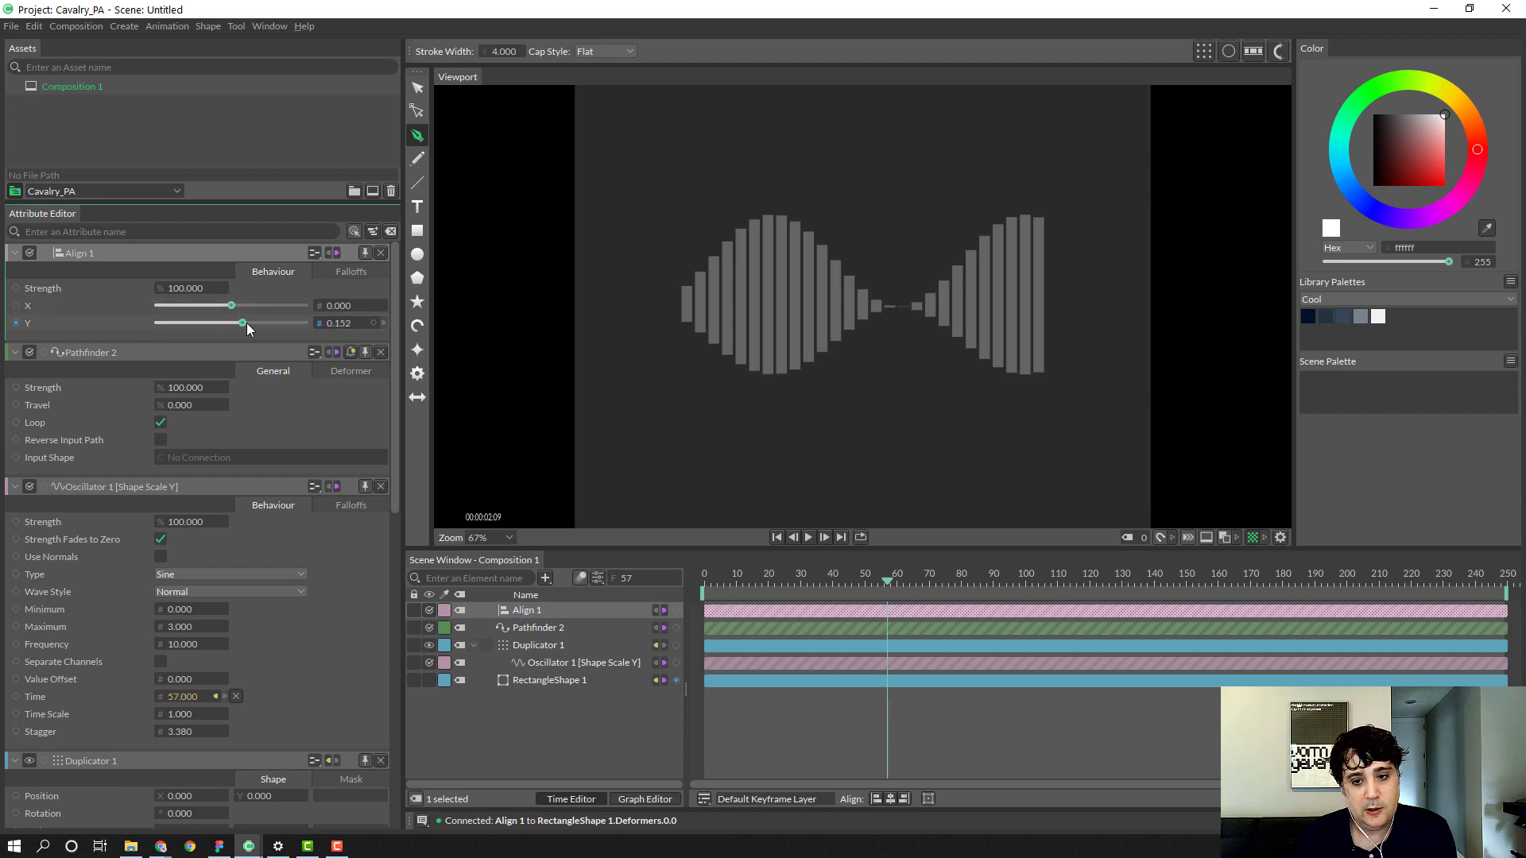
drag(242, 323, 289, 323)
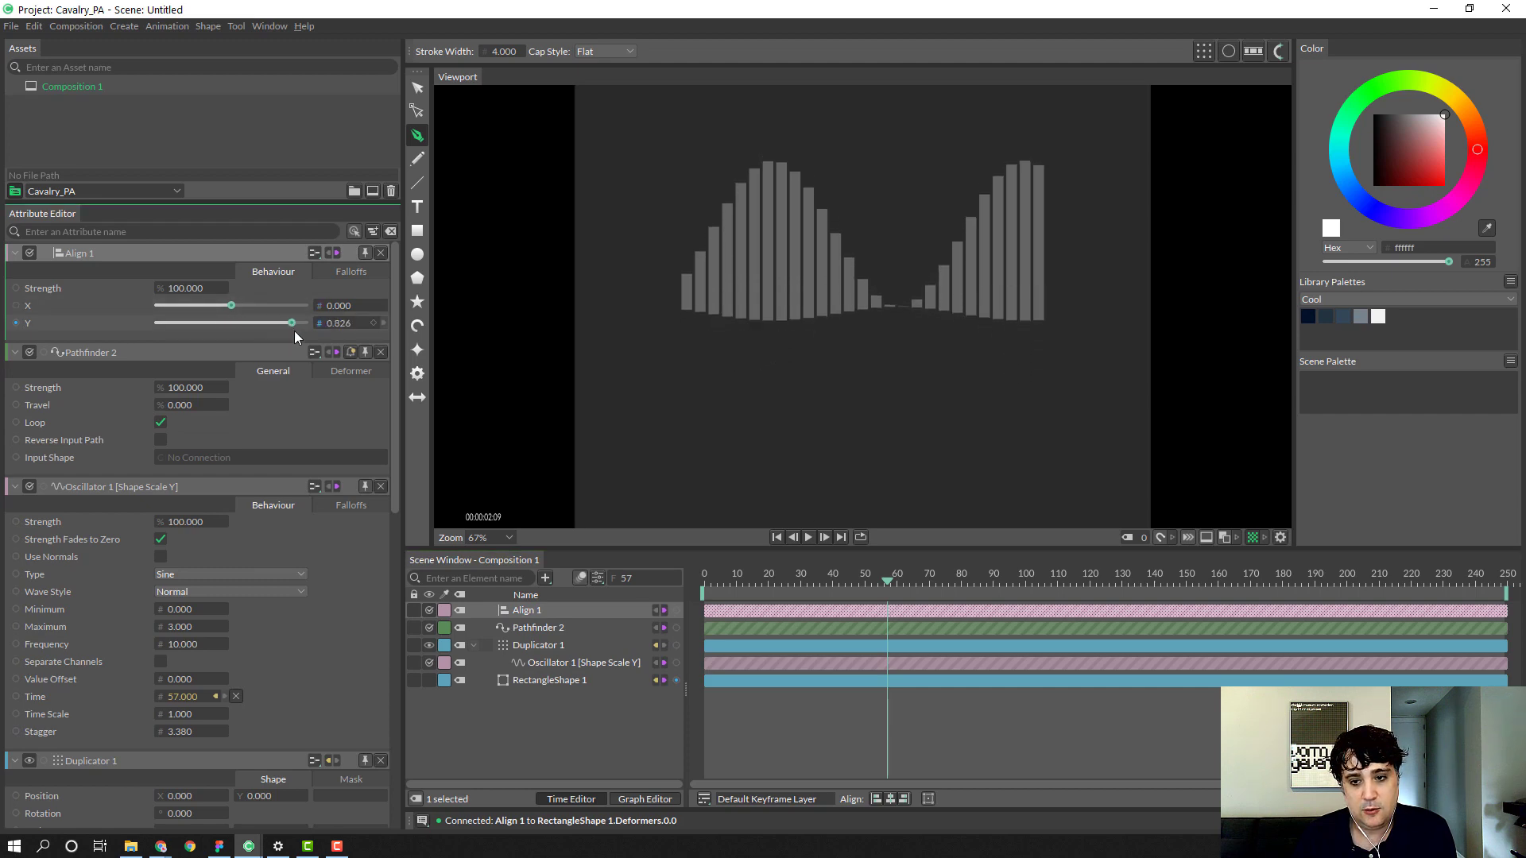
drag(289, 322, 257, 323)
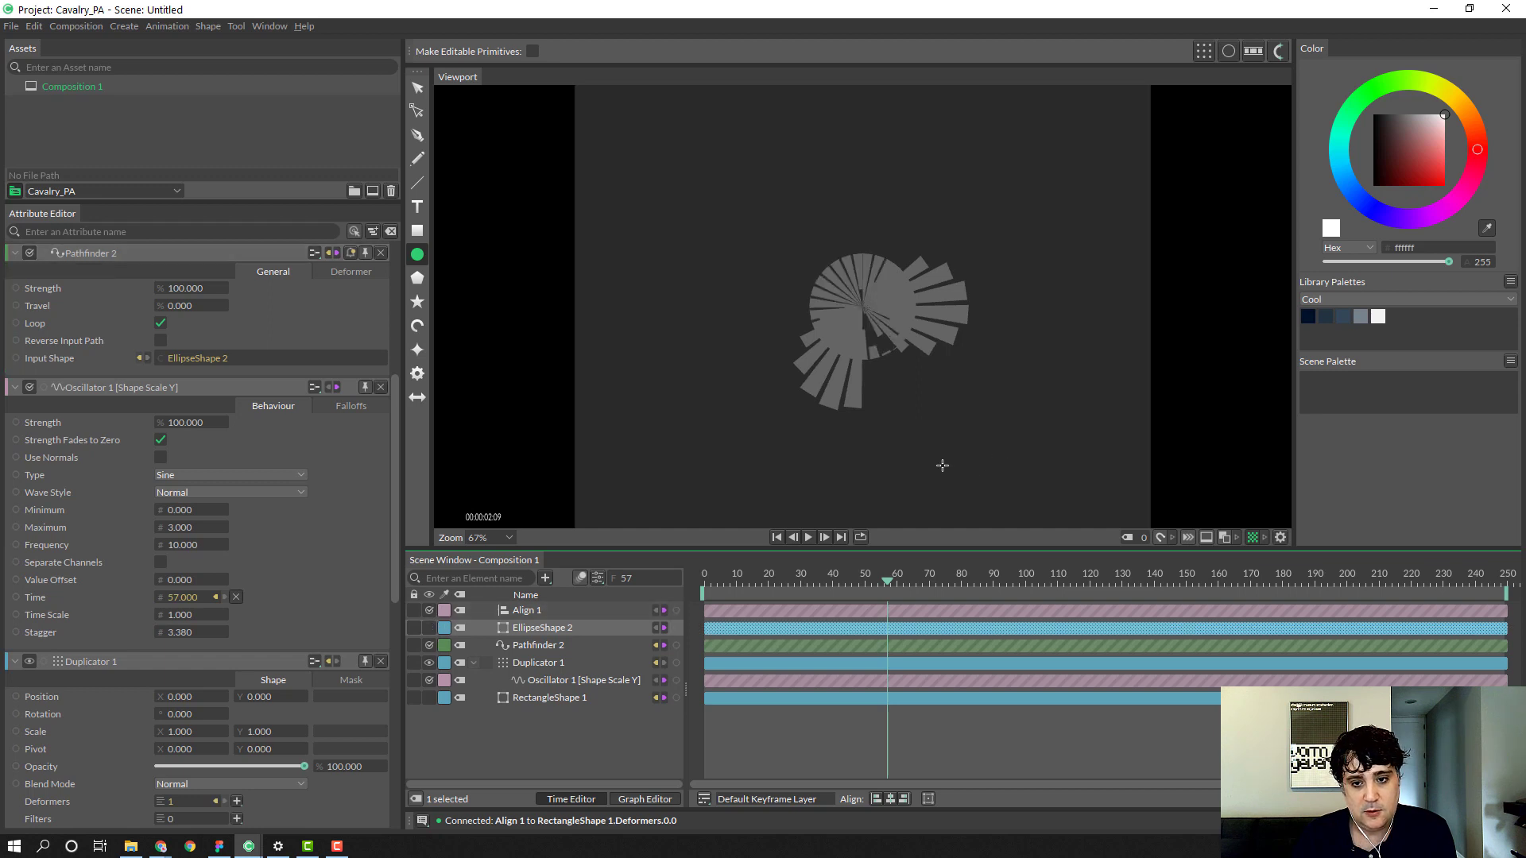
mouse_move(794, 585)
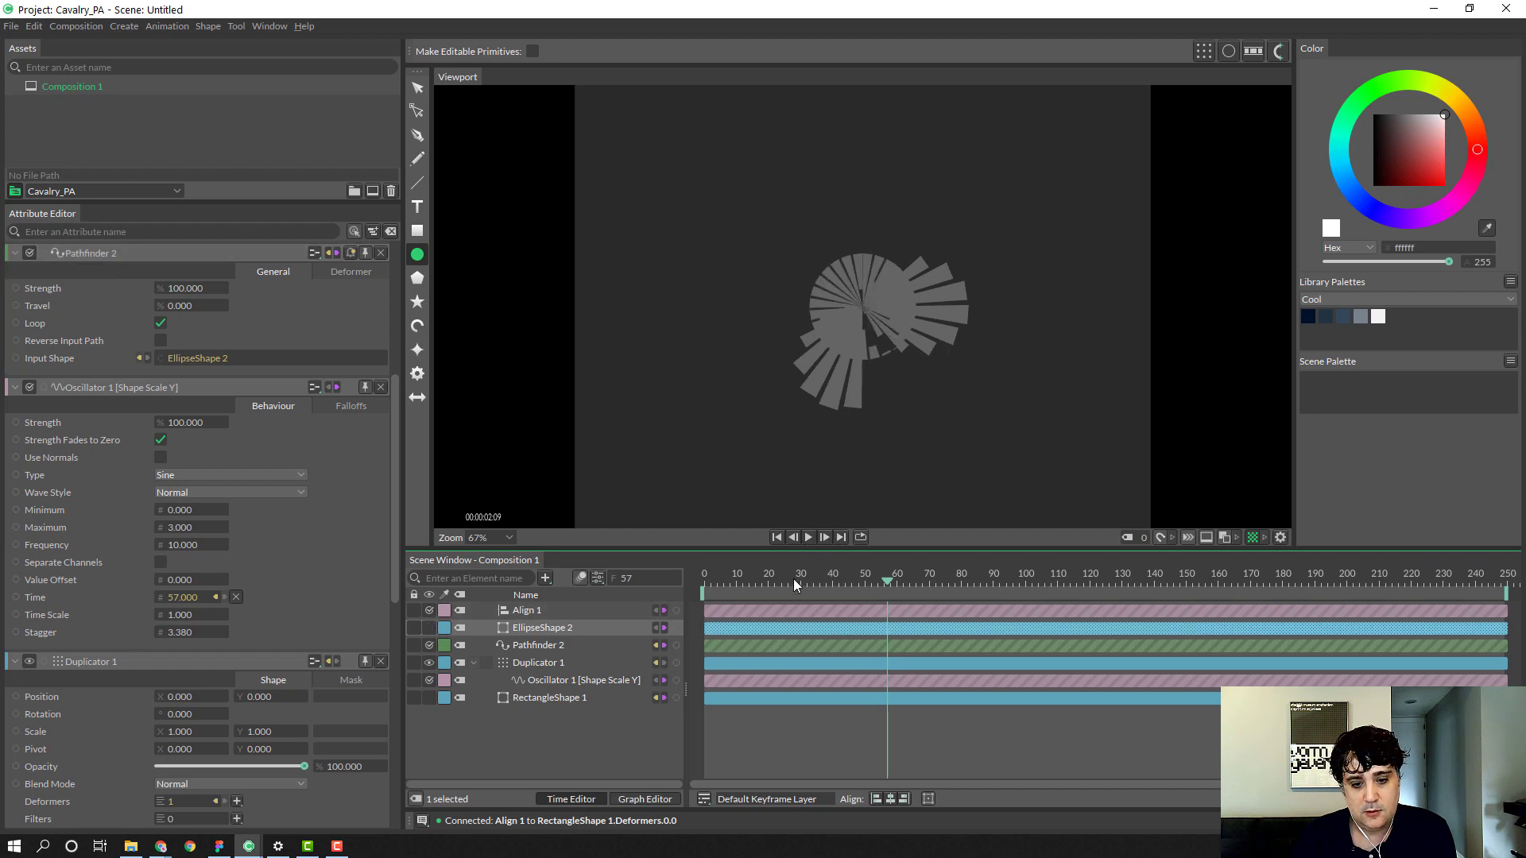
Step: Scrub to a later frame and select EllipseShape 2 to check its radius of 212
click(705, 573)
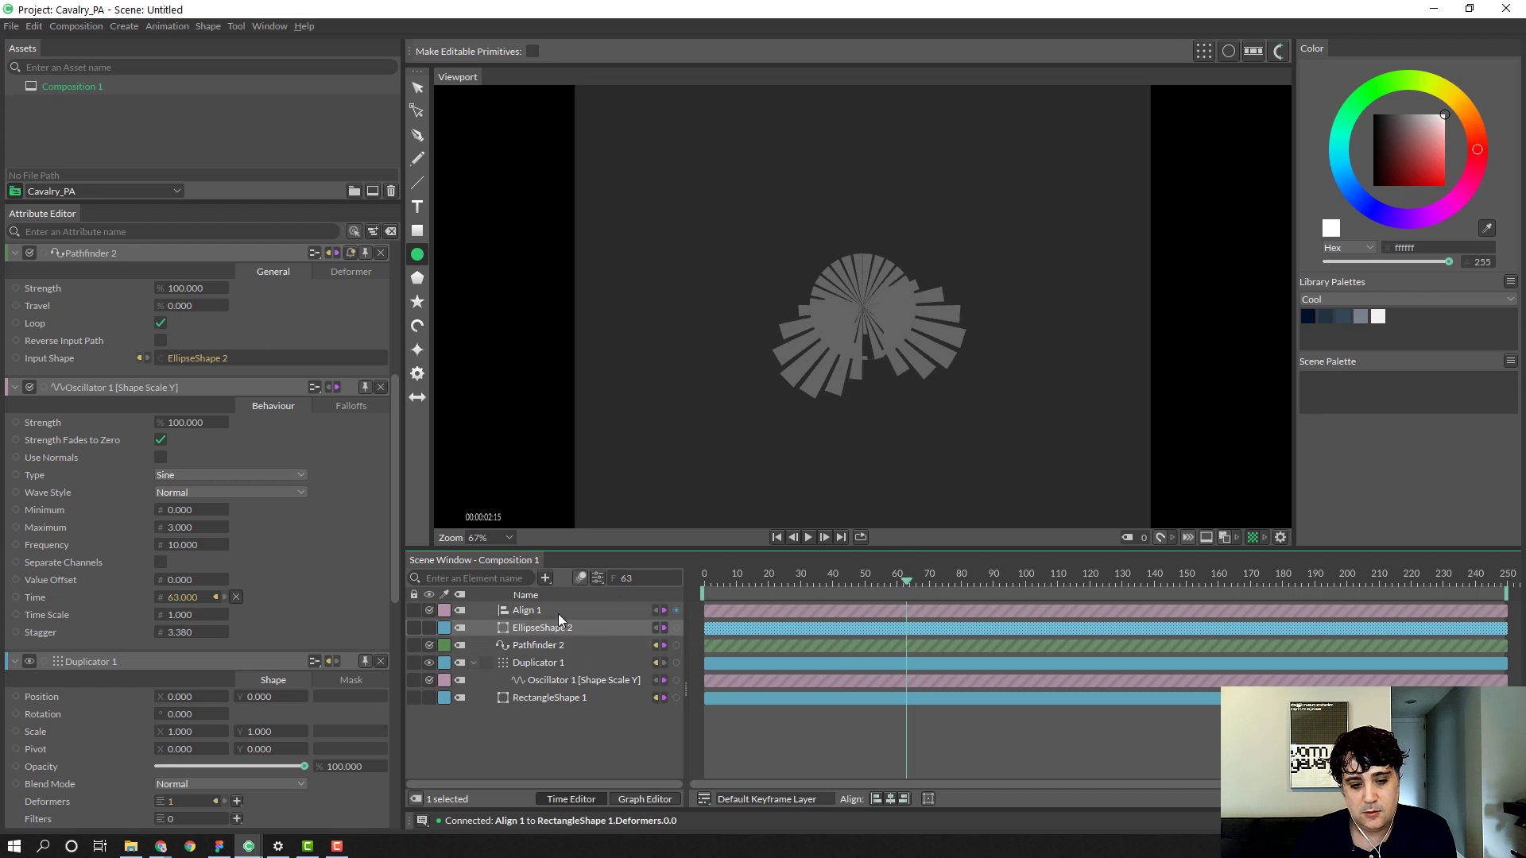
click(542, 627)
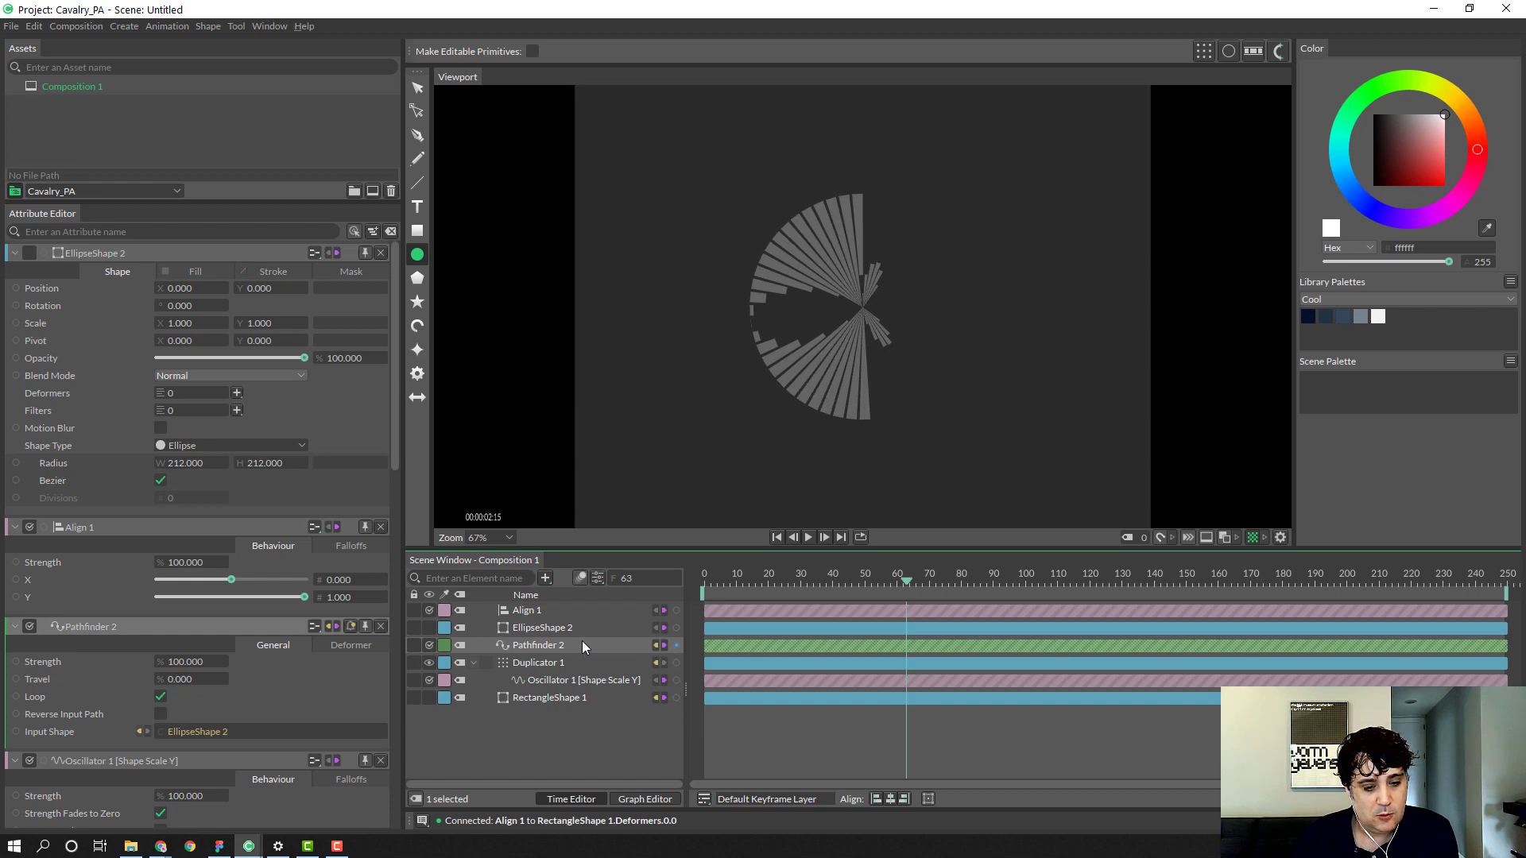
mouse_move(578, 640)
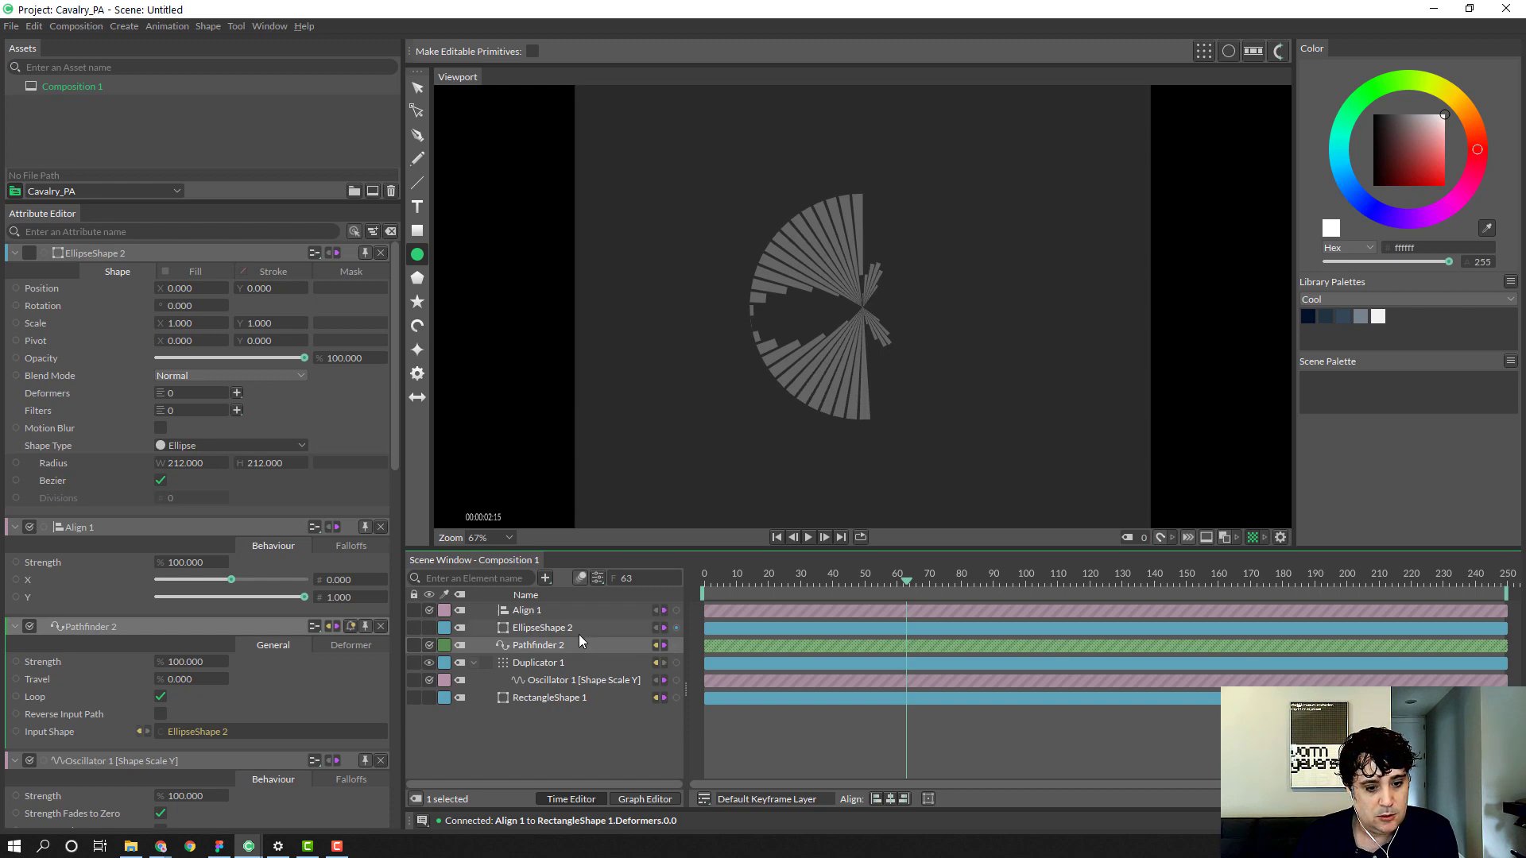
Step: Tick Reverse Input Path on Pathfinder 2 so the bars follow the circle's opposite side
click(536, 645)
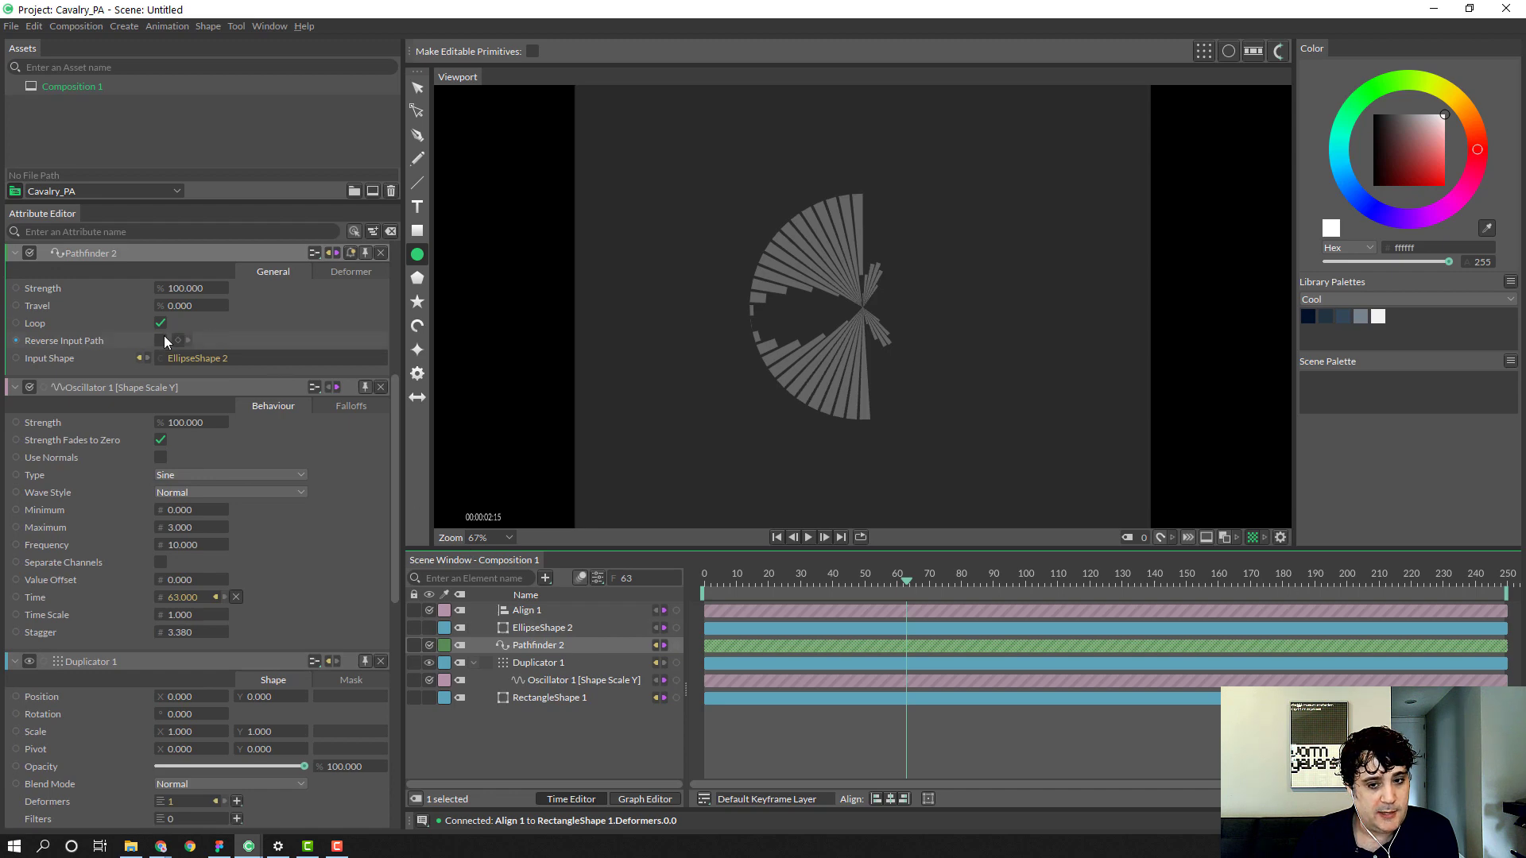
click(161, 340)
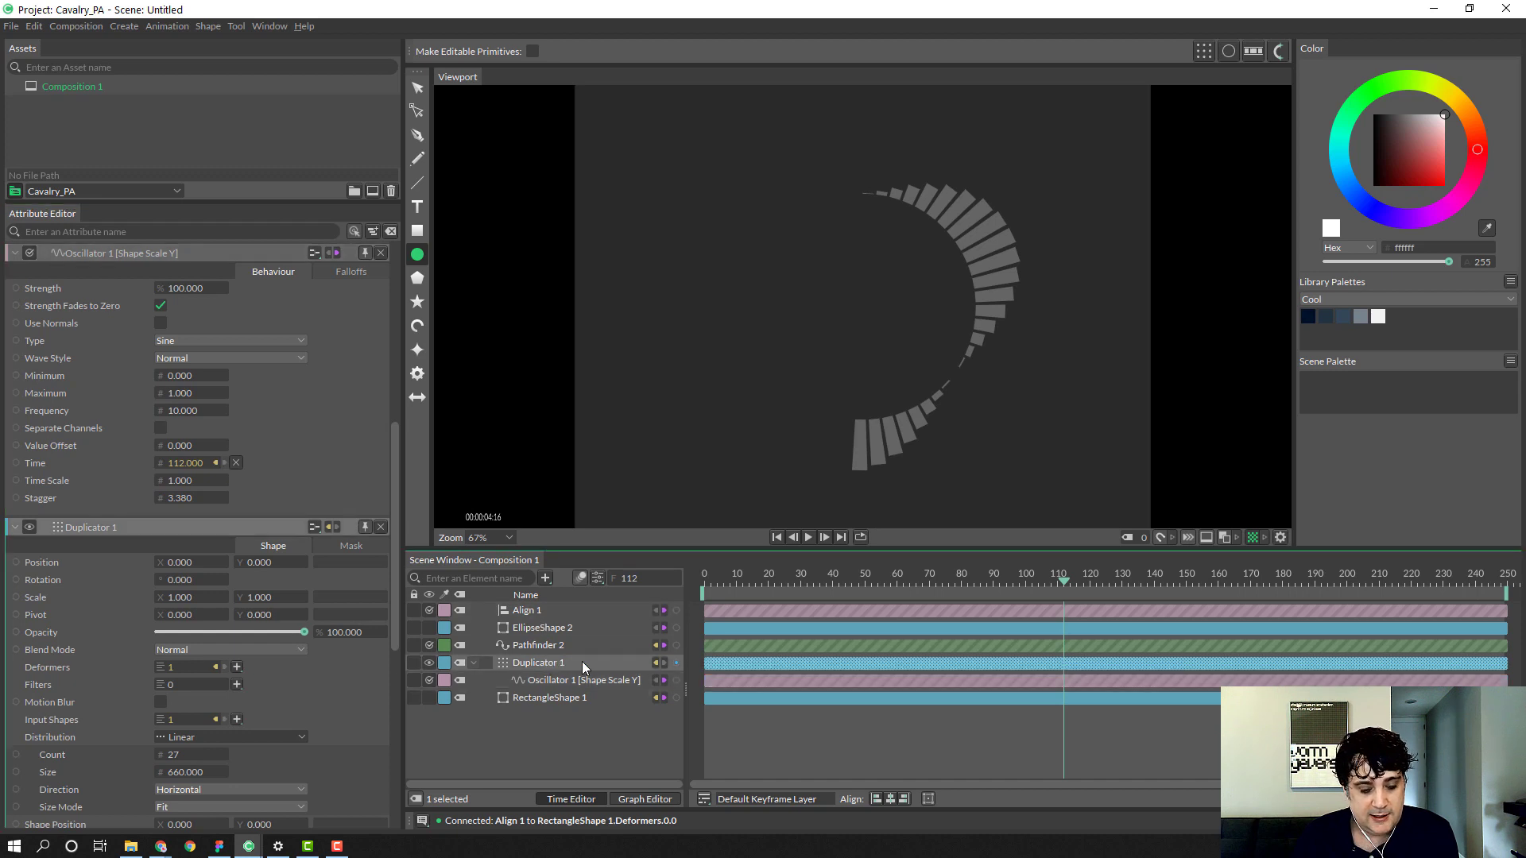
Step: Set Duplicator 1 to Count 51, Size 1302 and Shape Scale Y 0.666
click(537, 663)
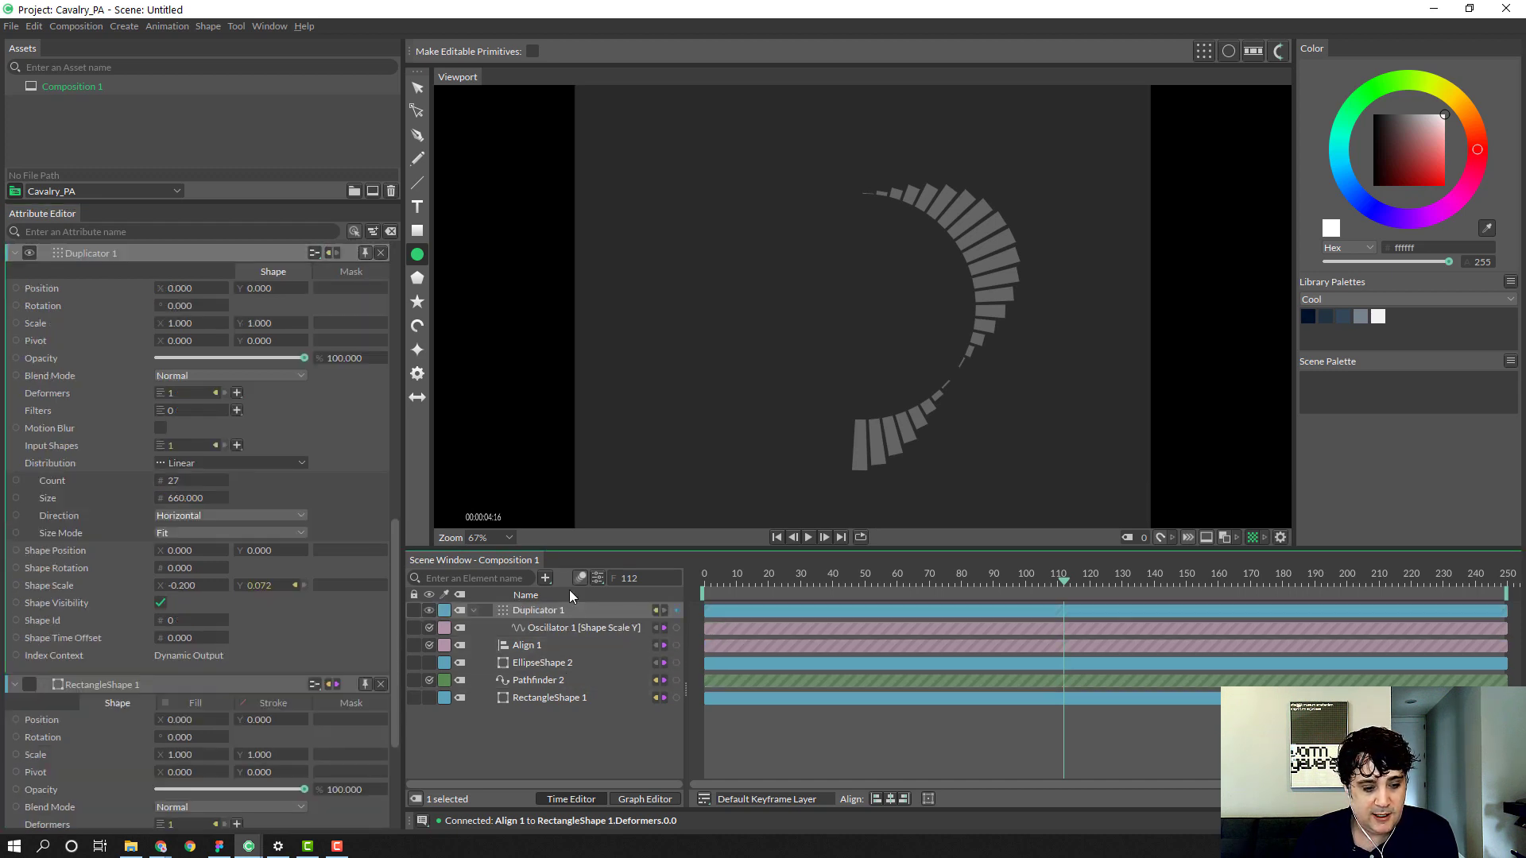
click(184, 480)
text(51)
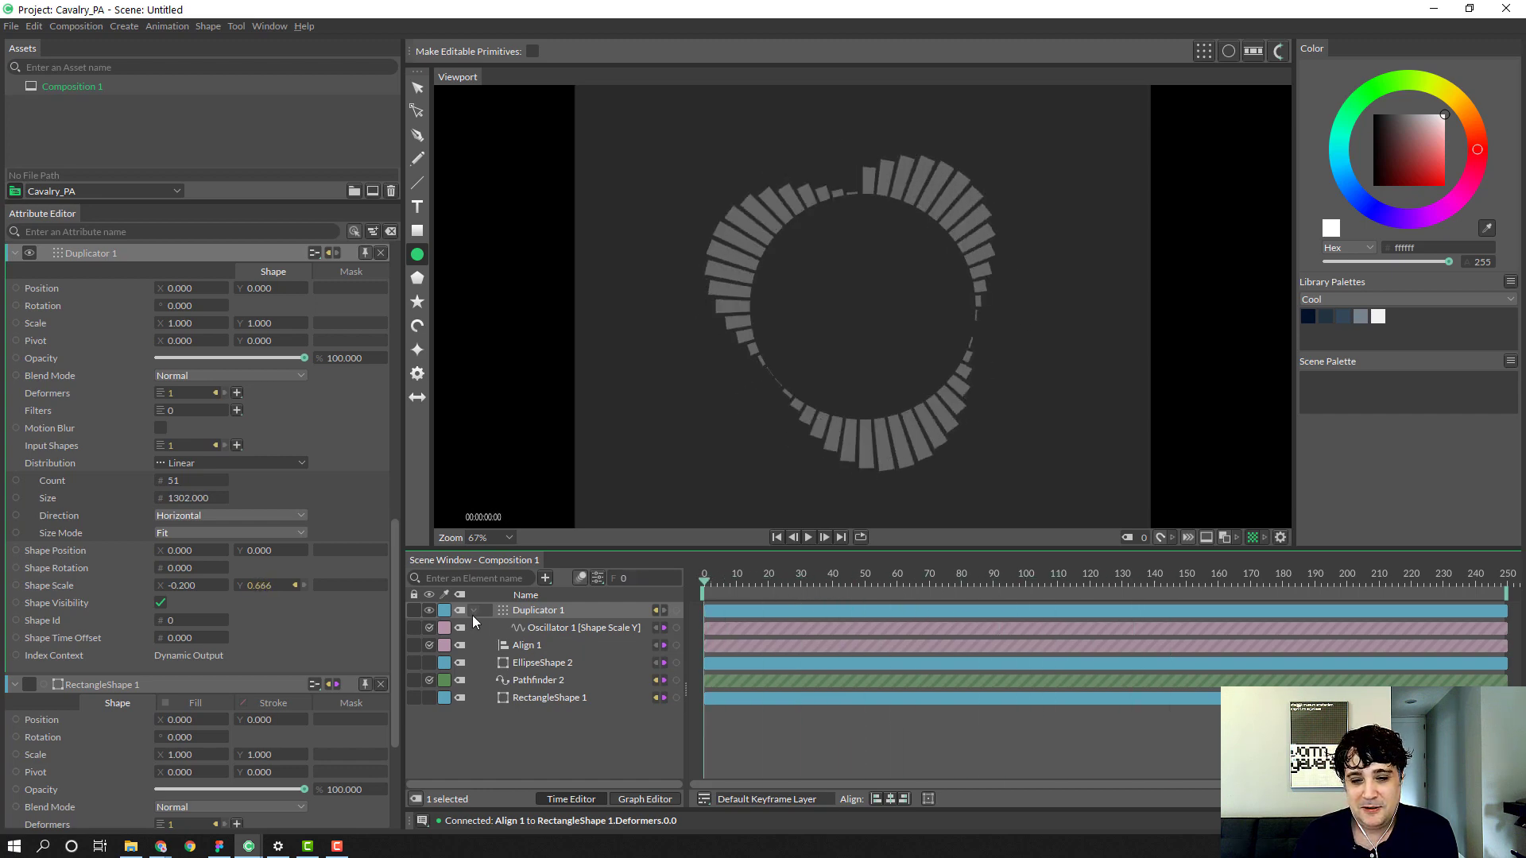
mouse_move(648, 562)
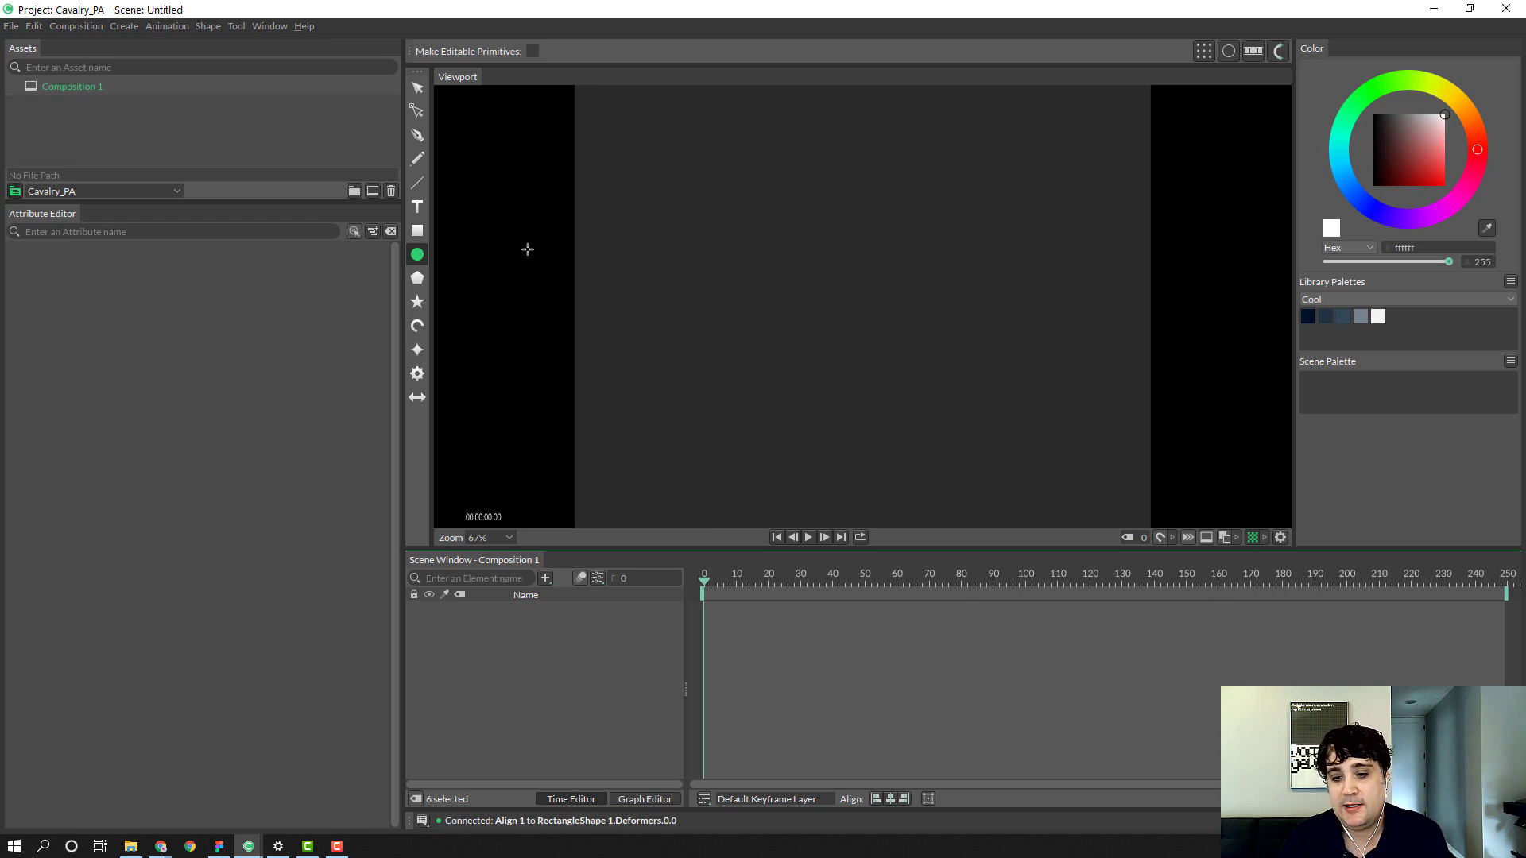
mouse_move(1019, 547)
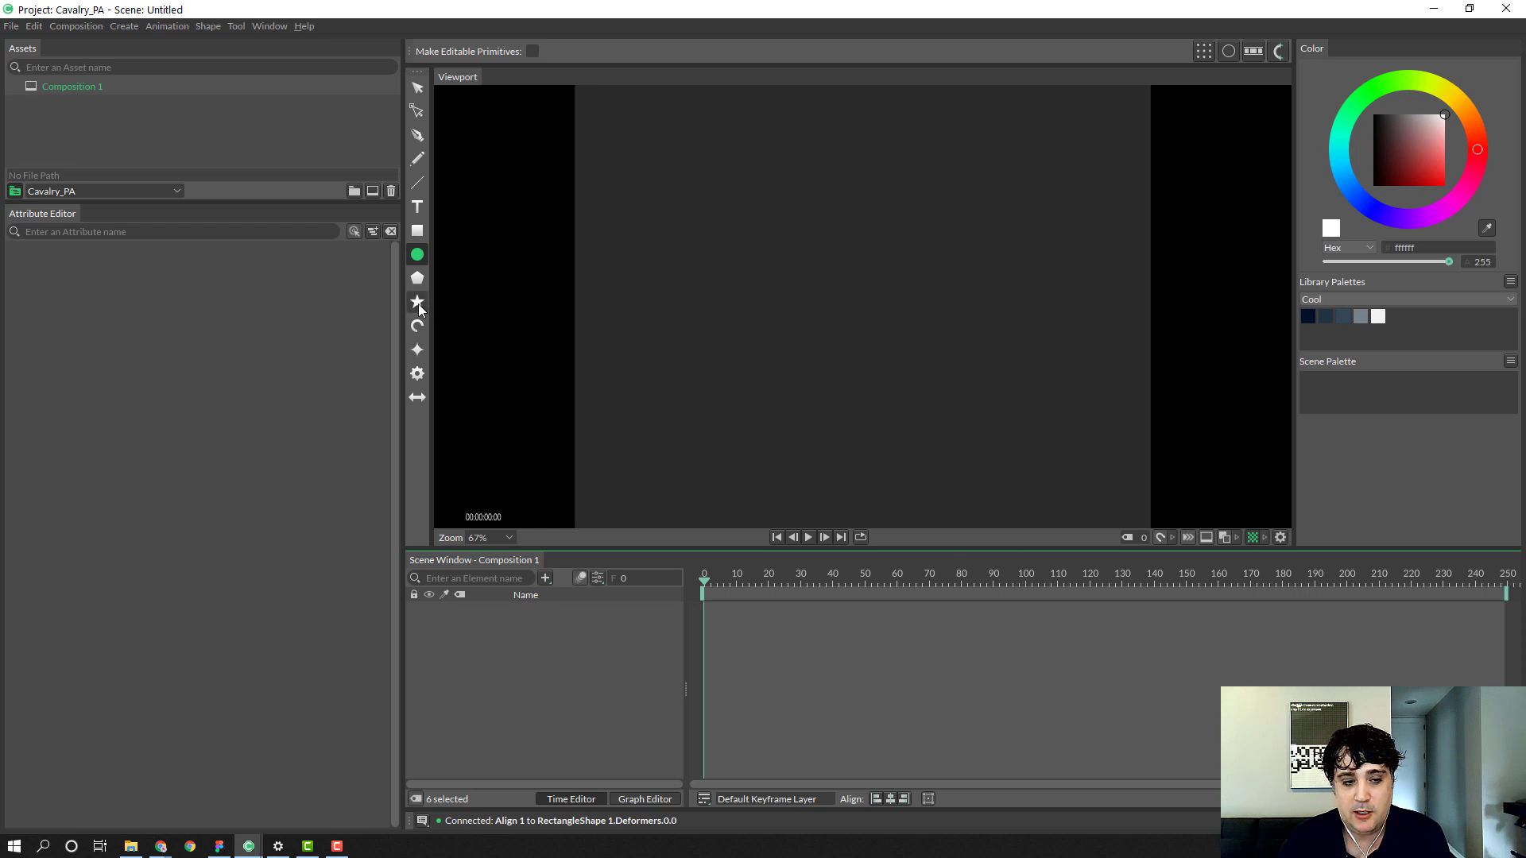
mouse_move(416, 325)
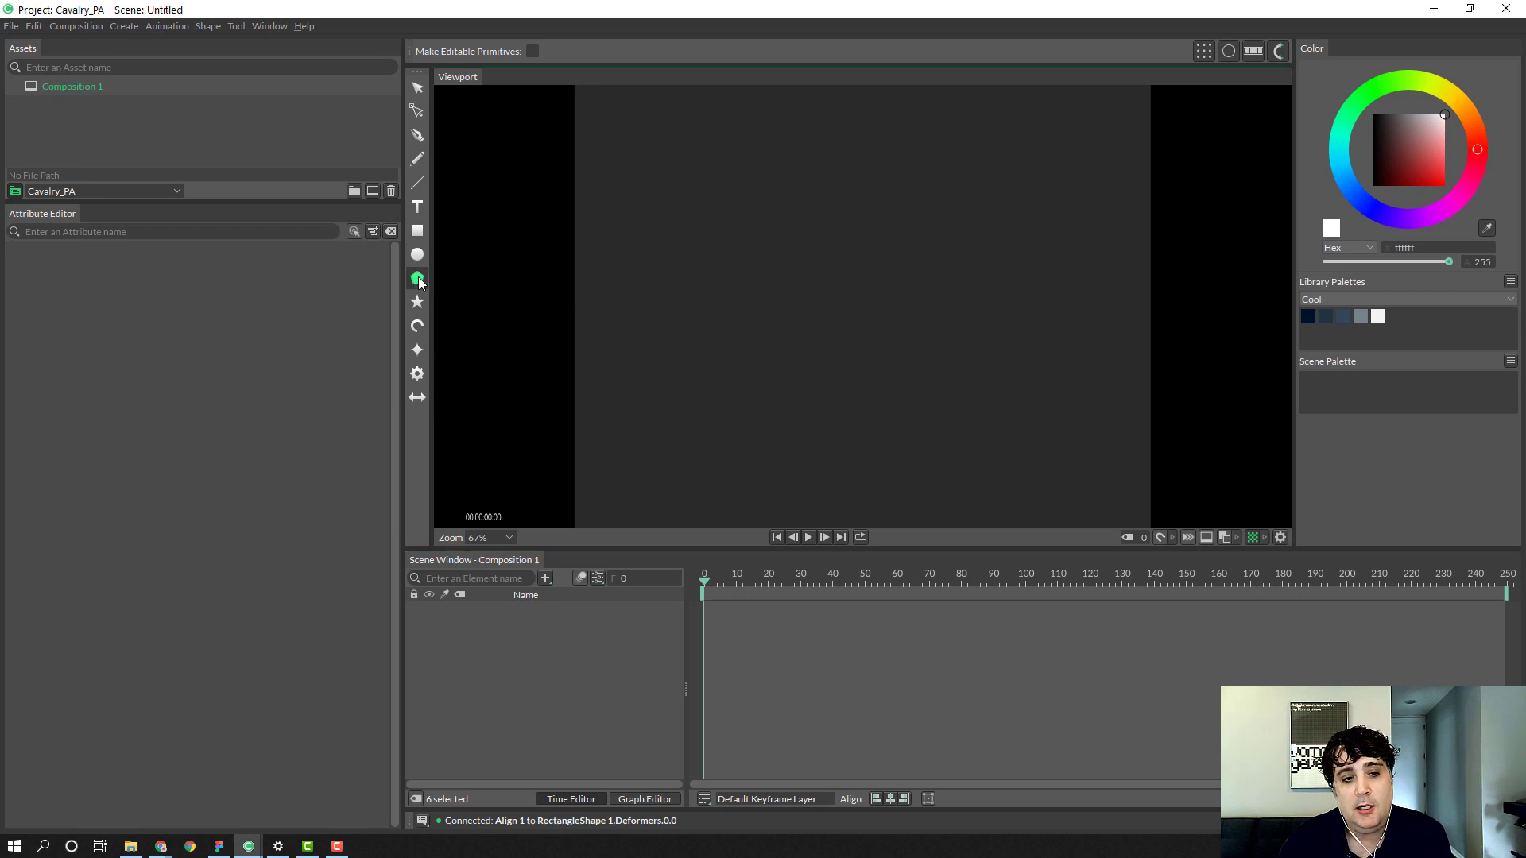
Step: Add a polygon shape to the cleared scene and set its Sides to 3
click(418, 280)
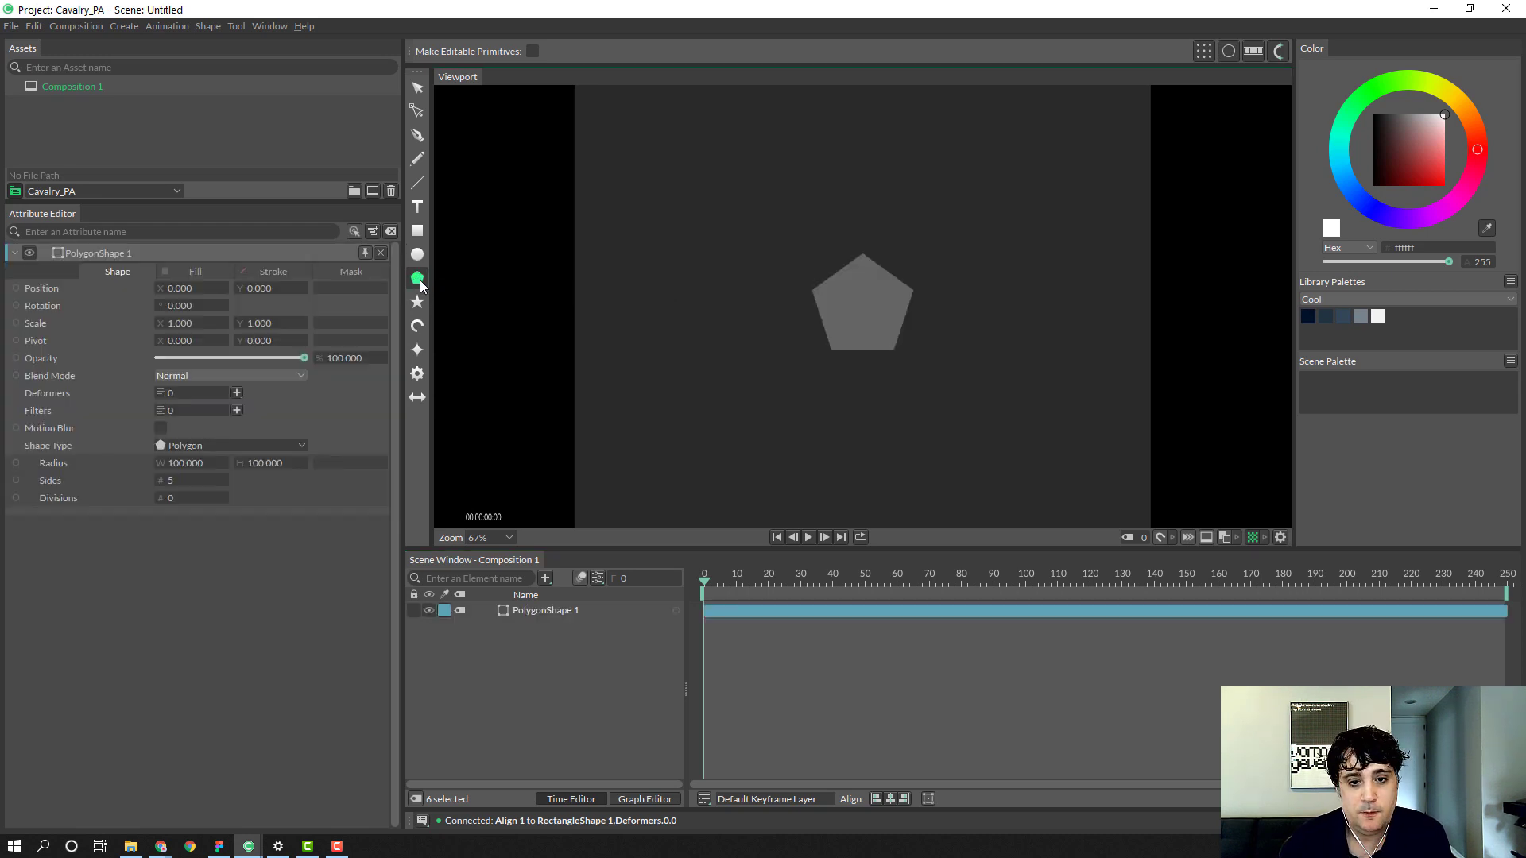
text(3)
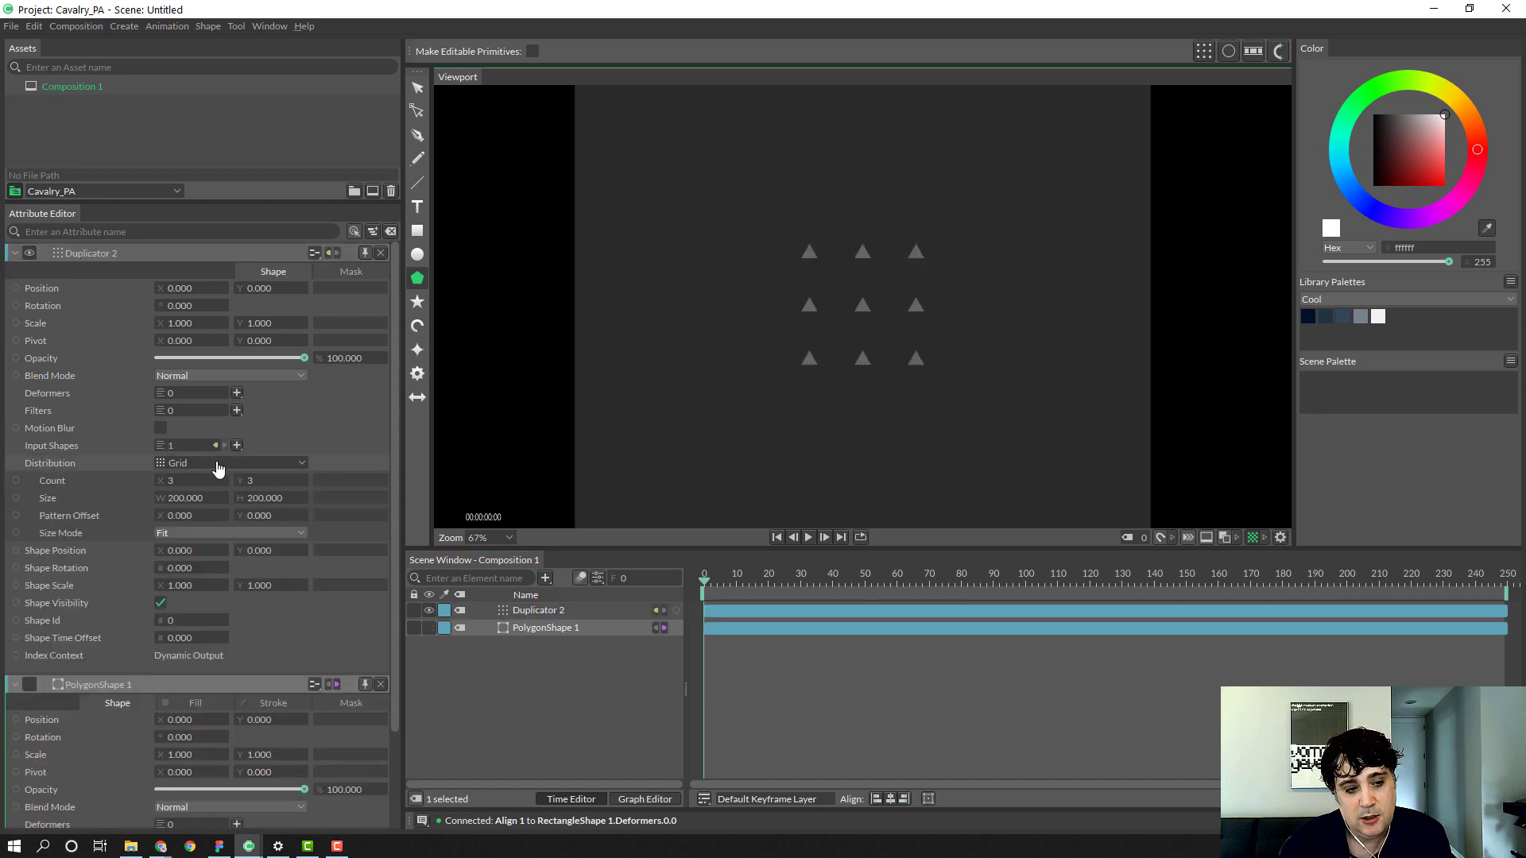
Step: Switch the Duplicator's Distribution to Fibonacci with Count 434 and Radius 376
click(229, 463)
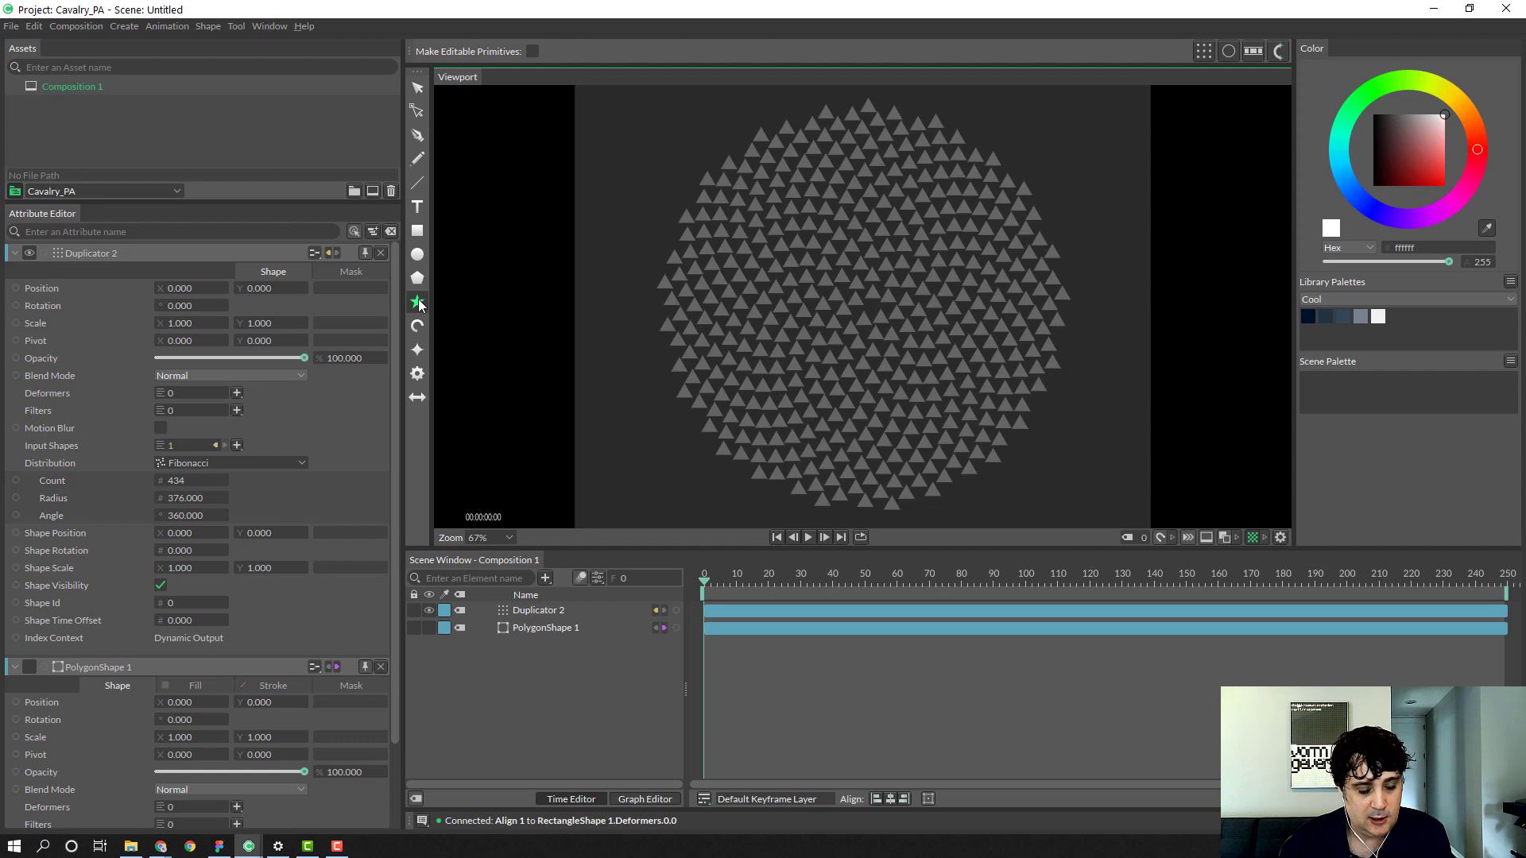
Step: Add StarShape 2 with Radius 354 over the spiral, then search 'is' for a new behaviour
click(417, 302)
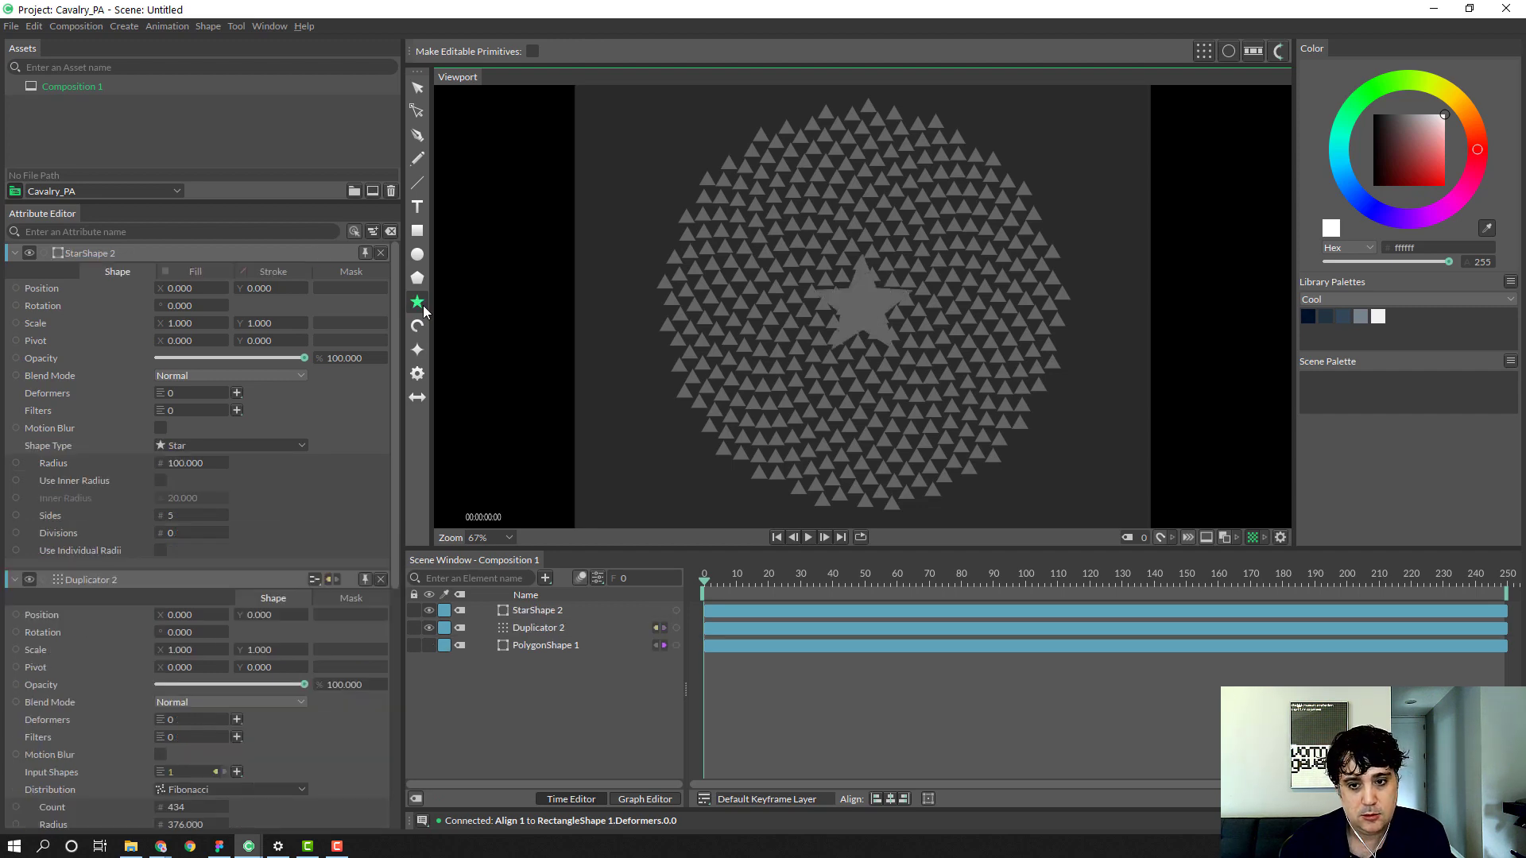
click(536, 611)
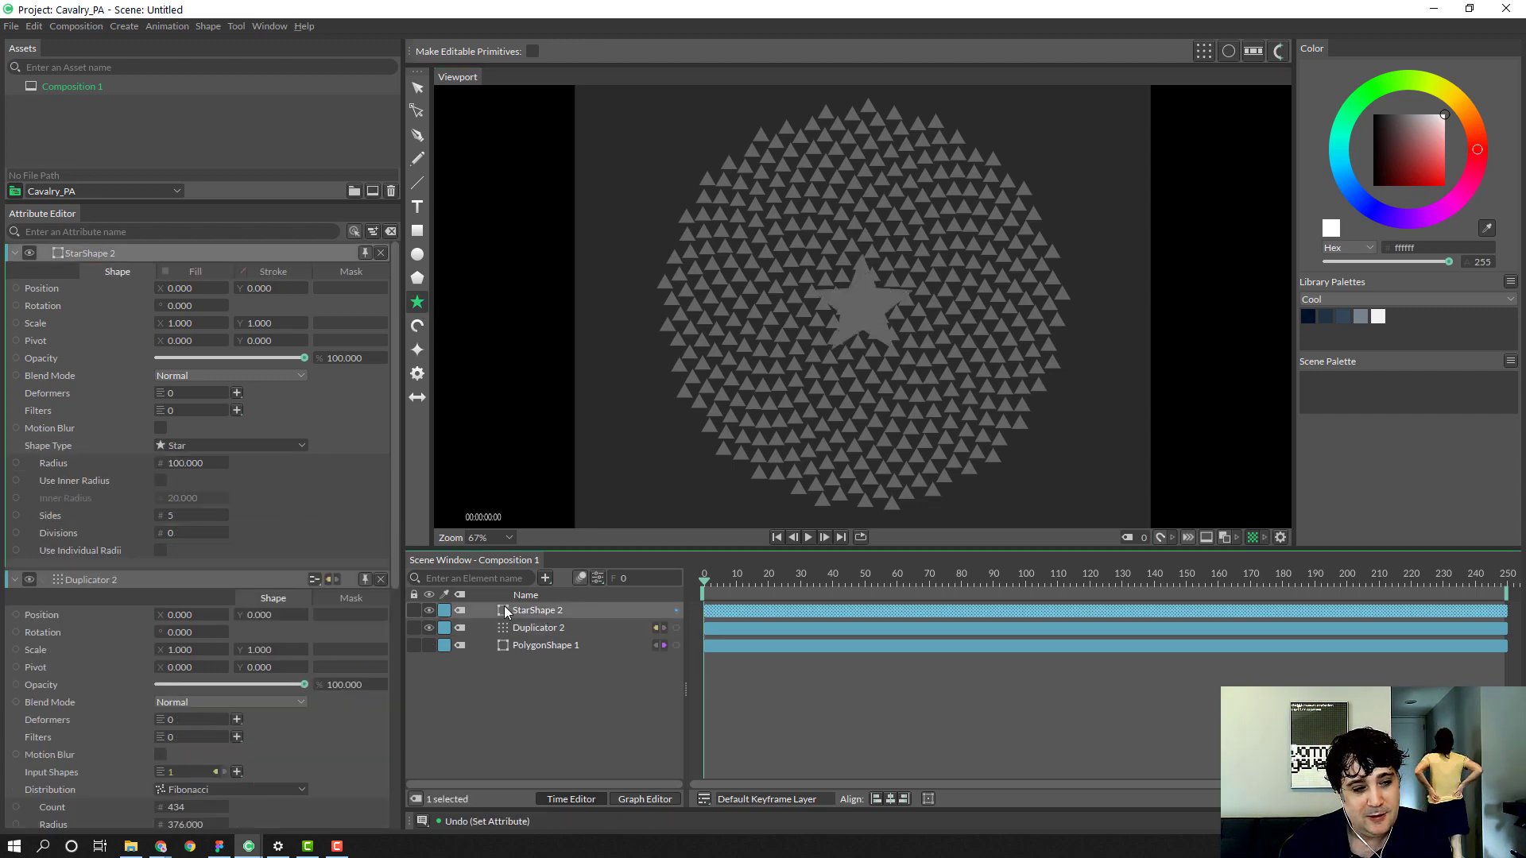
click(185, 463)
text(354.000)
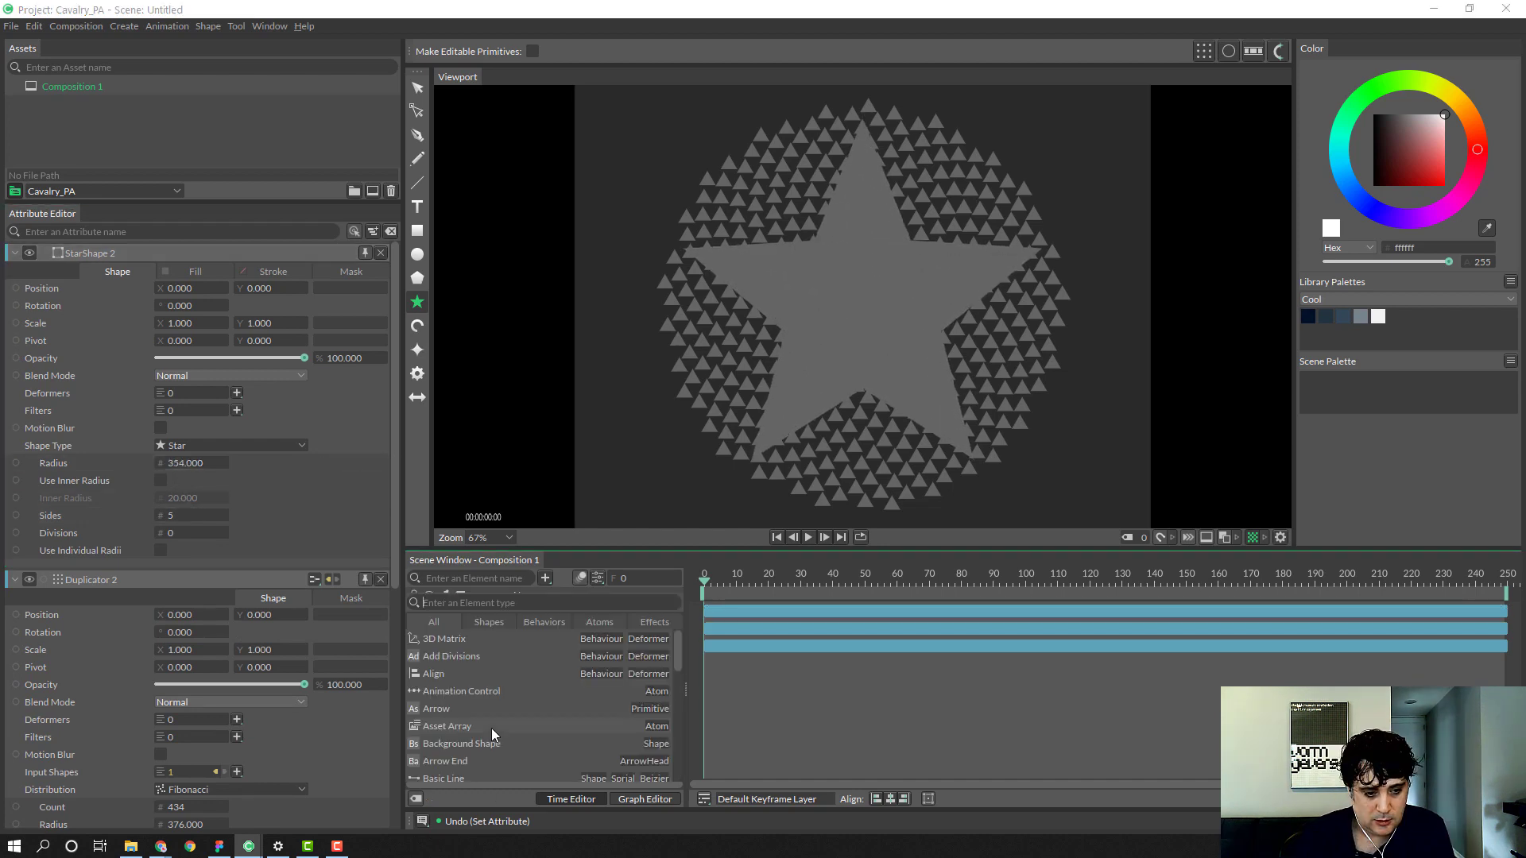
text(isw)
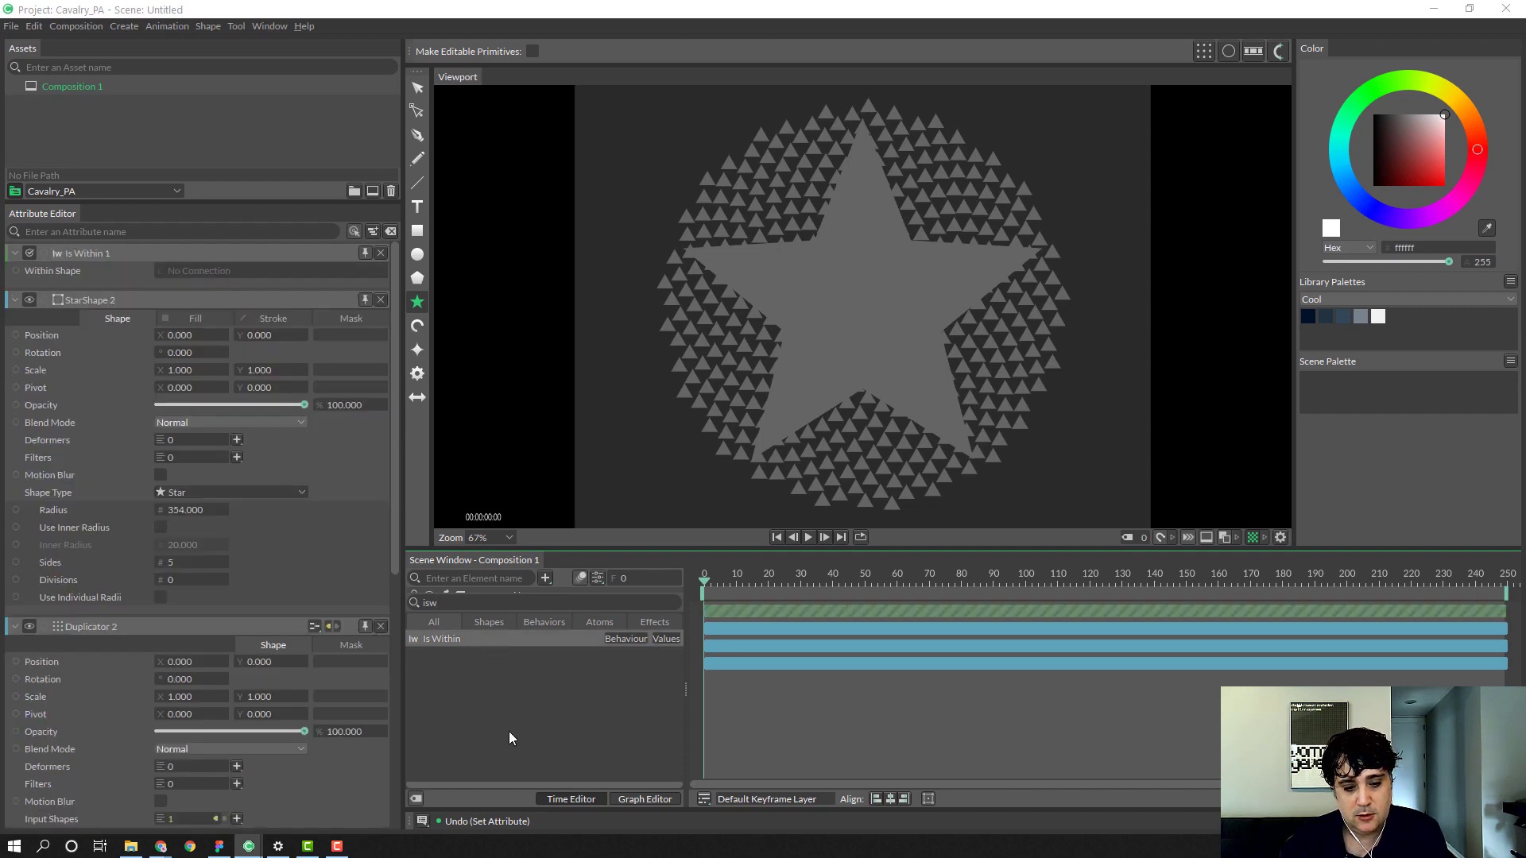
mouse_move(534, 655)
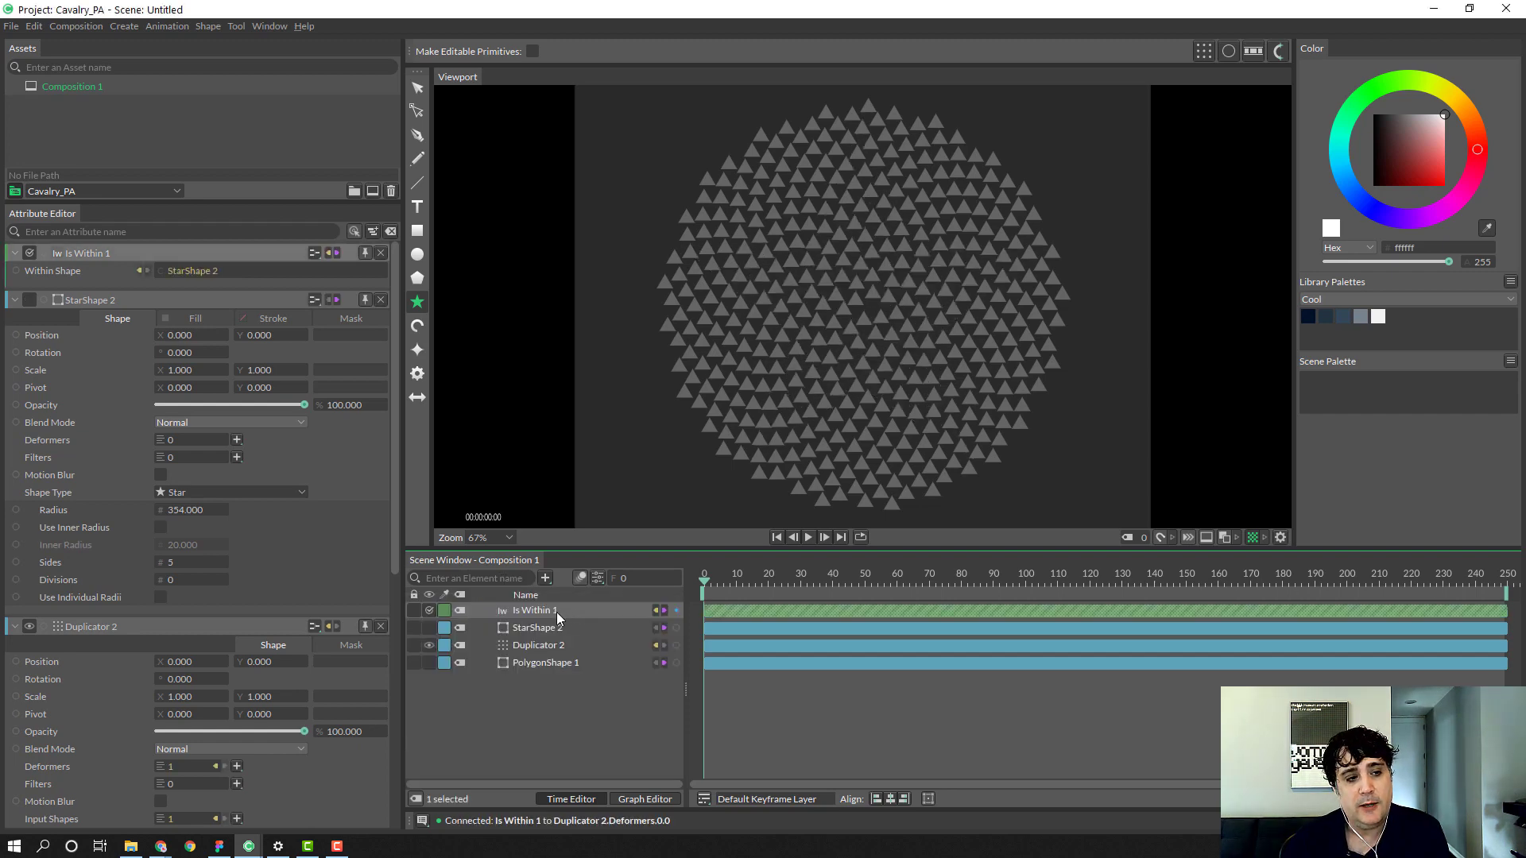
mouse_move(582, 614)
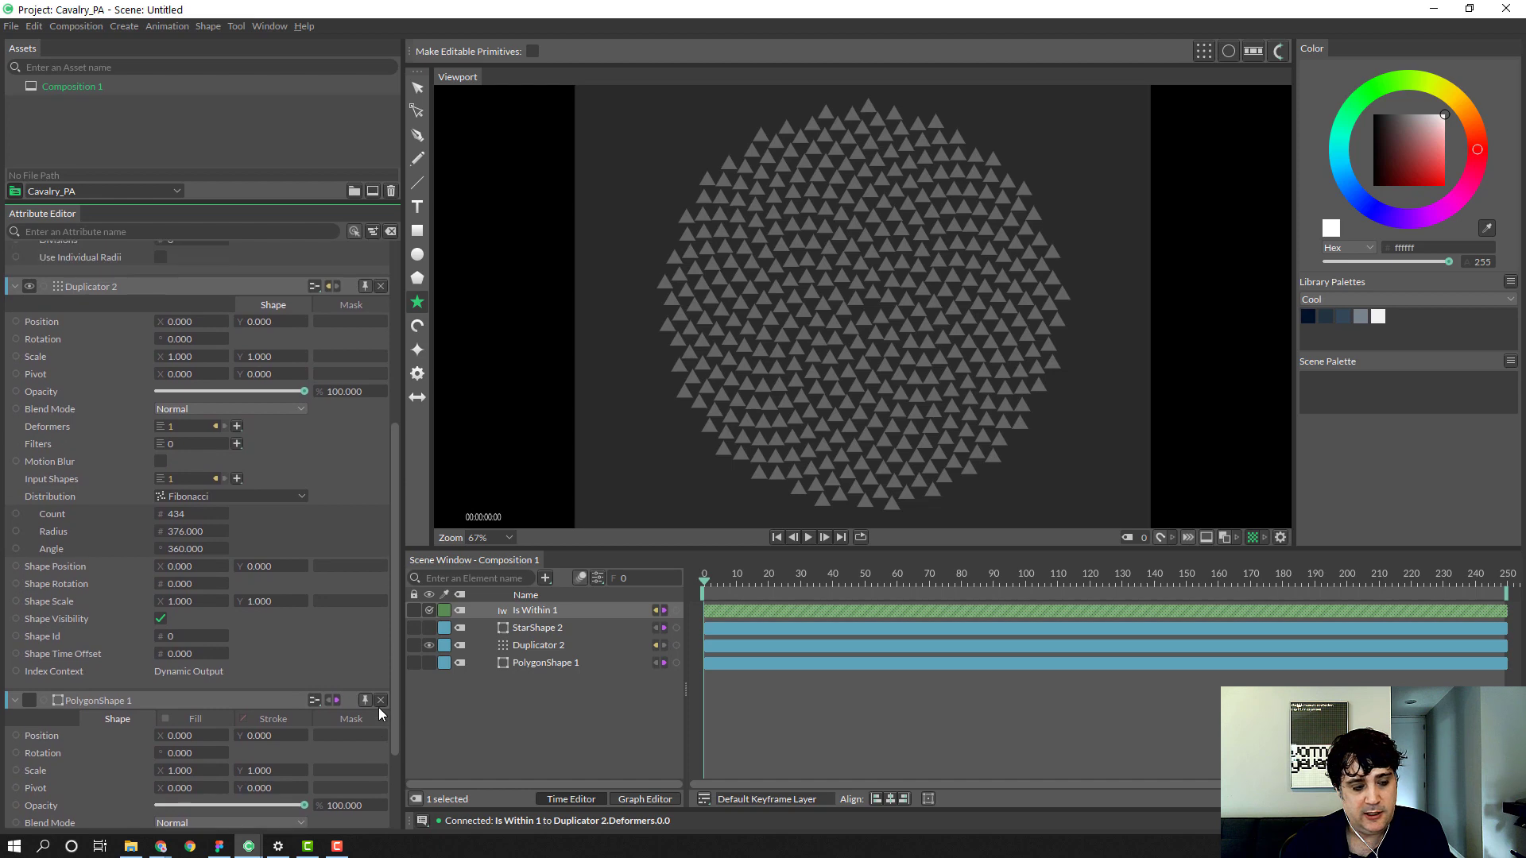
Step: Set Is Within's Within Shape to StarShape 2 and connect it to Duplicator 2's Deformers
scroll(down, 3)
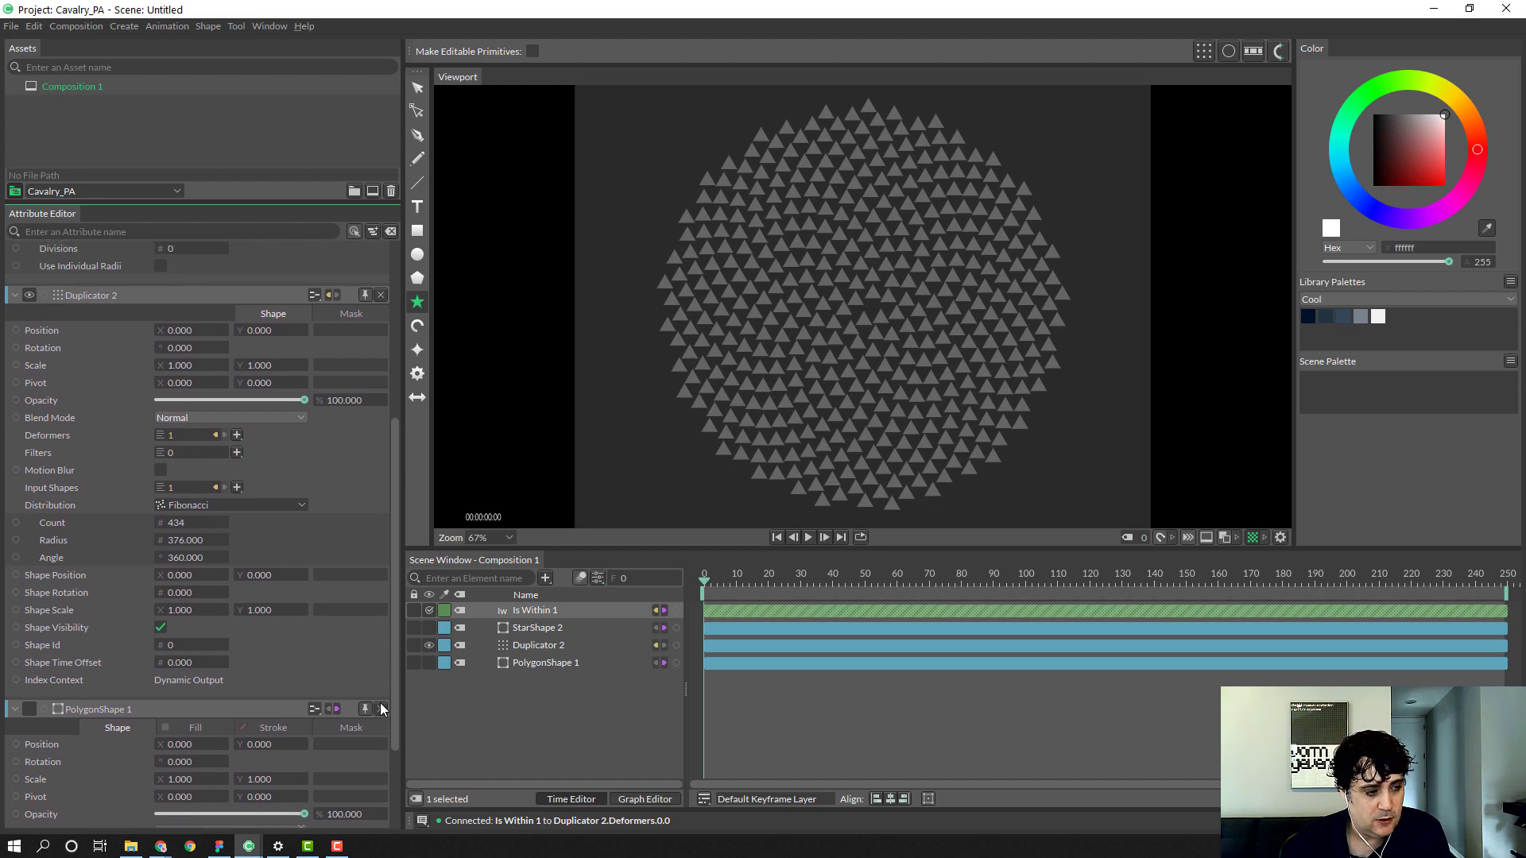